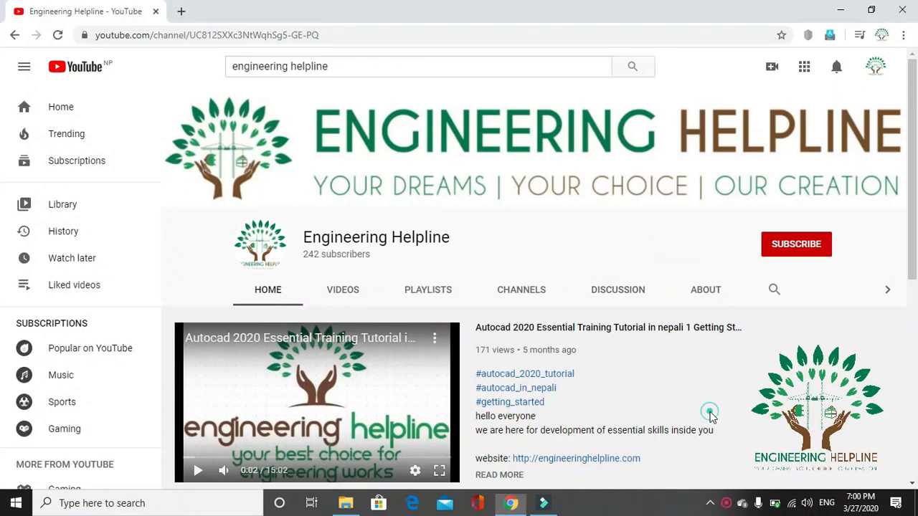
pyautogui.moveTo(786, 255)
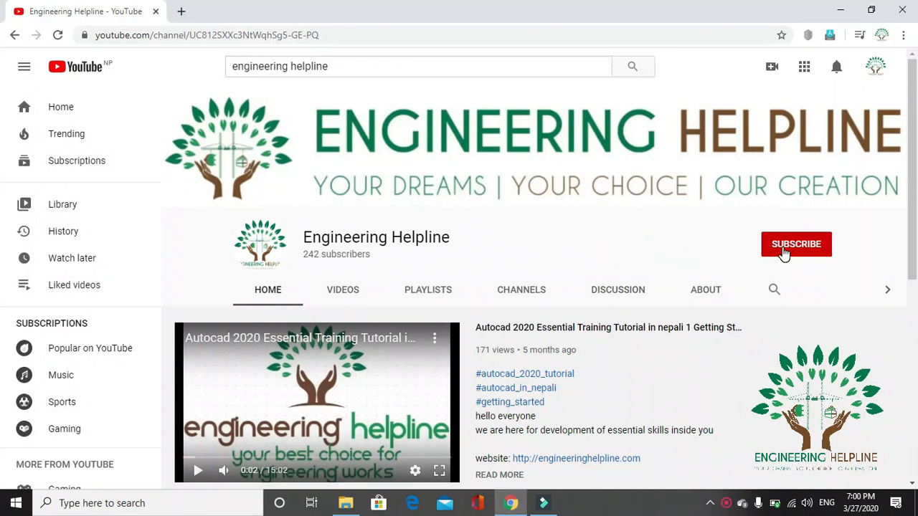
# - Subscribe to the Engineering Helpline channel and choose a notification option from the bell menu
pyautogui.click(796, 244)
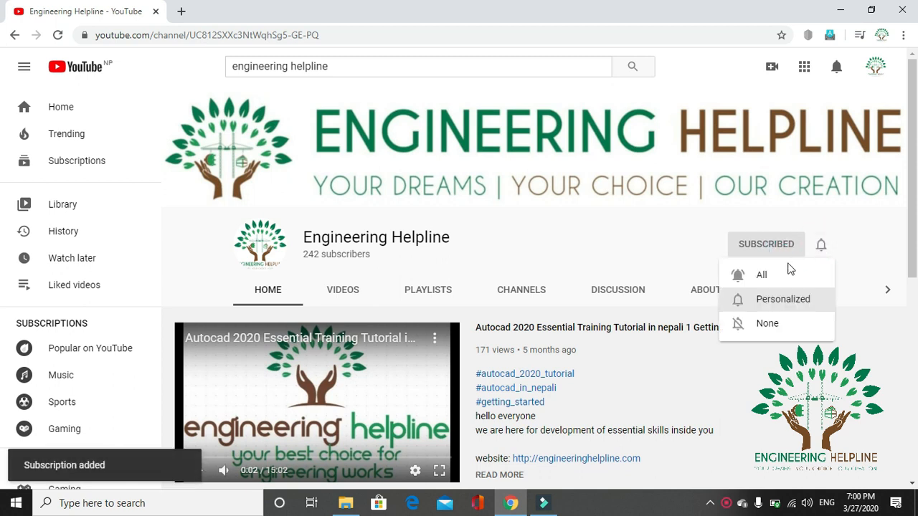
pyautogui.click(759, 275)
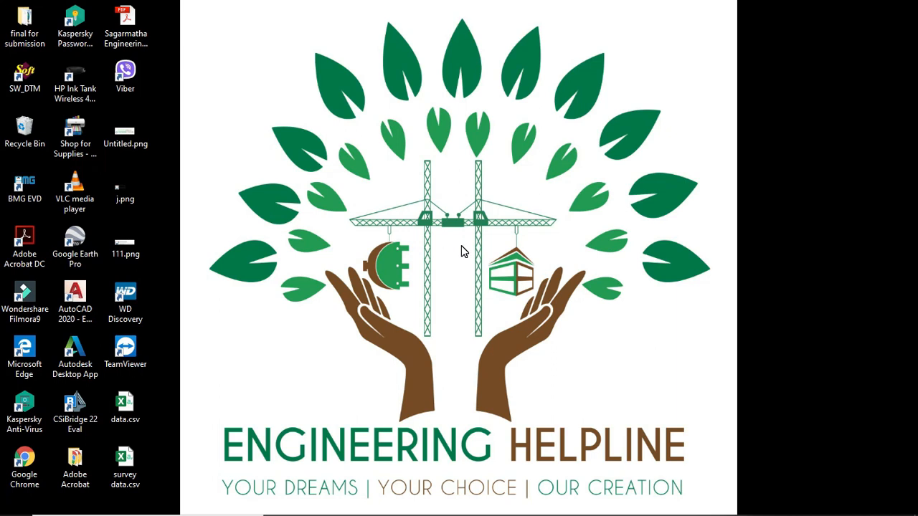
# - Launch AutoCAD 2020 from the desktop shortcut and retry past the 'AutoCAD is busy' error
pyautogui.write('auto')
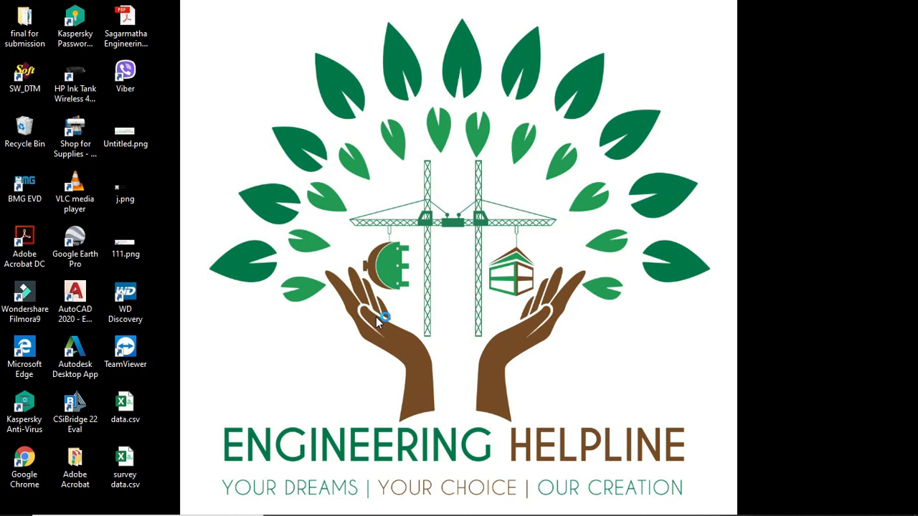
pyautogui.doubleClick(75, 294)
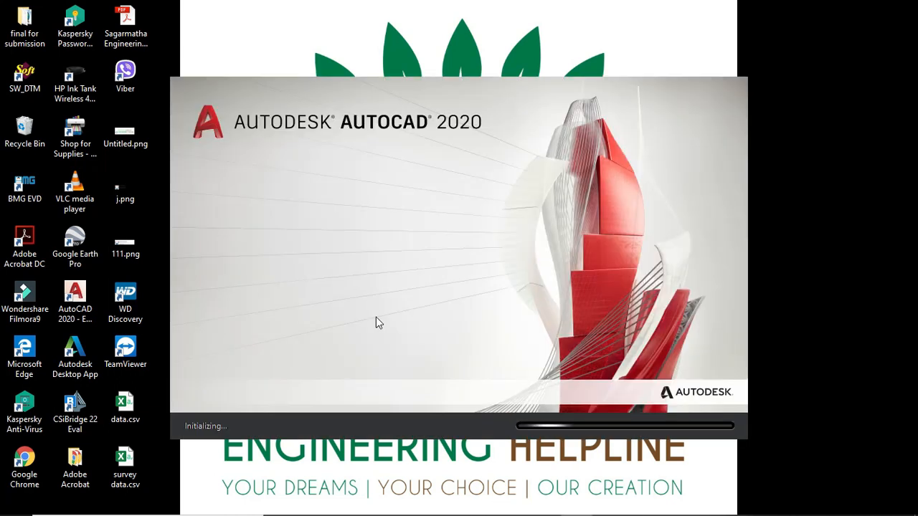
pyautogui.click(16, 502)
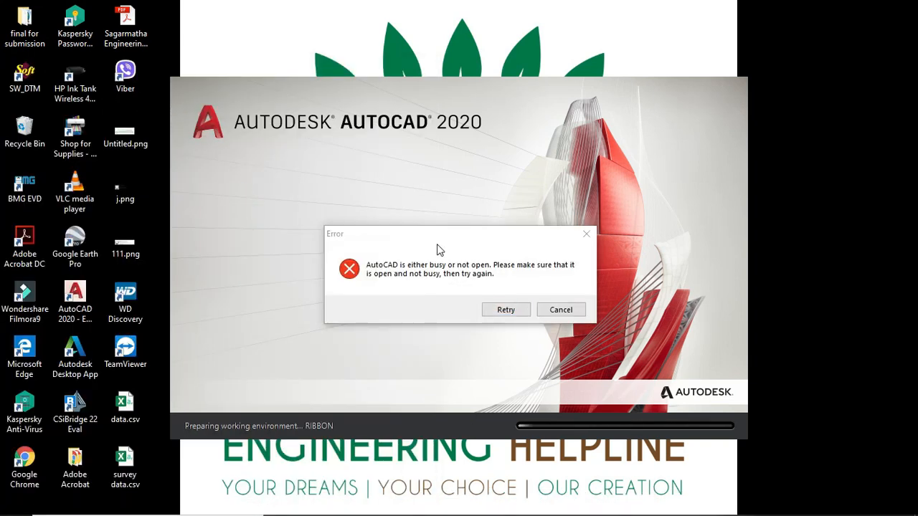
pyautogui.moveTo(451, 257)
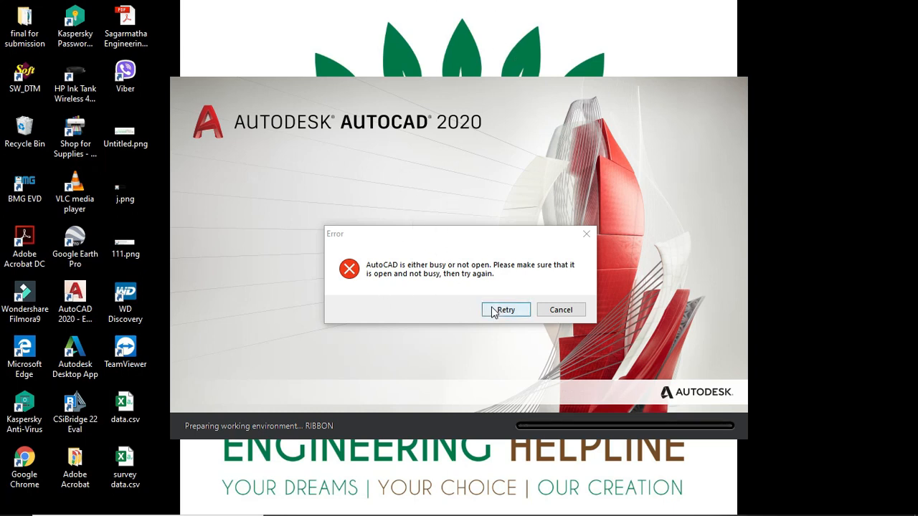
pyautogui.click(505, 310)
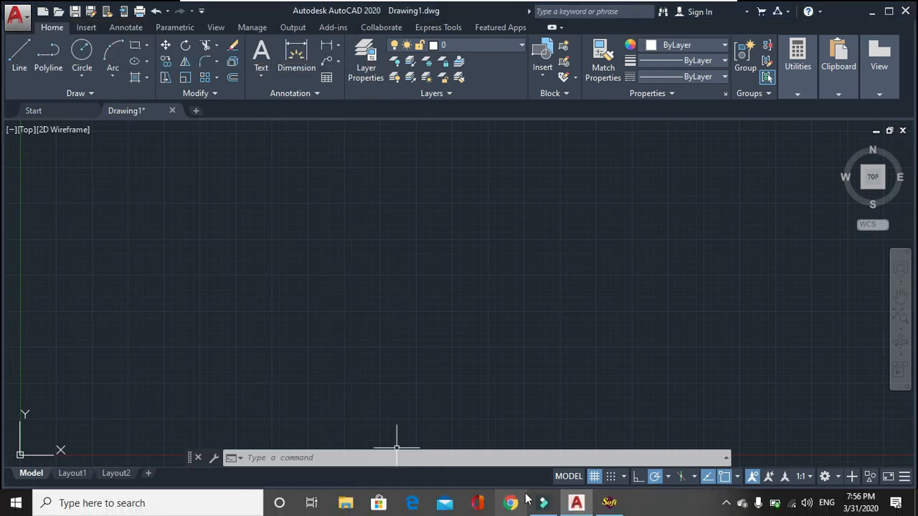
# - Restore the SW_DTM window and start Points > Add Points, showing point 1, elevation 1000, scale 0.25
pyautogui.rightClick(608, 502)
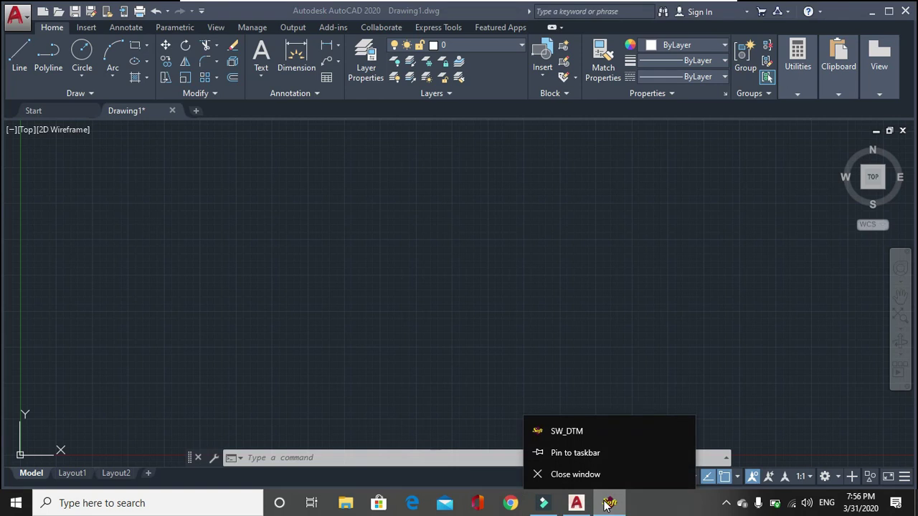
pyautogui.click(566, 430)
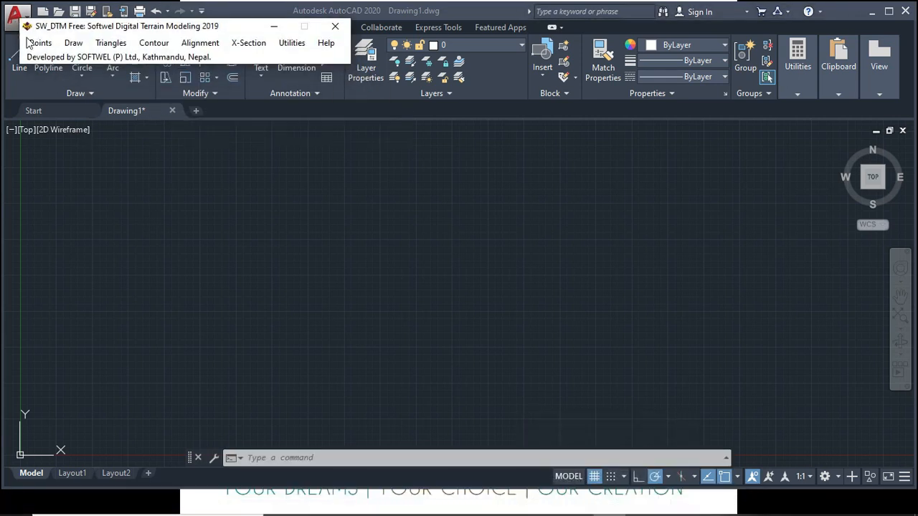
pyautogui.click(40, 43)
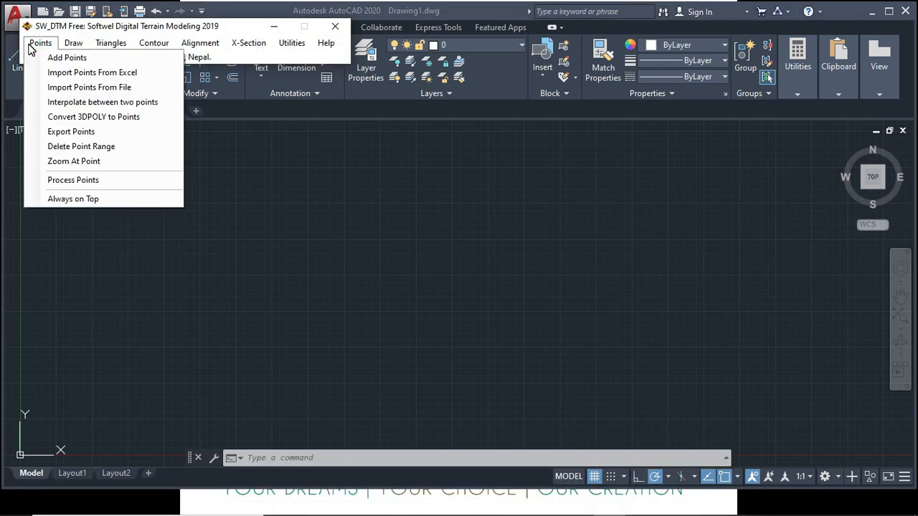
pyautogui.moveTo(66, 58)
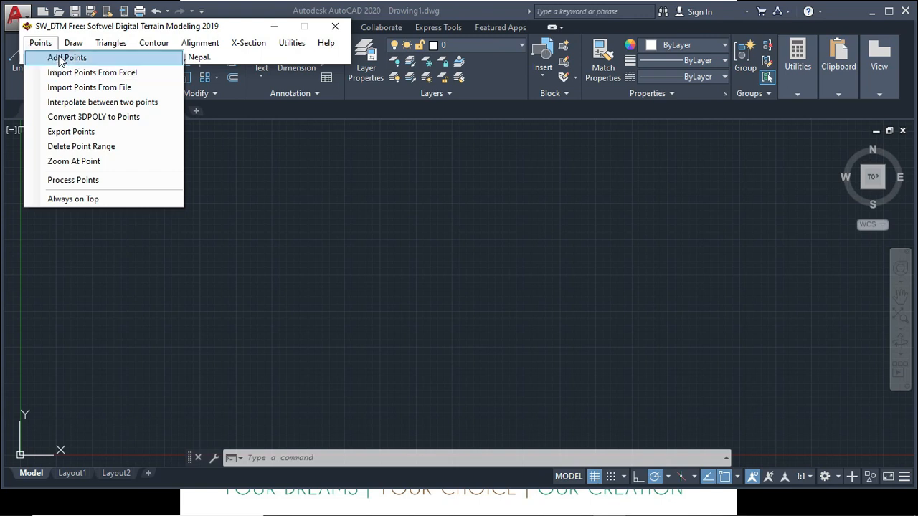
pyautogui.click(66, 57)
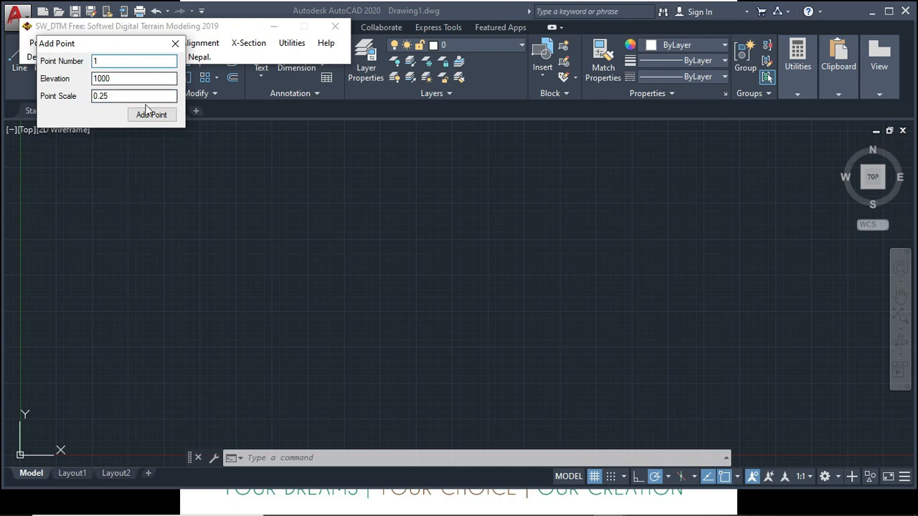
# - Place points 1 and 2 at elevation 1000 and point 3 at elevation 1005 in the drawing
pyautogui.click(152, 115)
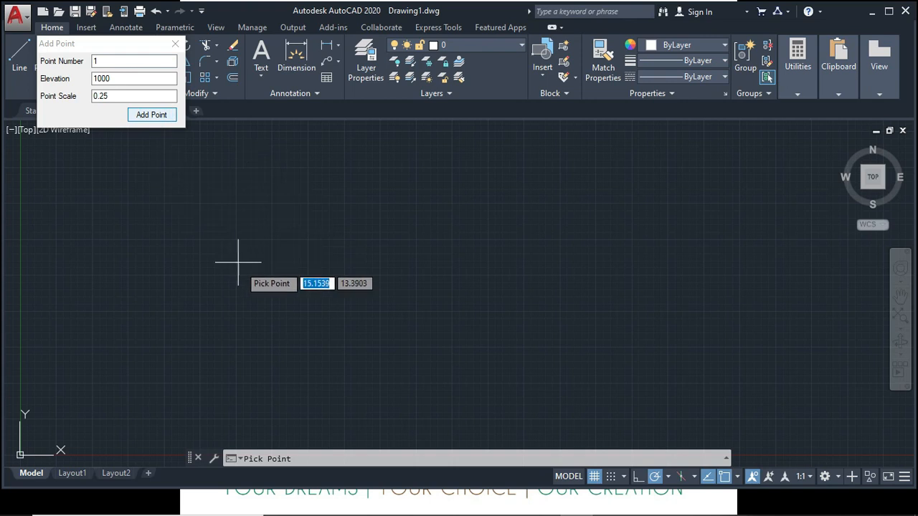
pyautogui.moveTo(286, 255)
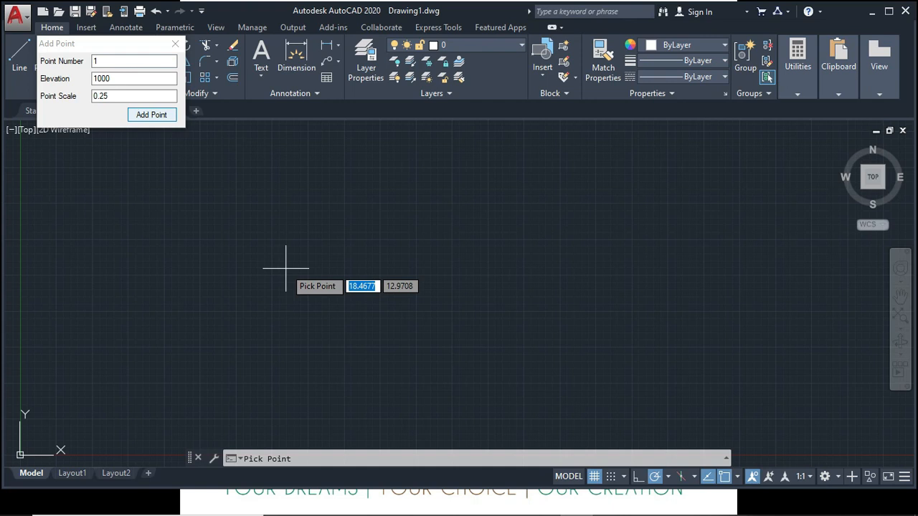
pyautogui.moveTo(316, 295)
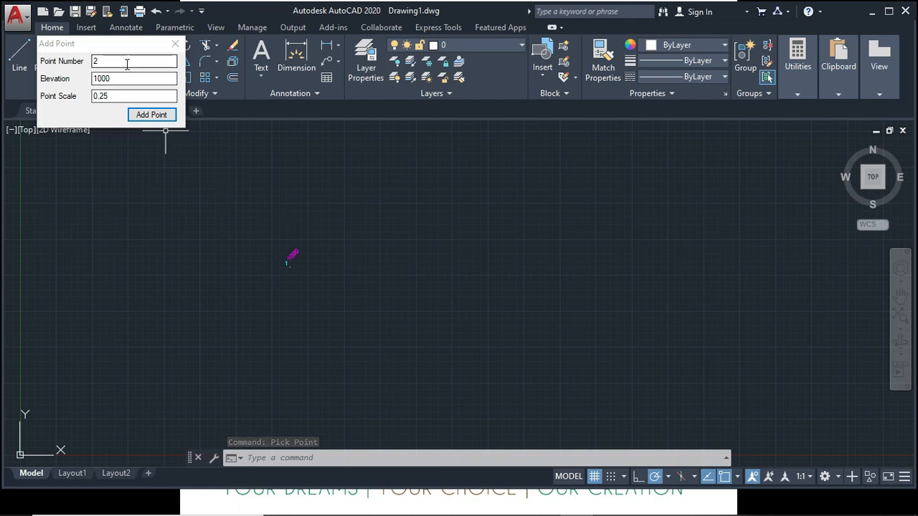
pyautogui.click(152, 115)
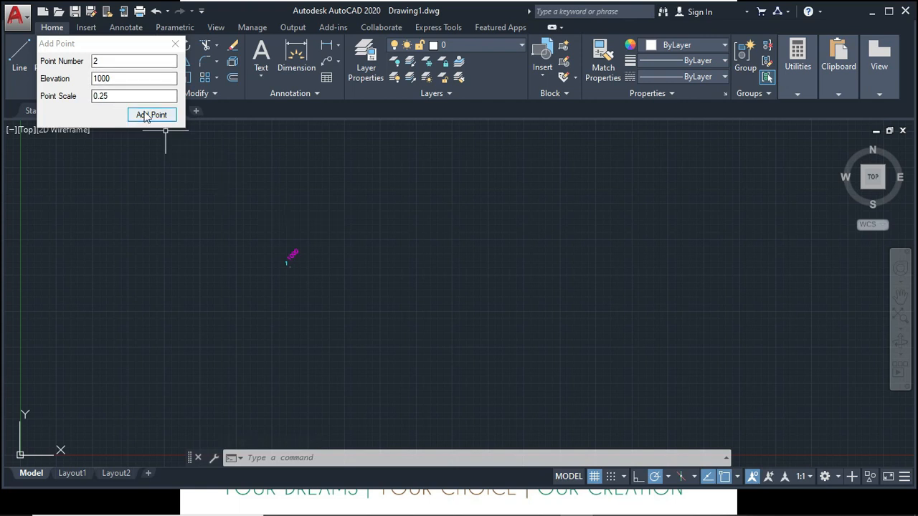
pyautogui.click(152, 115)
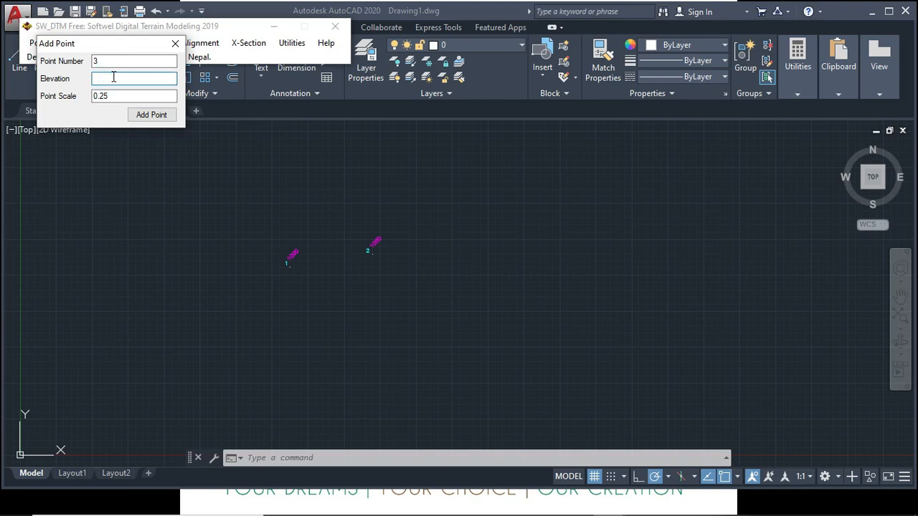
pyautogui.write('1')
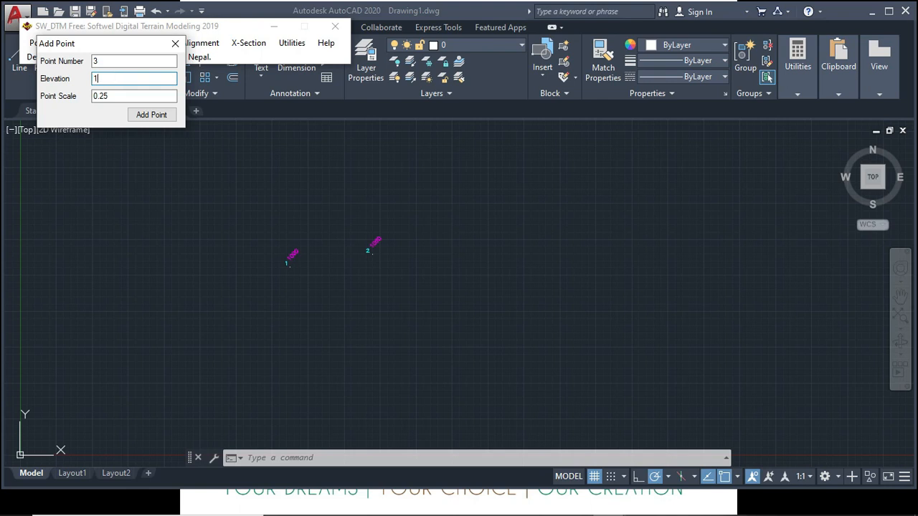
pyautogui.write('005')
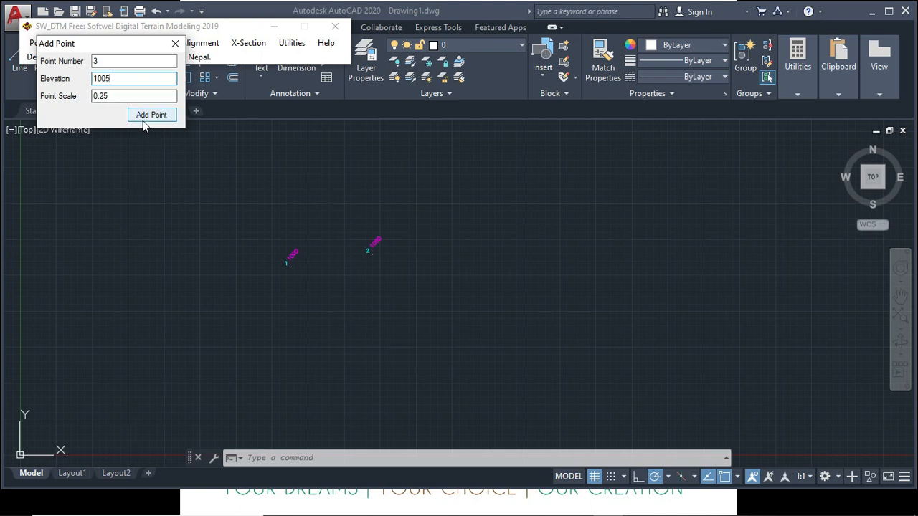
pyautogui.click(152, 115)
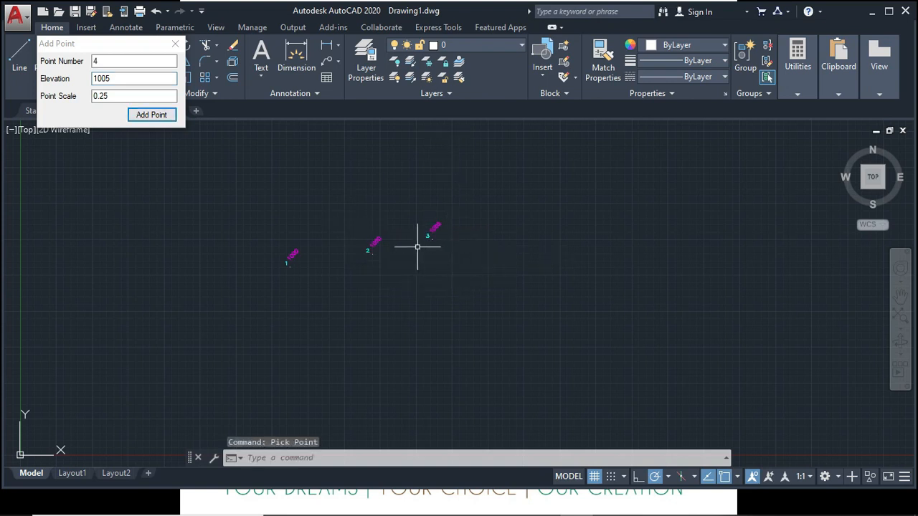
pyautogui.moveTo(417, 246); pyautogui.dragTo(312, 268)
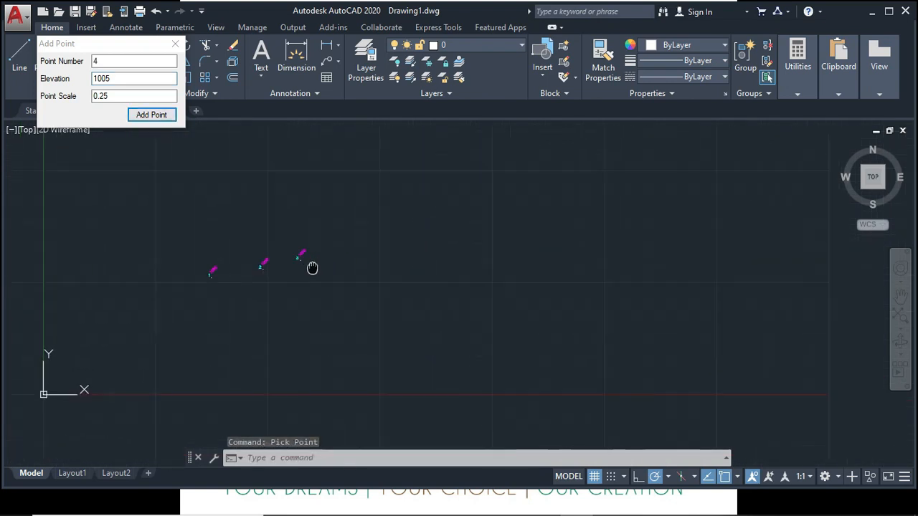
pyautogui.moveTo(373, 258)
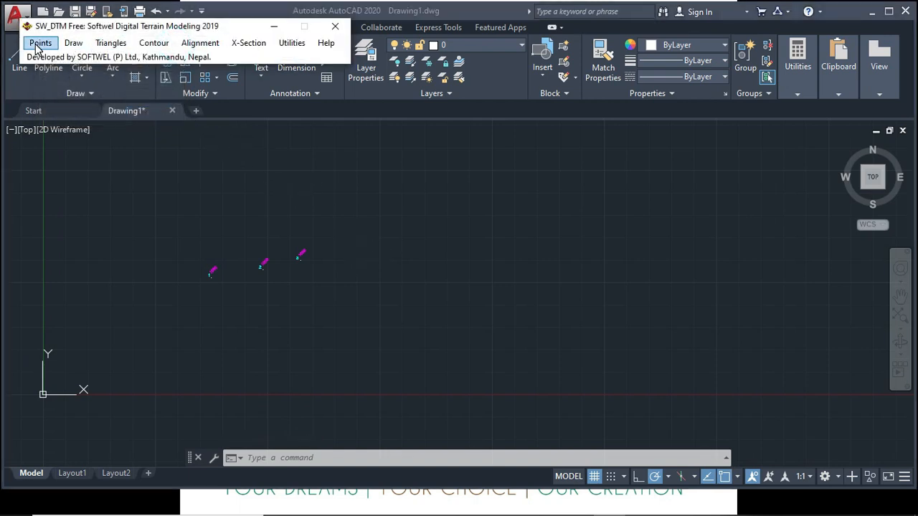
# - Start Import Points From Excel with label scale 0.25 and 'Use remark as Layer Name' ticked
pyautogui.click(40, 43)
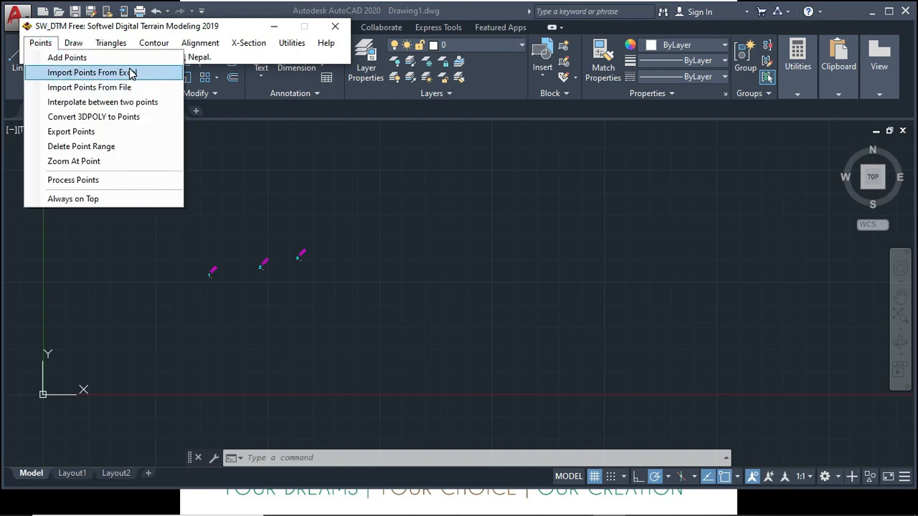
pyautogui.click(94, 72)
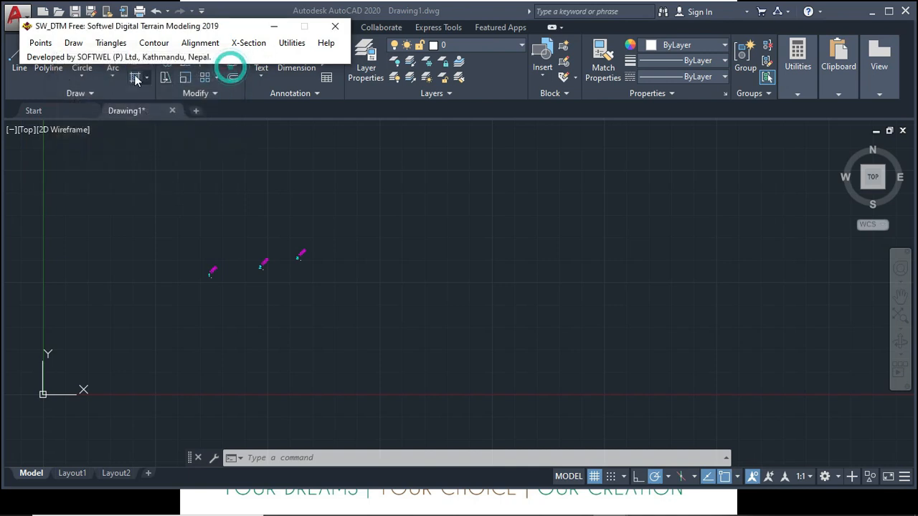
pyautogui.click(40, 43)
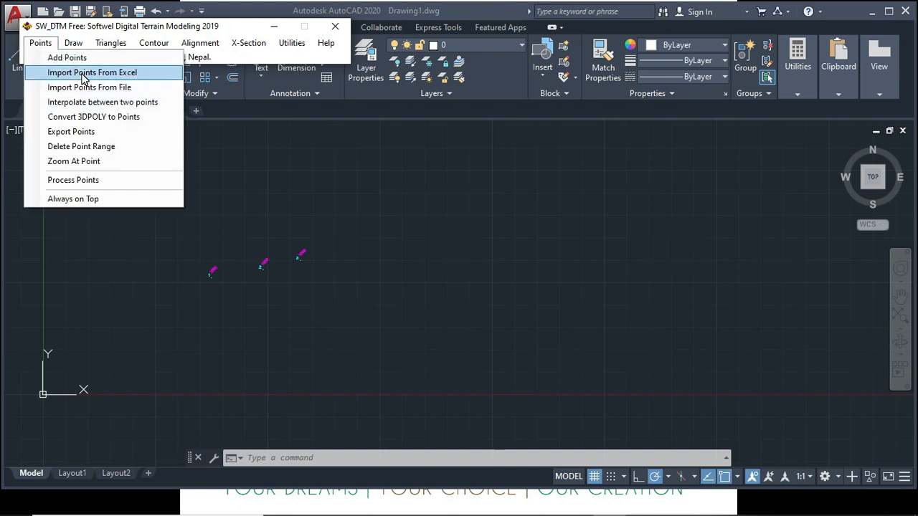
pyautogui.click(92, 72)
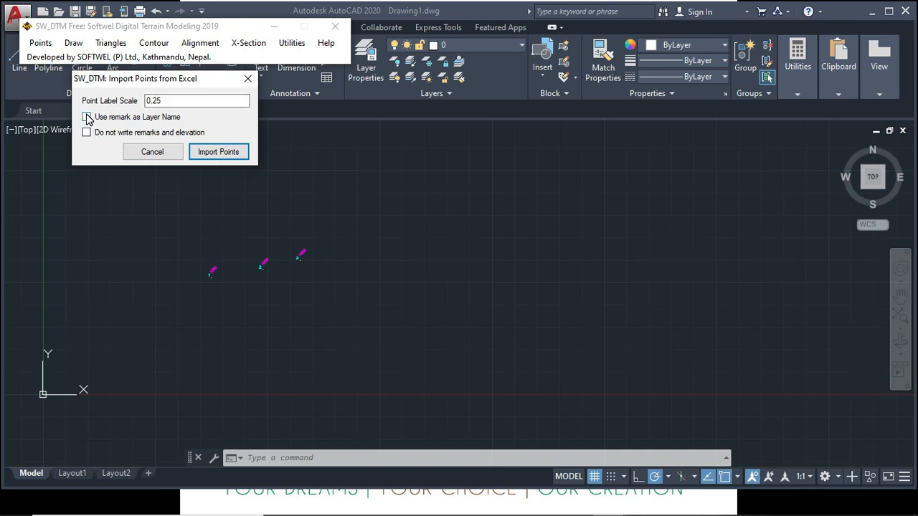
pyautogui.click(86, 117)
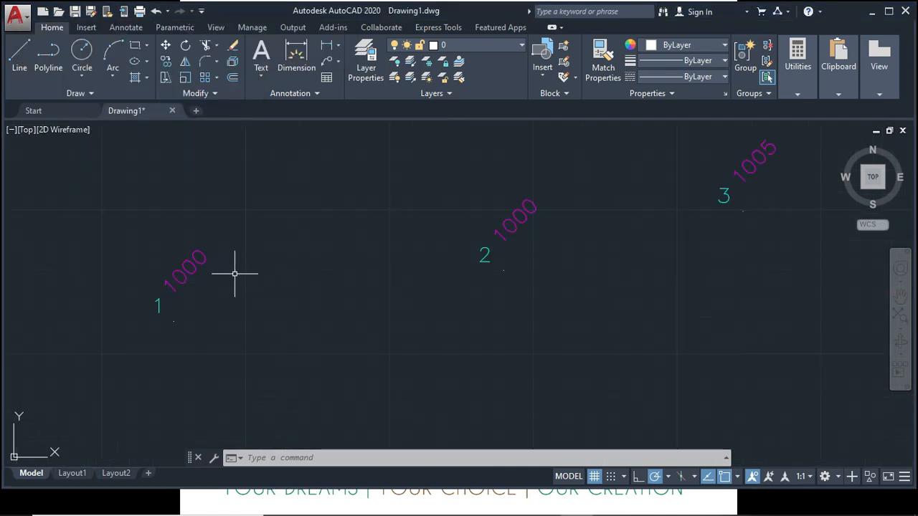
pyautogui.scroll(-3)
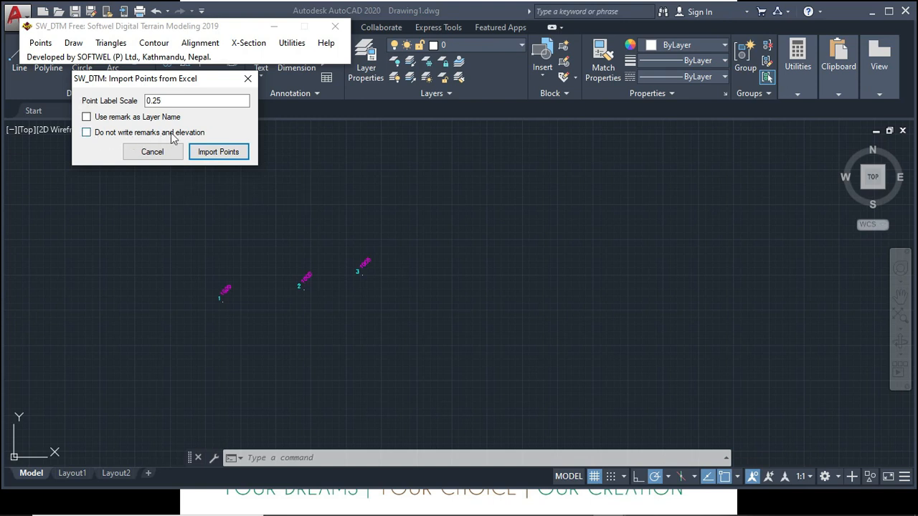
pyautogui.moveTo(174, 139)
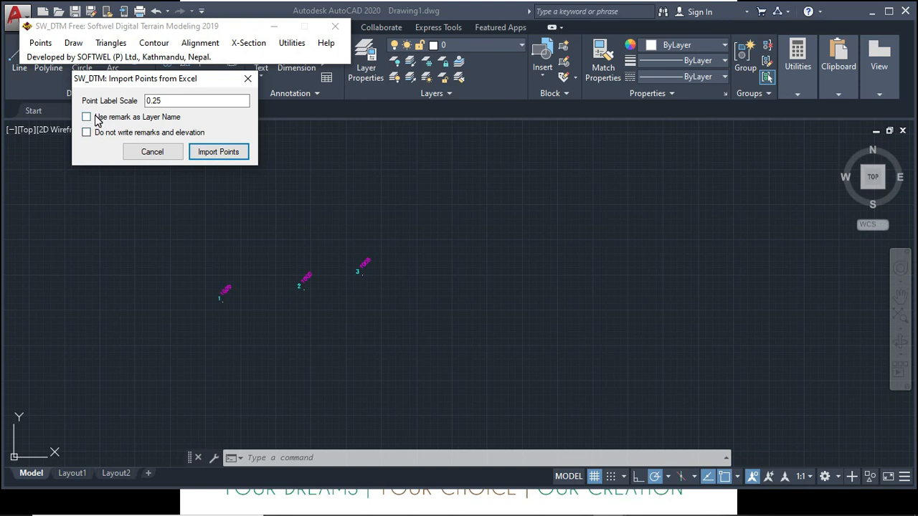
pyautogui.click(87, 117)
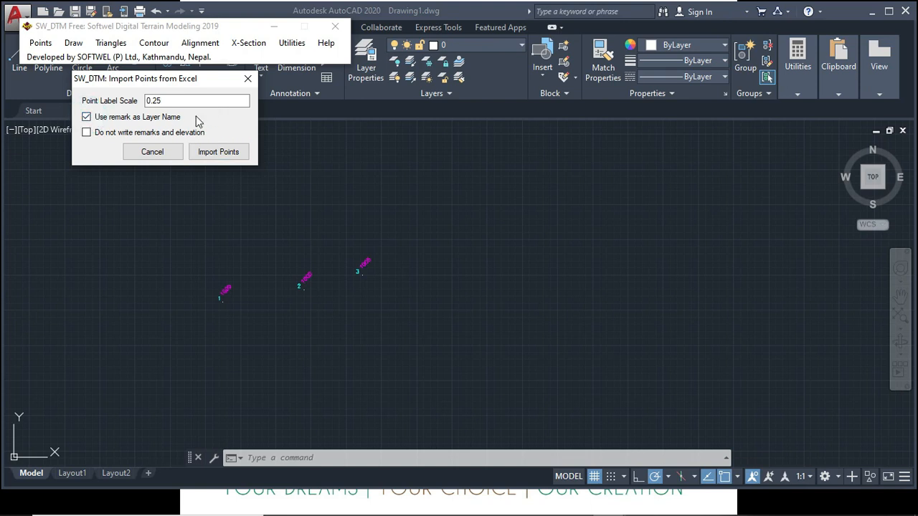
pyautogui.moveTo(338, 400)
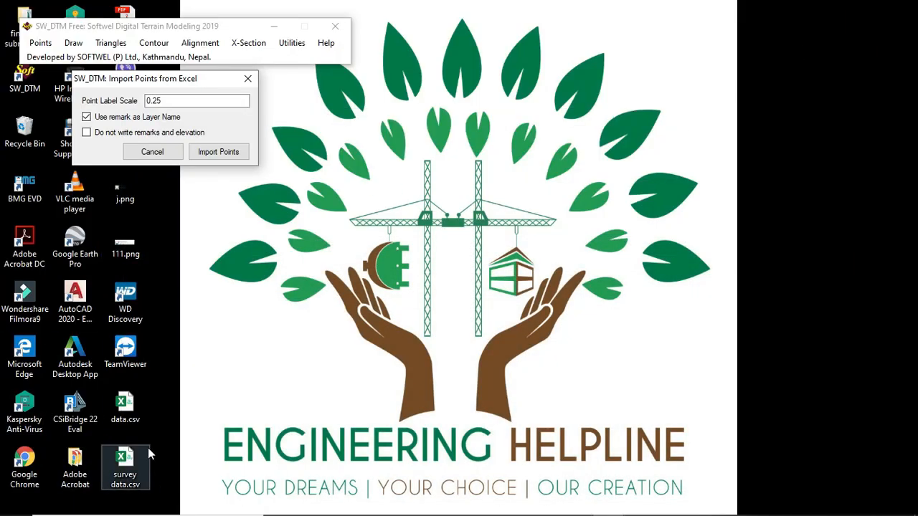
# - Open survey data.csv in Excel and select the SN, X, Y, Z, Remarks rows of all survey points
pyautogui.doubleClick(125, 466)
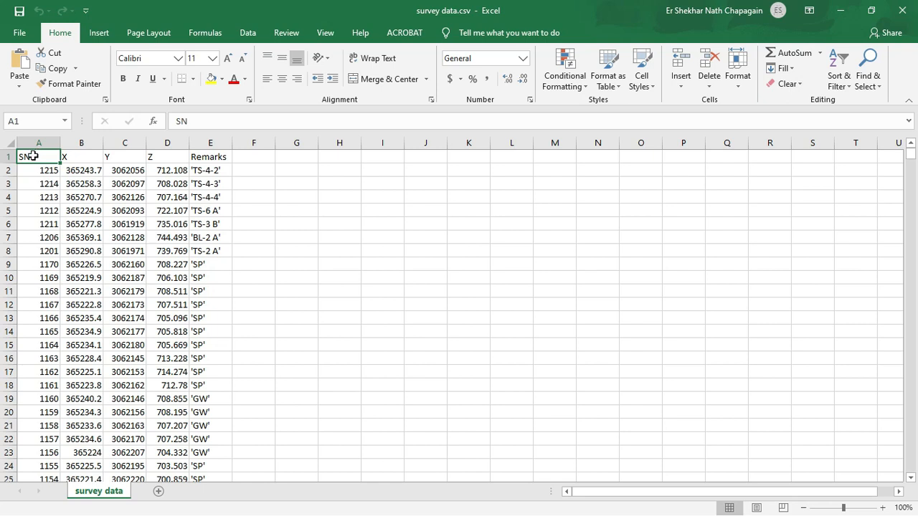
pyautogui.moveTo(39, 156); pyautogui.dragTo(209, 184)
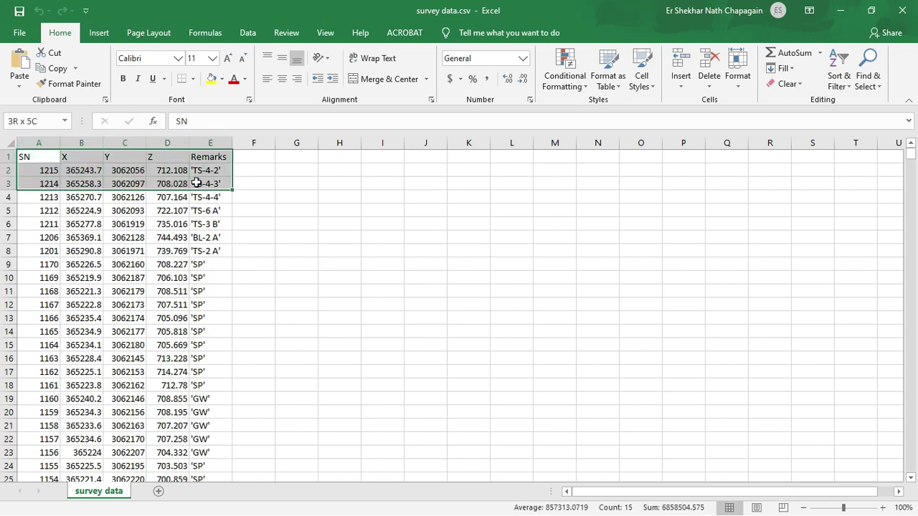
pyautogui.moveTo(193, 169); pyautogui.dragTo(226, 413)
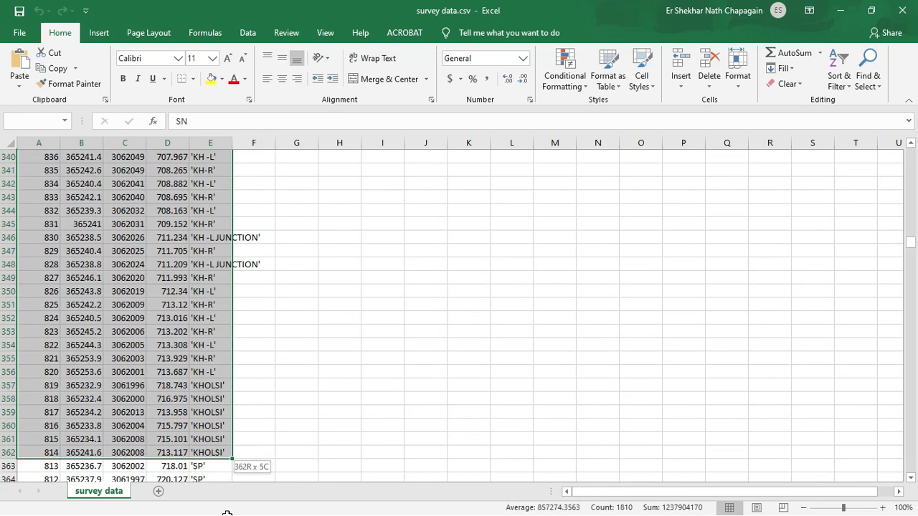
pyautogui.scroll(-3)
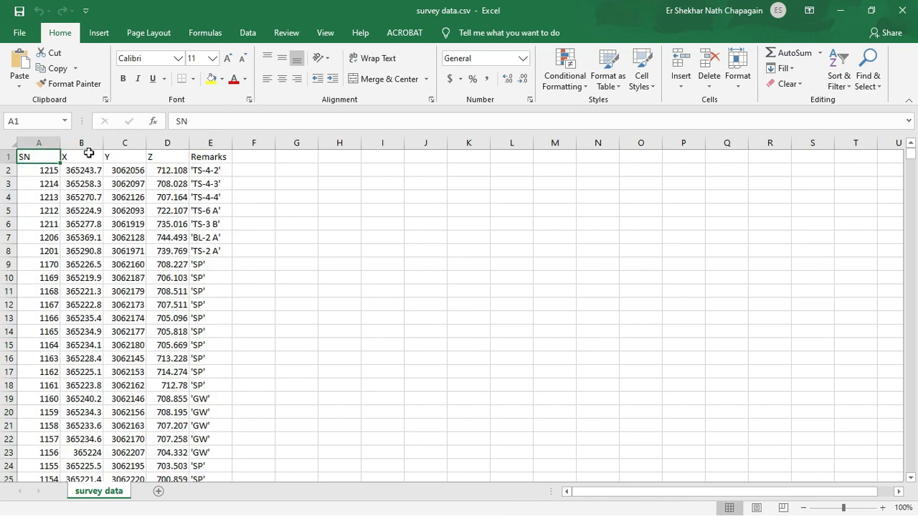
pyautogui.moveTo(117, 153)
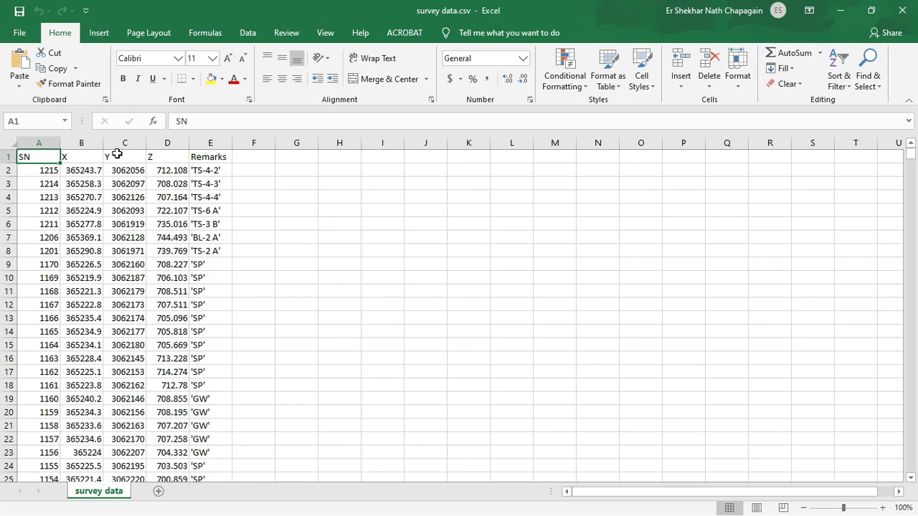
pyautogui.moveTo(509, 92)
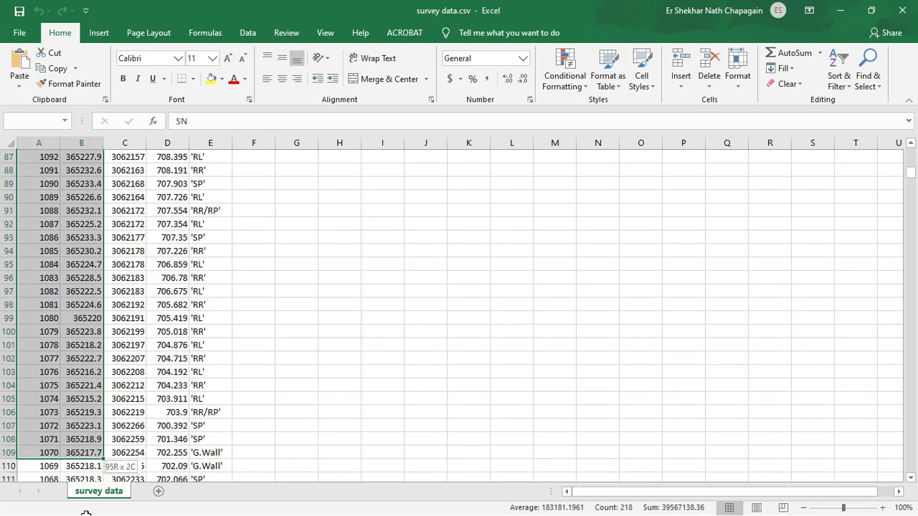
pyautogui.scroll(-3)
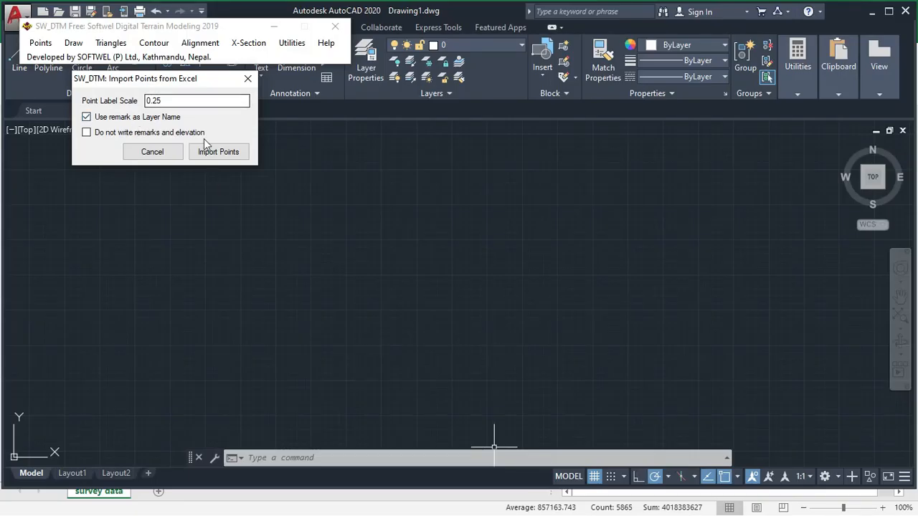
# - Confirm Import Points so the selected spreadsheet rows are brought into the drawing
pyautogui.click(218, 152)
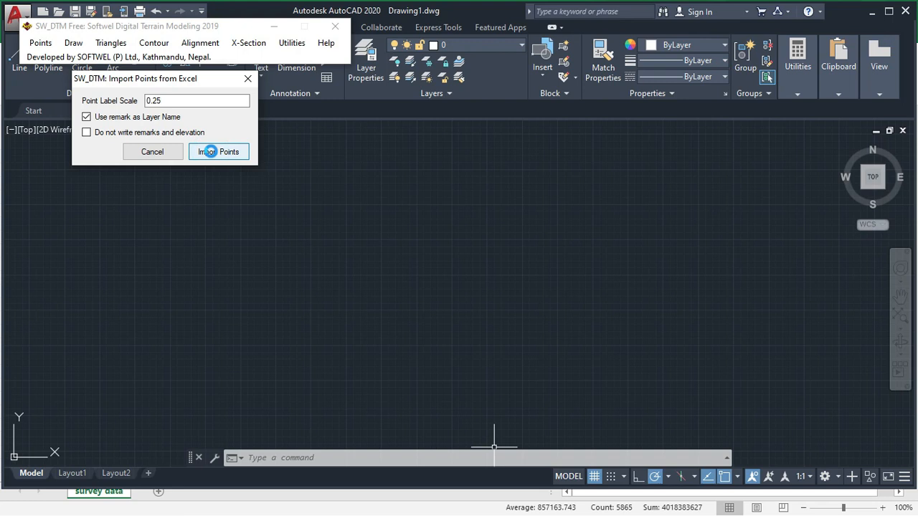
pyautogui.click(218, 152)
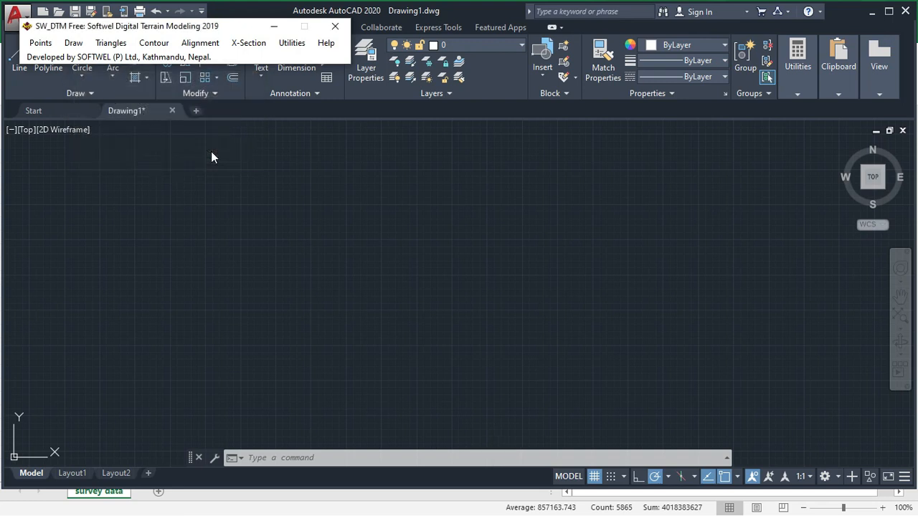
pyautogui.moveTo(222, 161)
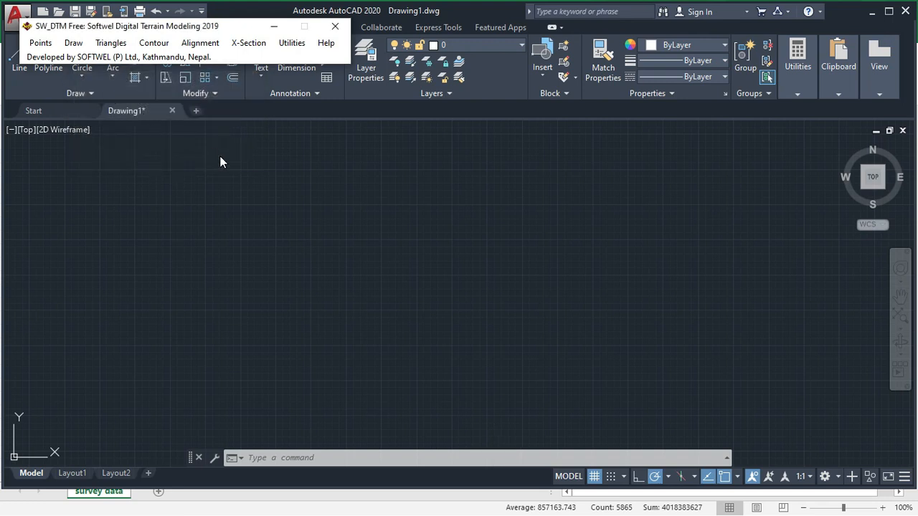
pyautogui.moveTo(265, 252)
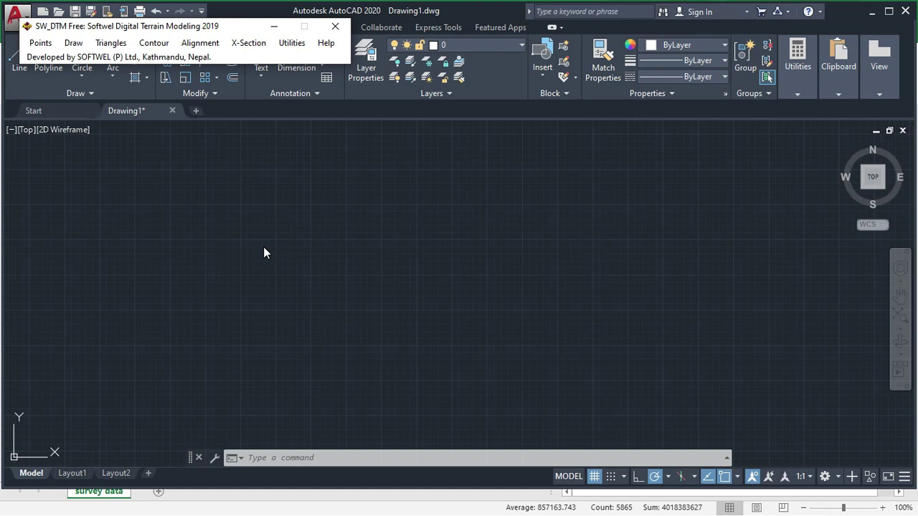
pyautogui.moveTo(390, 264)
pyautogui.write('z')
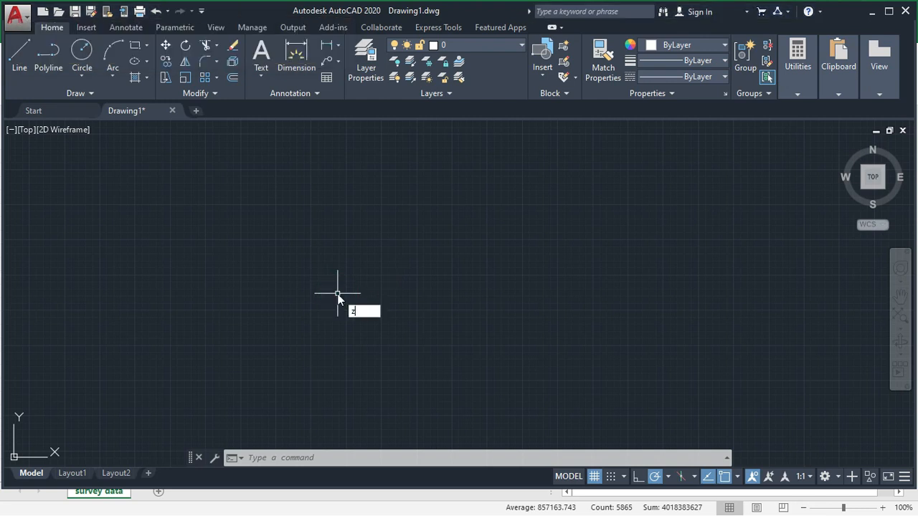
# - Zoom to extents so the imported point cluster fills the view
pyautogui.press('Return')
pyautogui.write('ex')
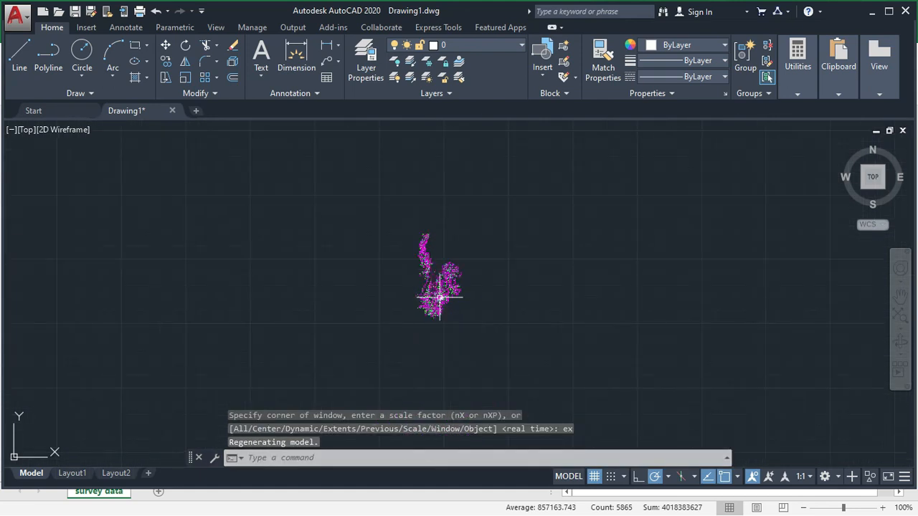
pyautogui.moveTo(570, 443)
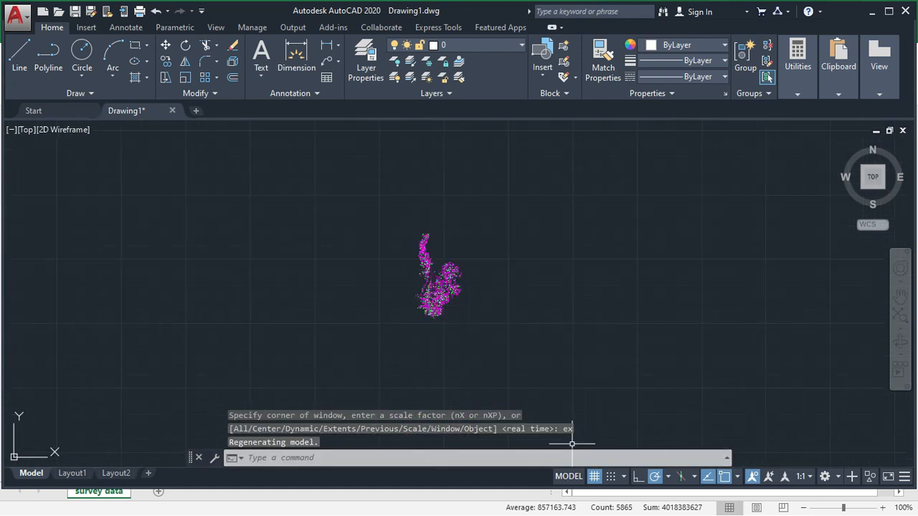
pyautogui.moveTo(628, 433)
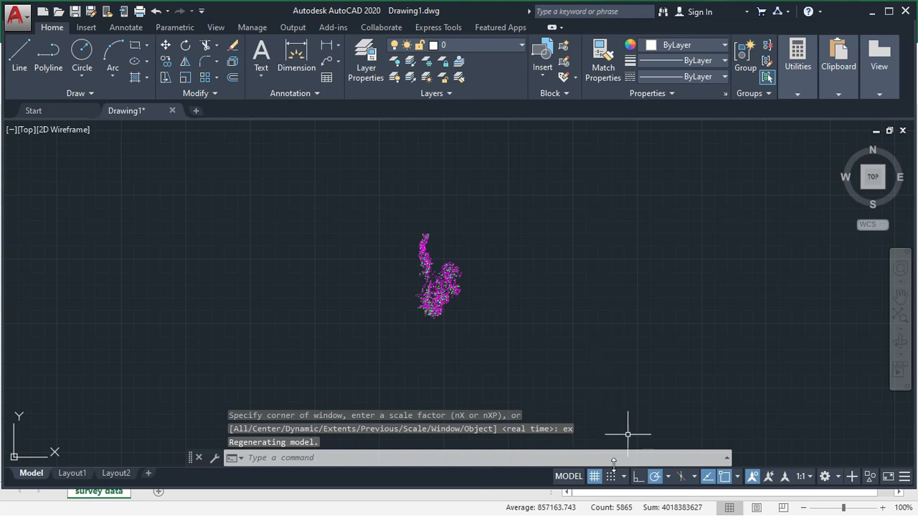
# - Open Points > Process Points with the Features layer ticked and All Points and Features selected
pyautogui.click(40, 43)
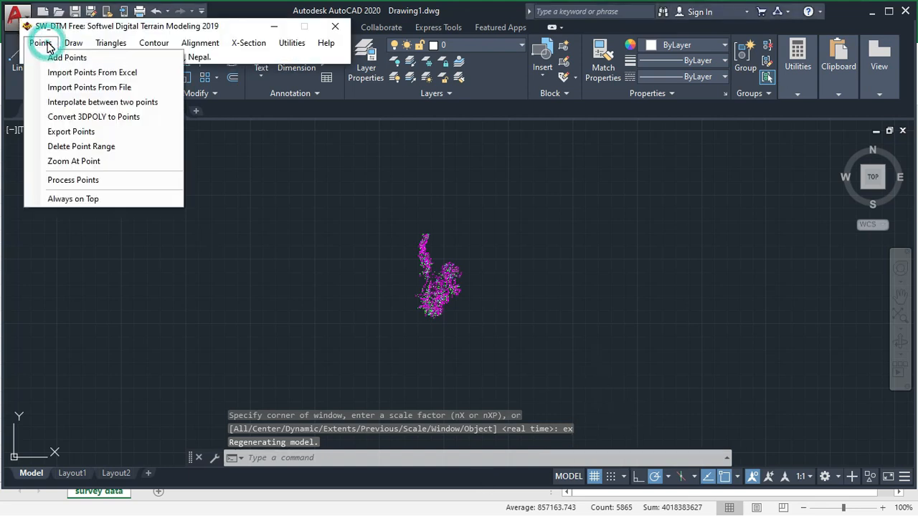
pyautogui.moveTo(71, 181)
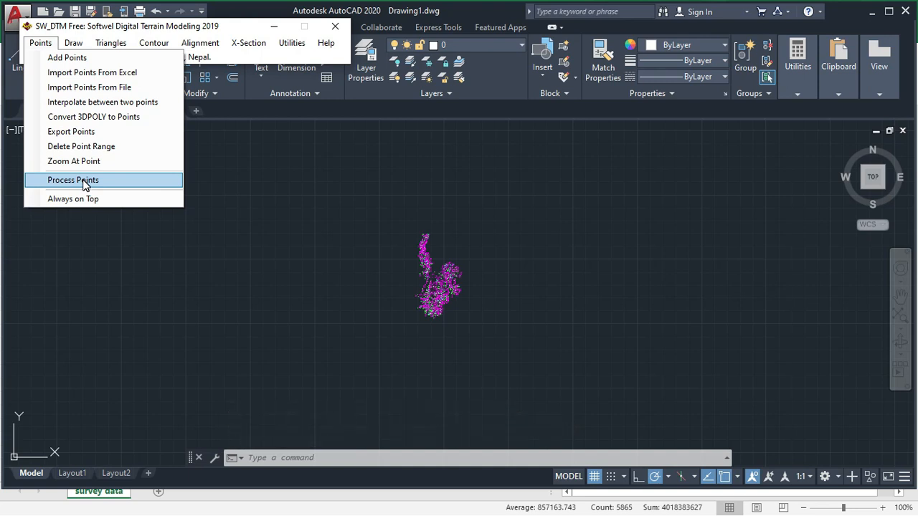
pyautogui.click(72, 181)
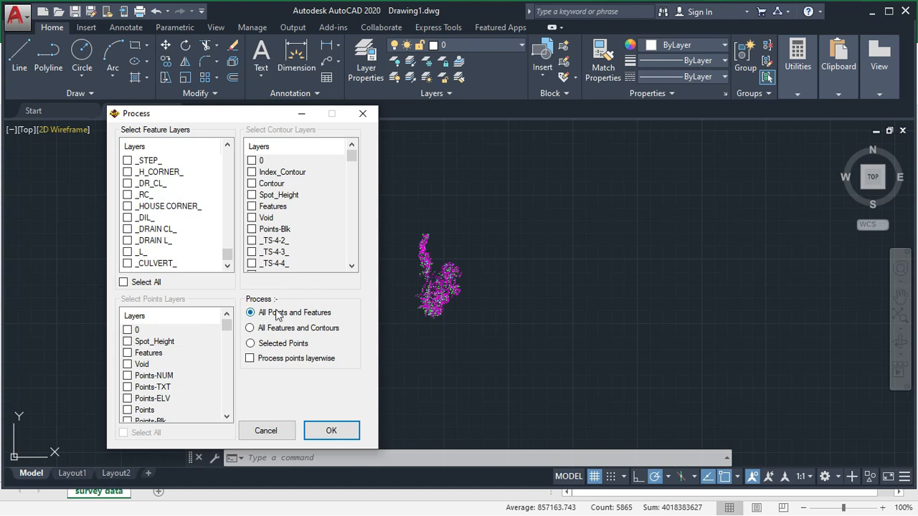
pyautogui.moveTo(324, 318)
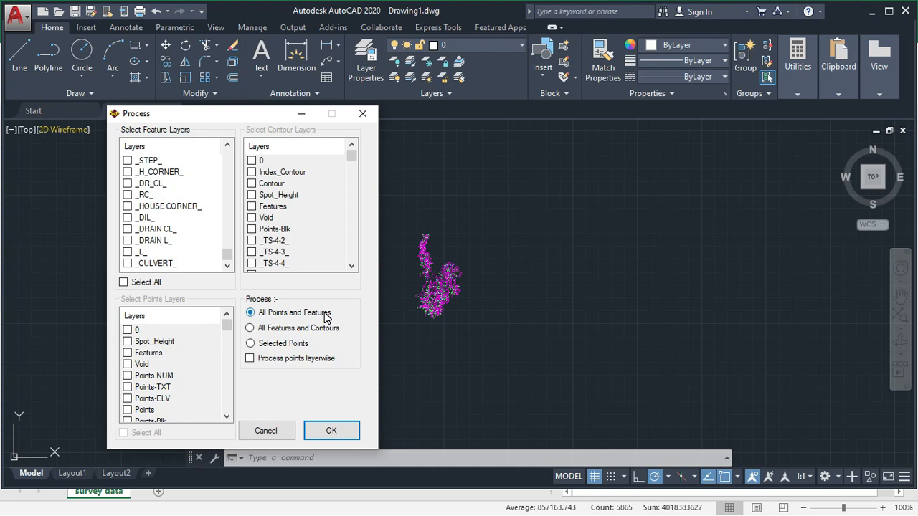
pyautogui.scroll(-3)
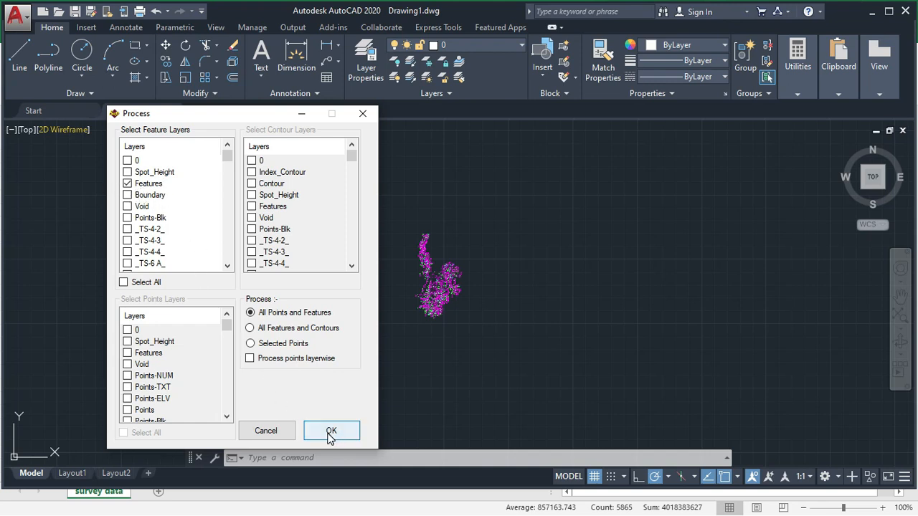
# - Run processing of the 1172 points and features and dismiss the 'Processing successful' message
pyautogui.click(331, 430)
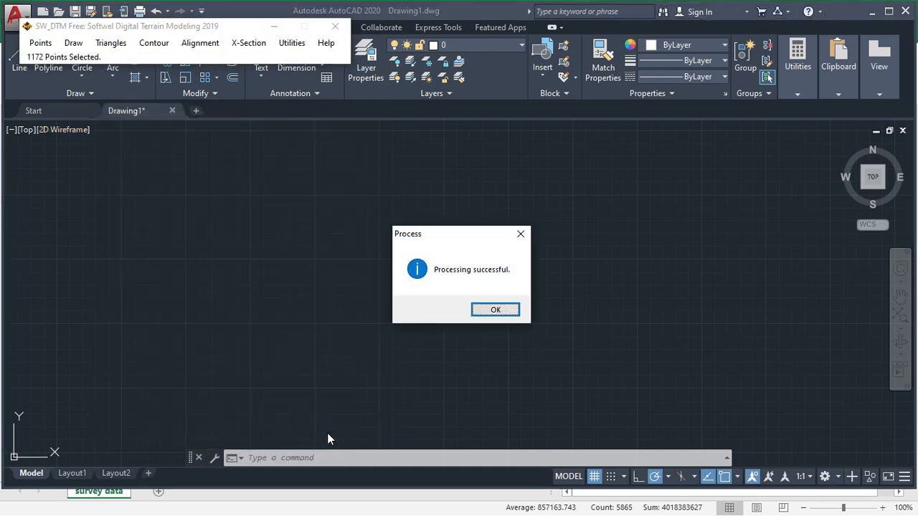
pyautogui.moveTo(29, 88)
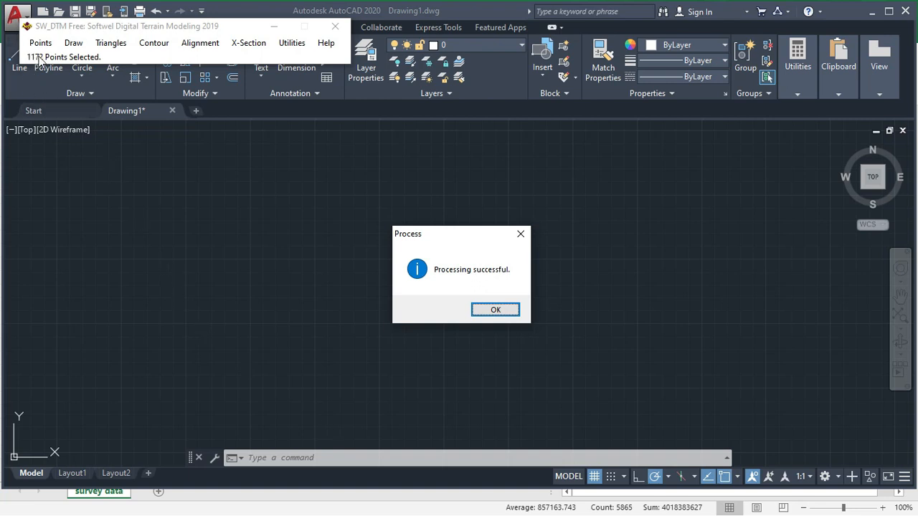
pyautogui.moveTo(292, 216)
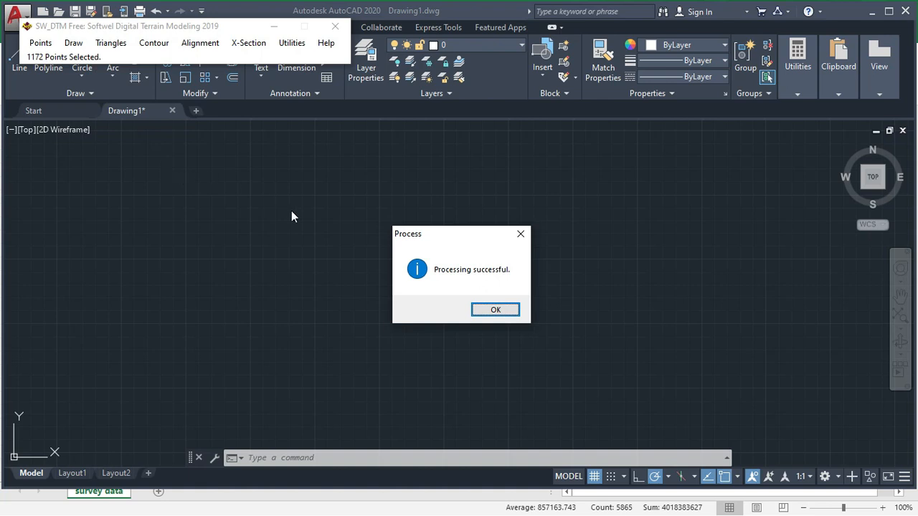
pyautogui.moveTo(424, 290)
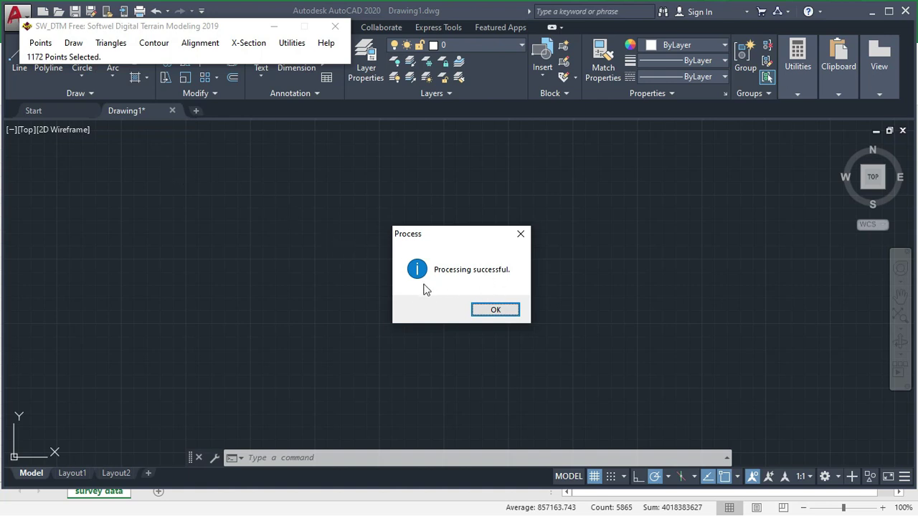
pyautogui.click(495, 310)
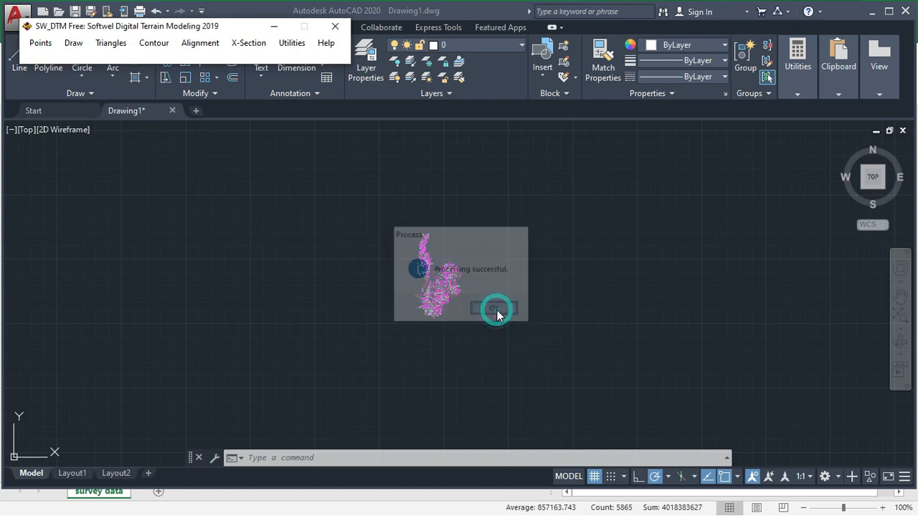
pyautogui.click(493, 309)
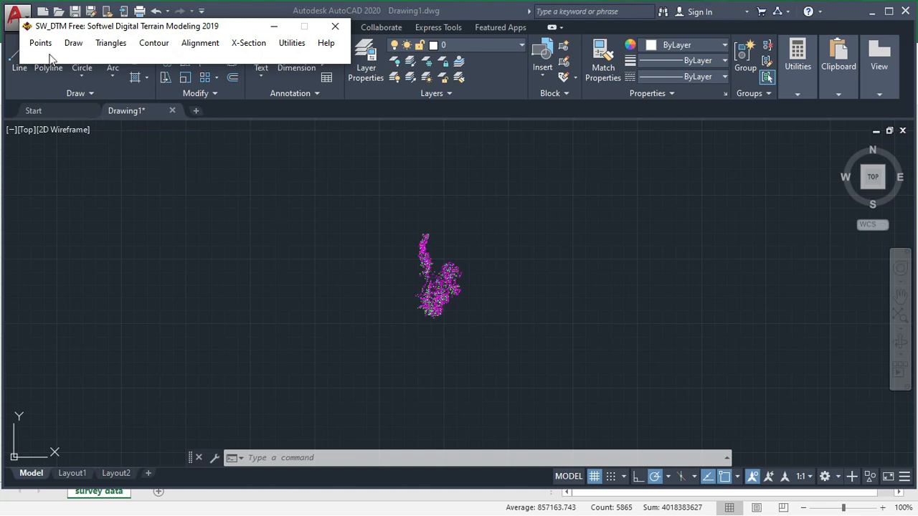
# - Draw a closed 3DPOLY boundary around the outer survey points on the Boundary layer and clear its grips
pyautogui.click(40, 43)
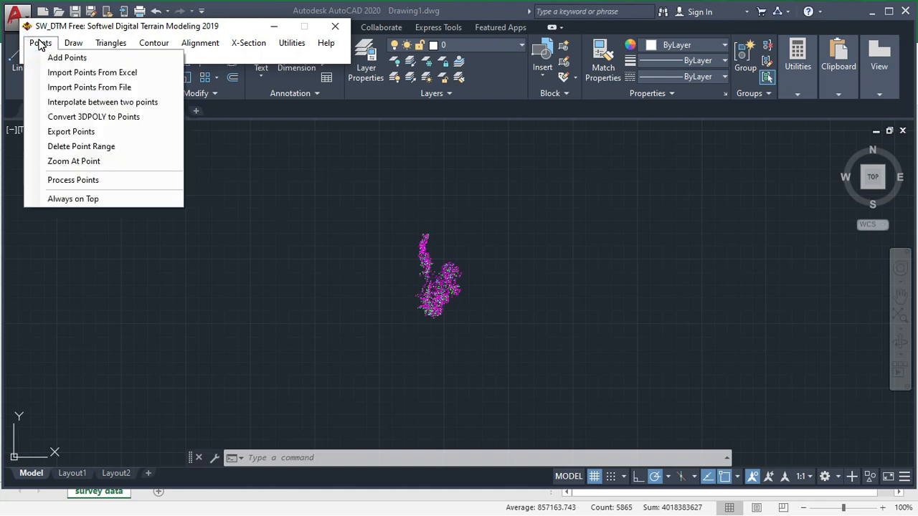
pyautogui.click(71, 44)
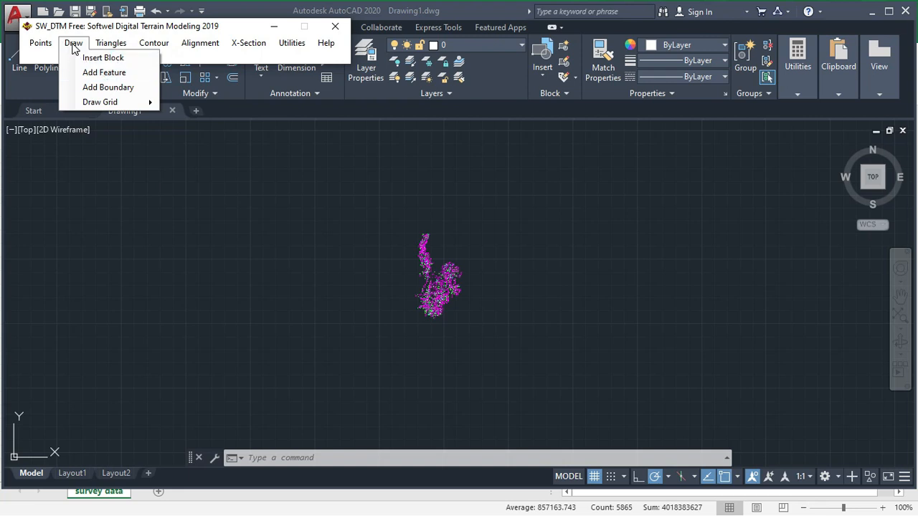
pyautogui.click(108, 88)
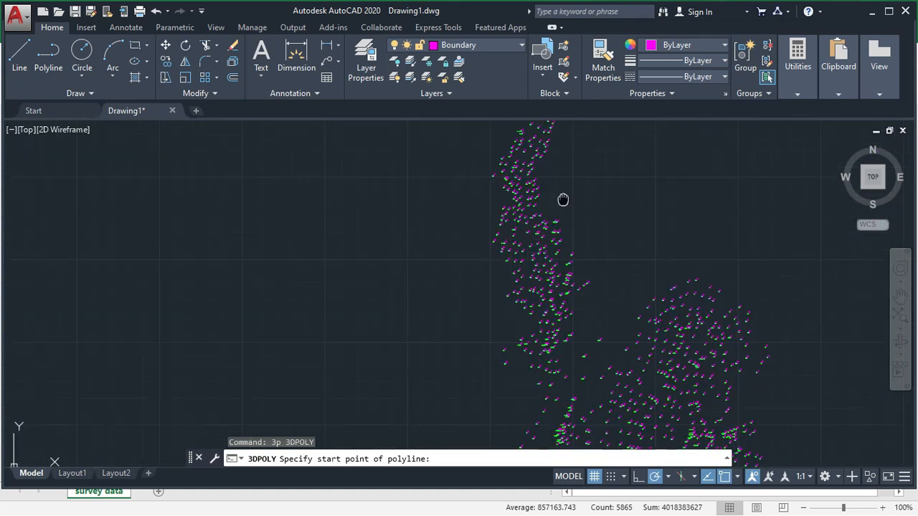
pyautogui.click(473, 206)
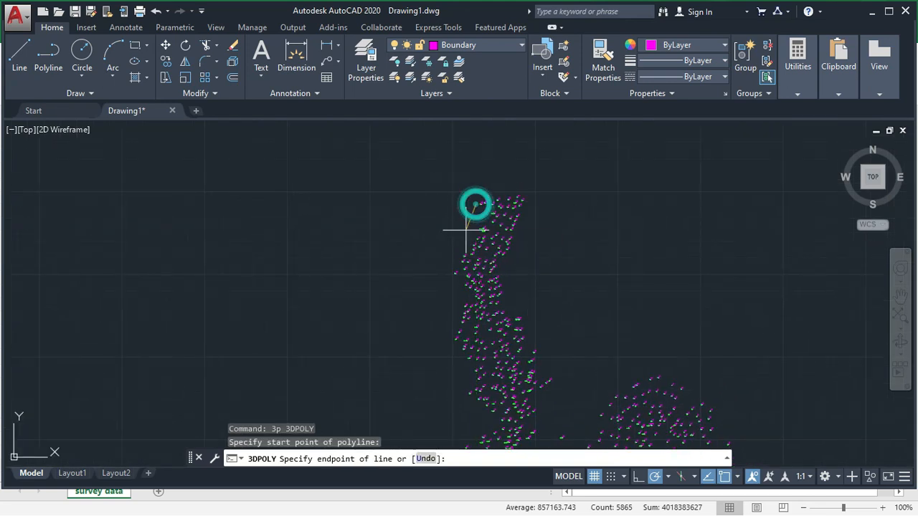
pyautogui.click(474, 207)
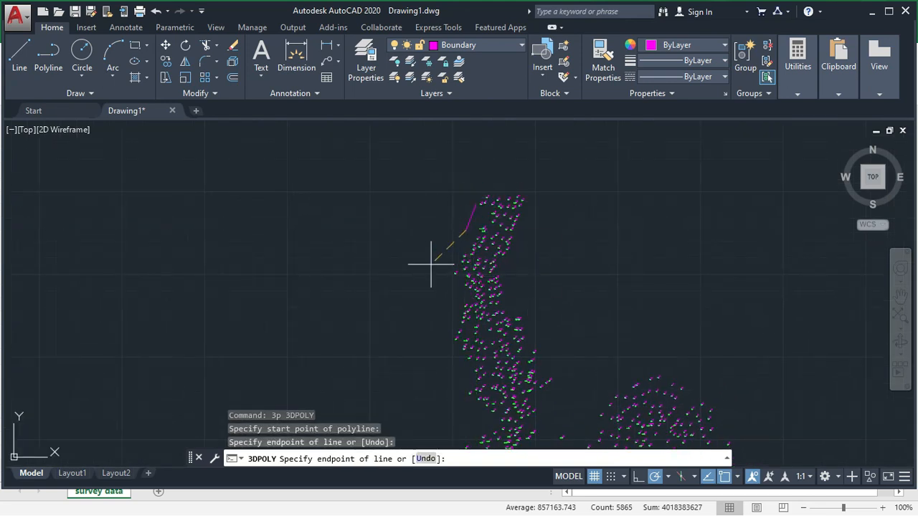
pyautogui.moveTo(451, 272)
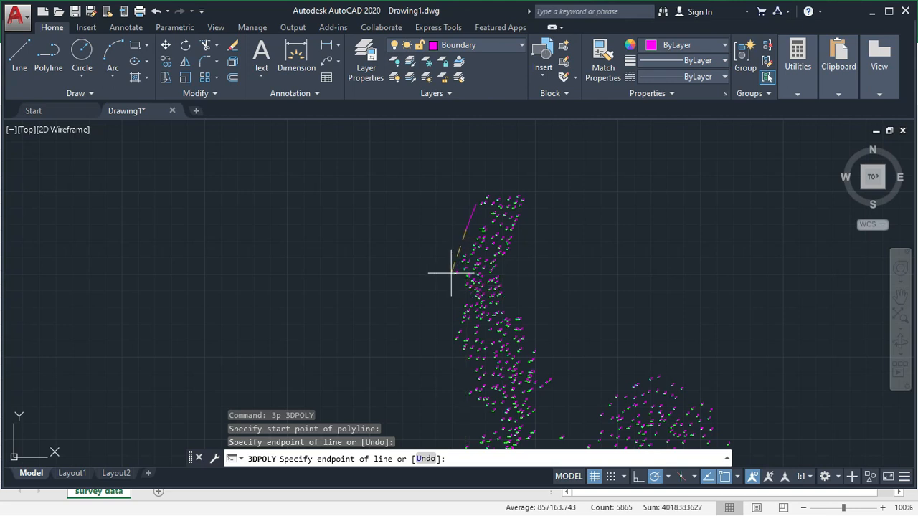
pyautogui.moveTo(464, 272)
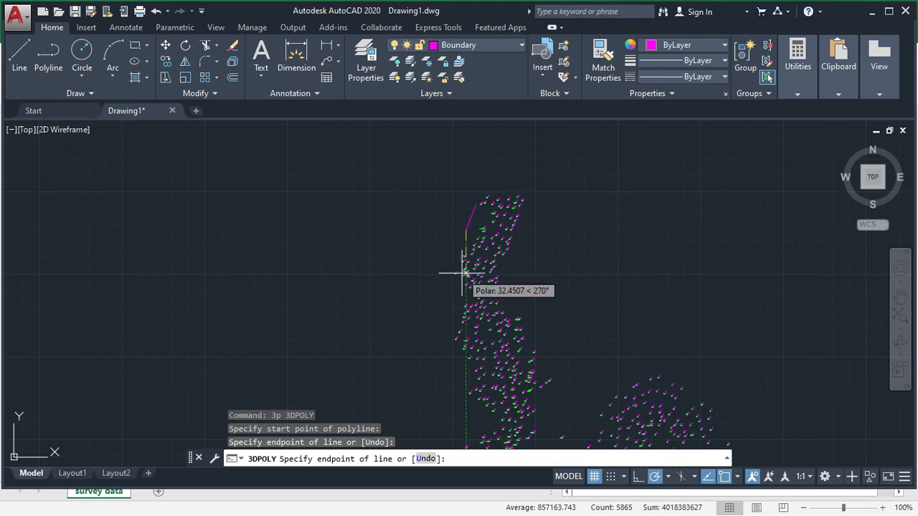
pyautogui.scroll(3)
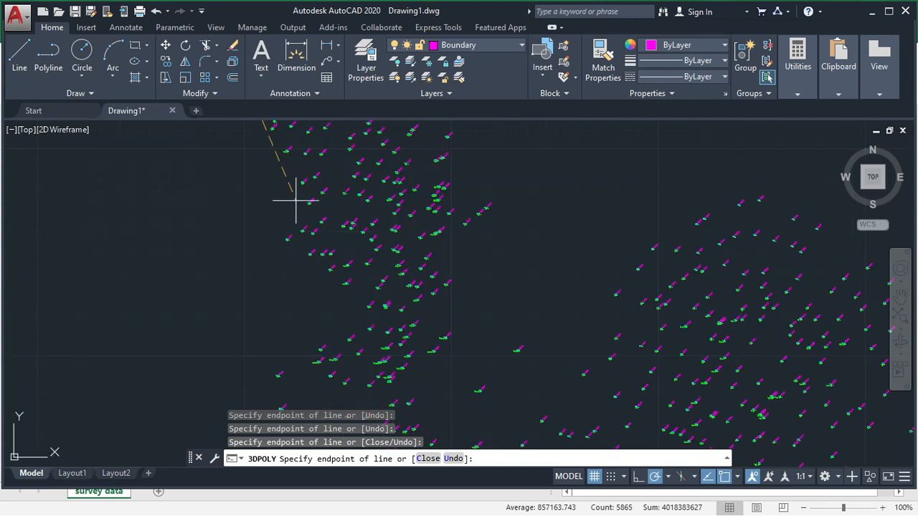
pyautogui.moveTo(290, 237)
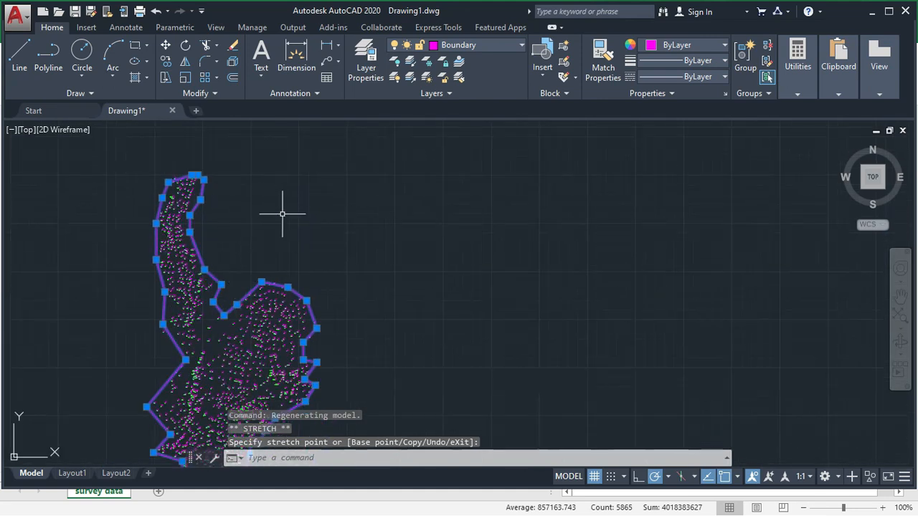
pyautogui.press('Escape')
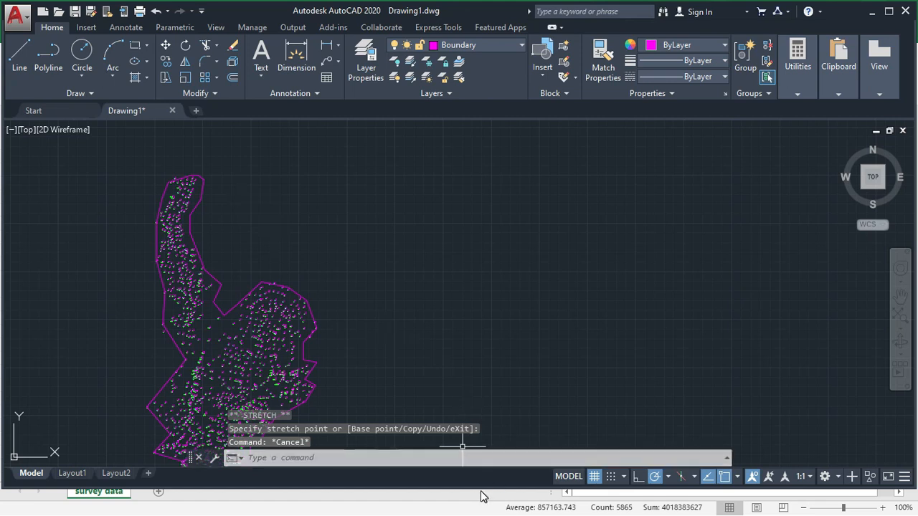
# - Triangulate the survey points via SW_DTM Triangles and dismiss the success message
pyautogui.click(111, 43)
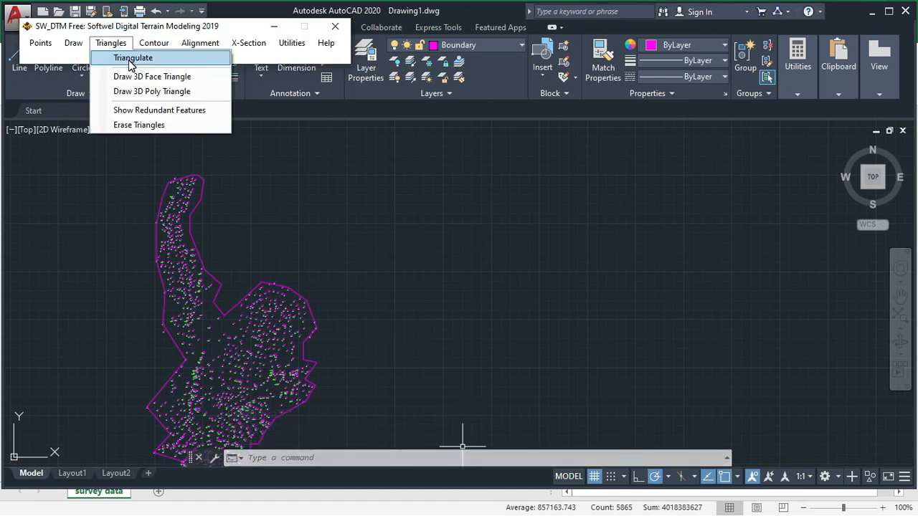
pyautogui.click(131, 58)
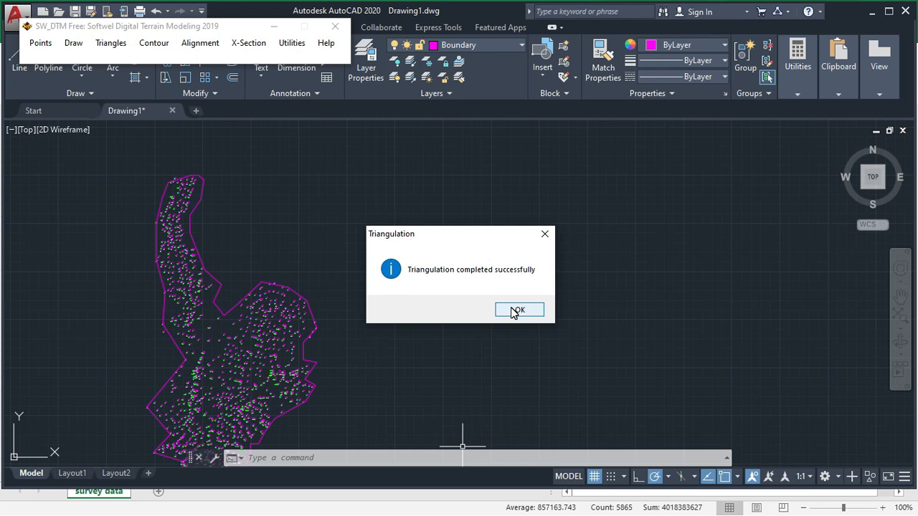
pyautogui.moveTo(479, 256)
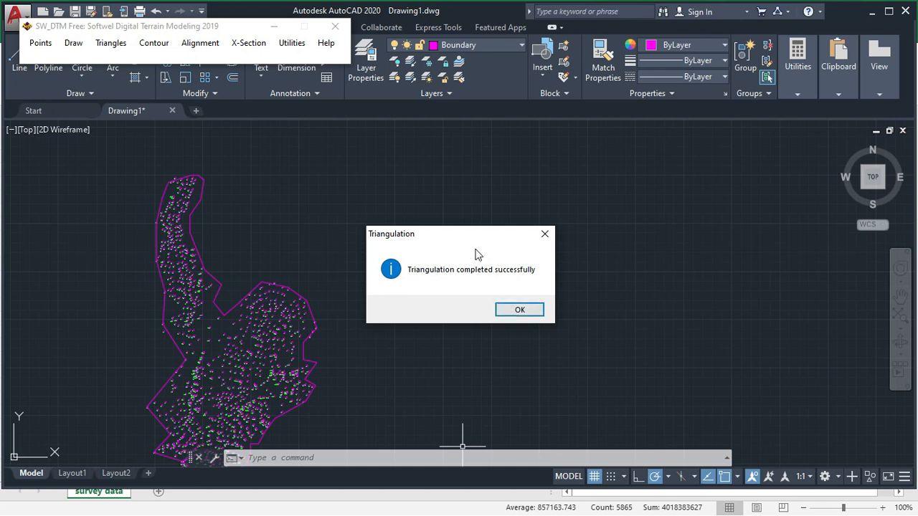
pyautogui.moveTo(486, 281)
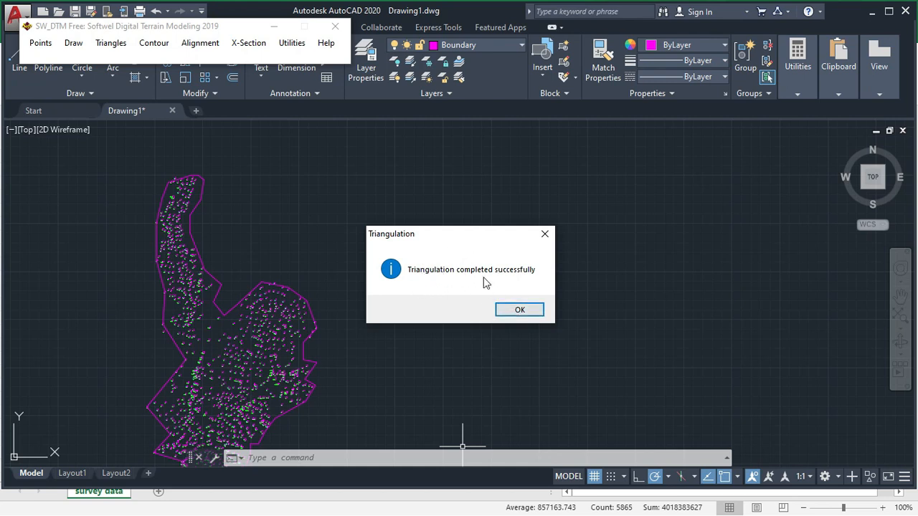
pyautogui.click(519, 310)
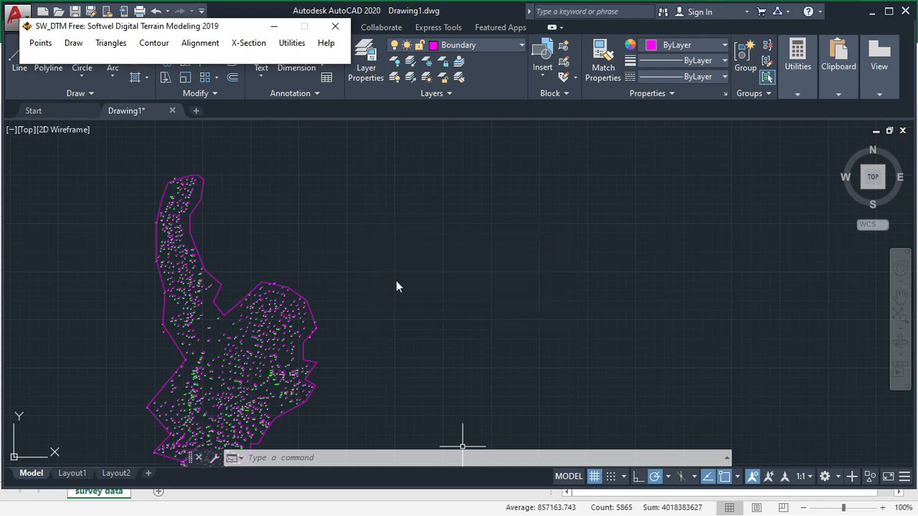
pyautogui.moveTo(111, 43)
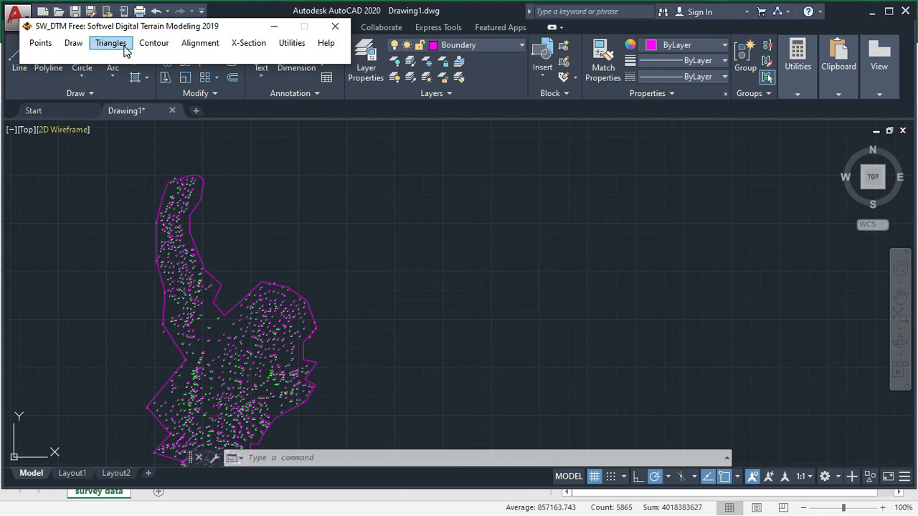
# - Draw quick contours with contour interval 2.00 and major contour 10.00
pyautogui.click(154, 43)
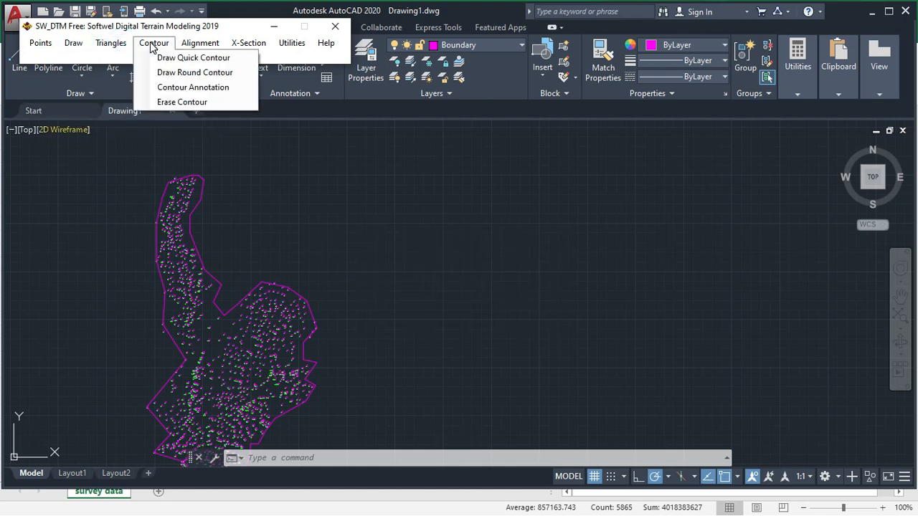
pyautogui.moveTo(194, 57)
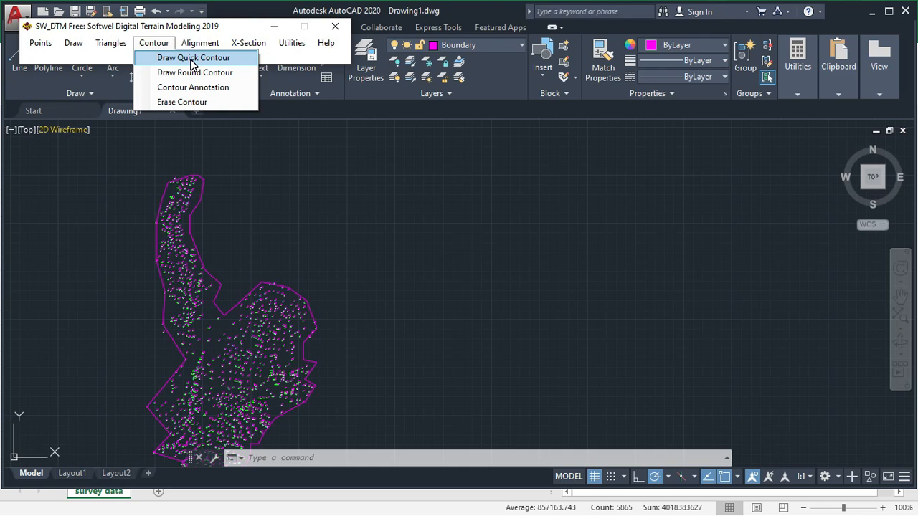
pyautogui.click(194, 57)
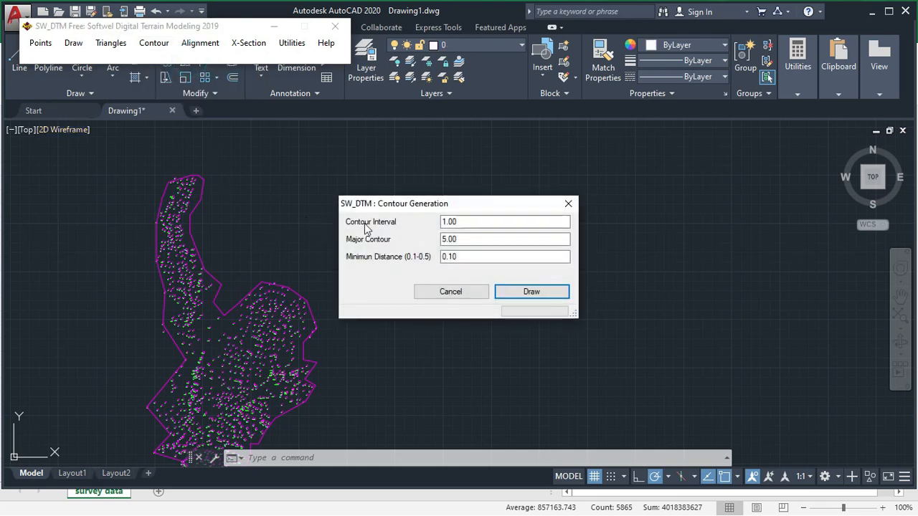
pyautogui.click(505, 238)
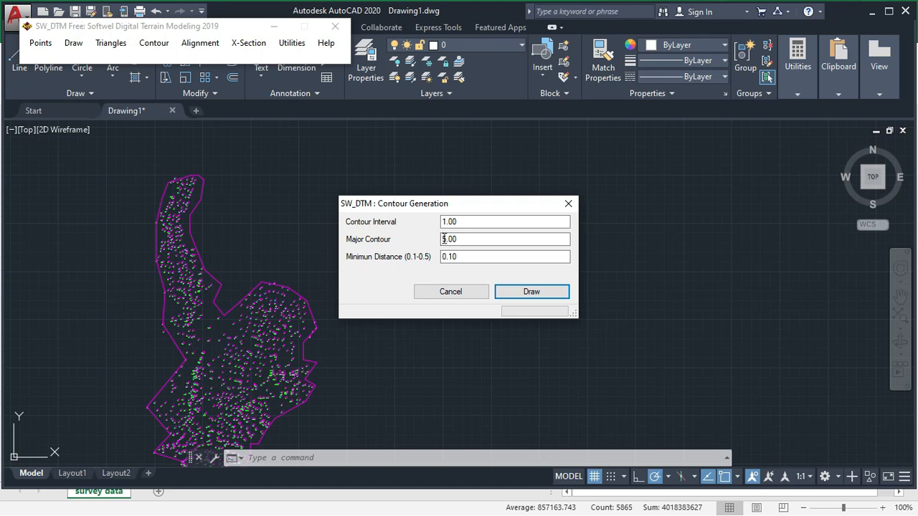
pyautogui.click(504, 221)
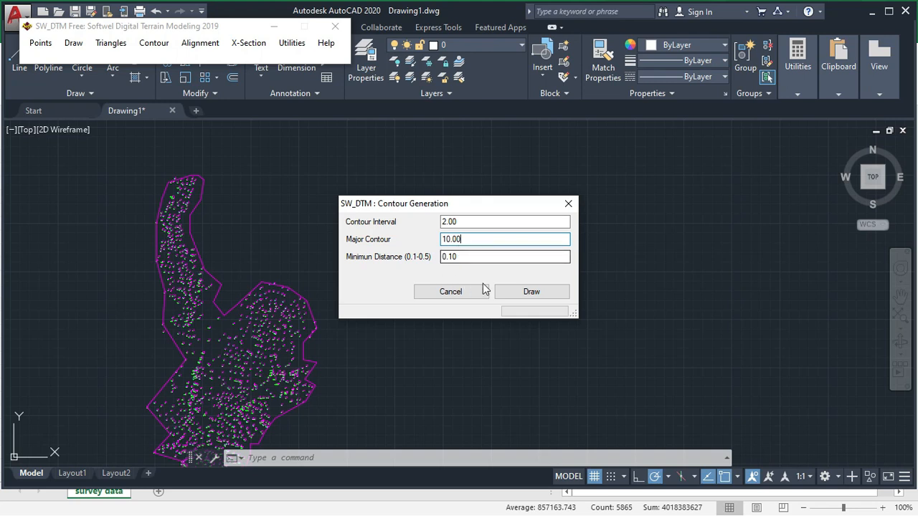
pyautogui.click(530, 291)
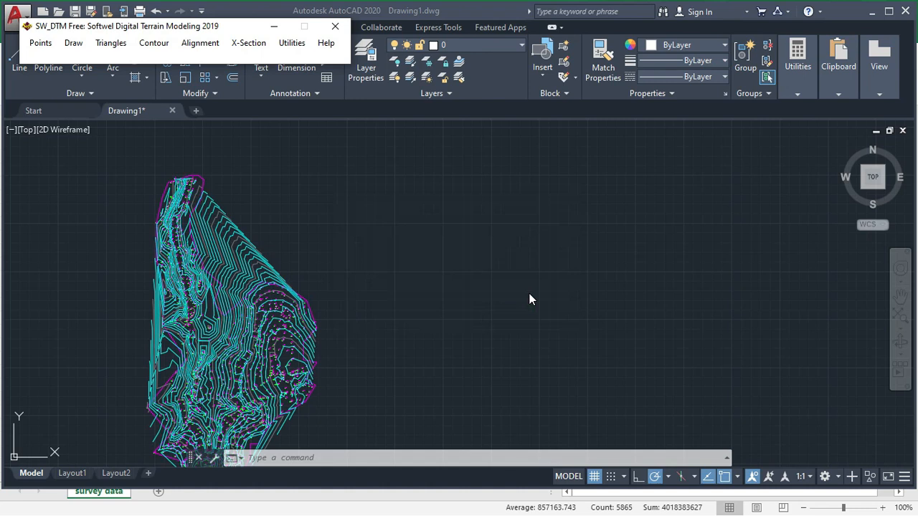
pyautogui.scroll(-3)
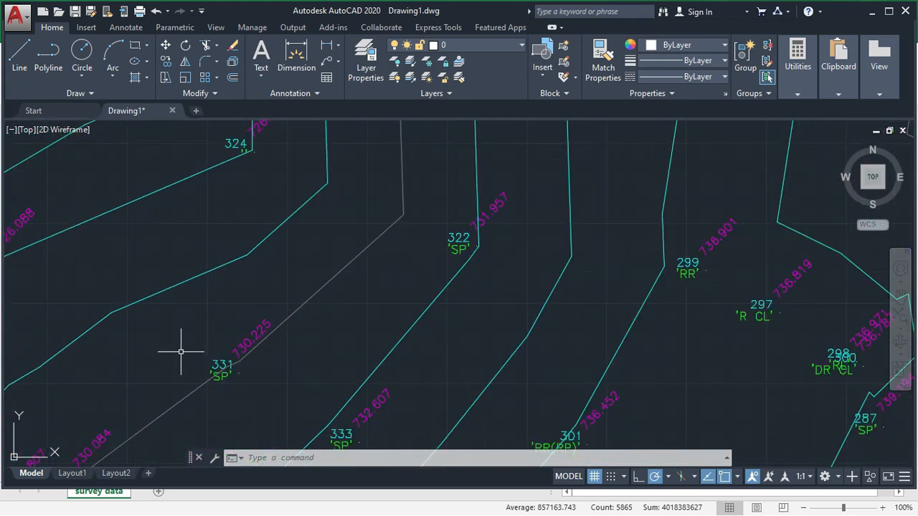
pyautogui.scroll(-3)
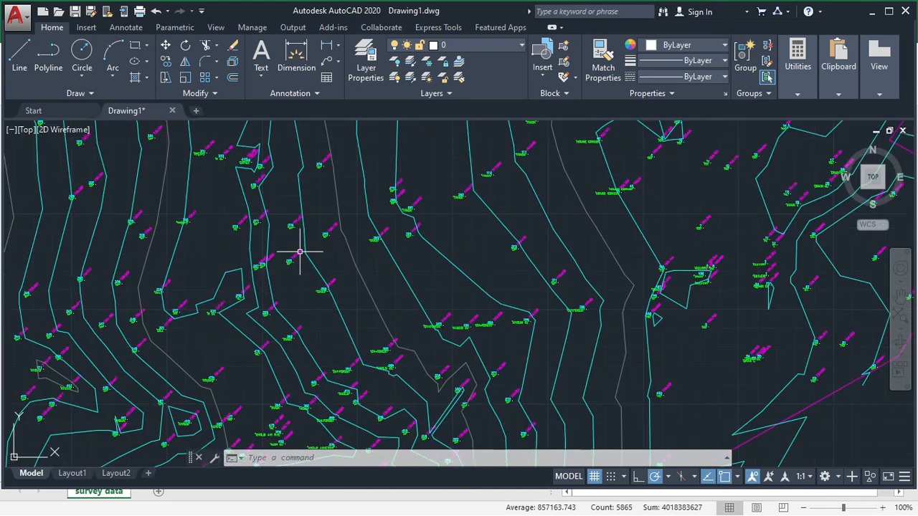
# - Erase the quick contours and draw round contours at 2.00 interval, 10.00 major, rounding factor 1
pyautogui.click(153, 43)
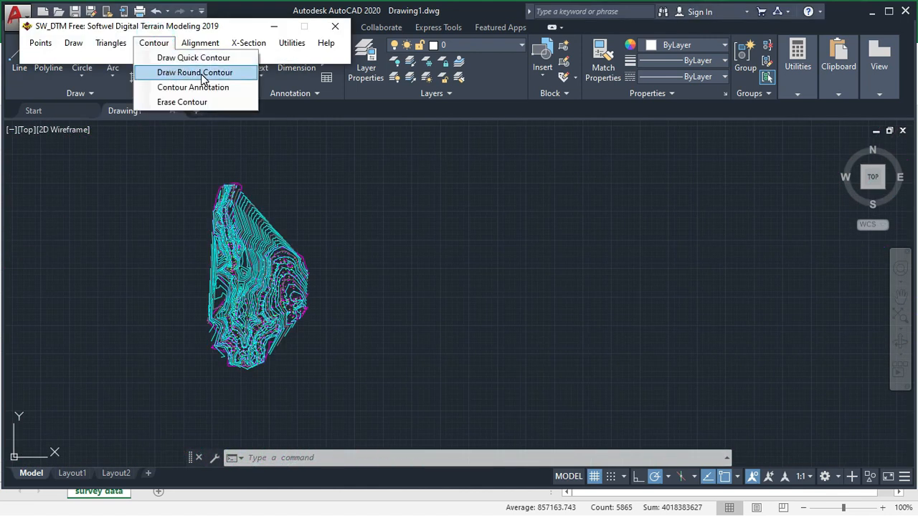
pyautogui.moveTo(195, 75)
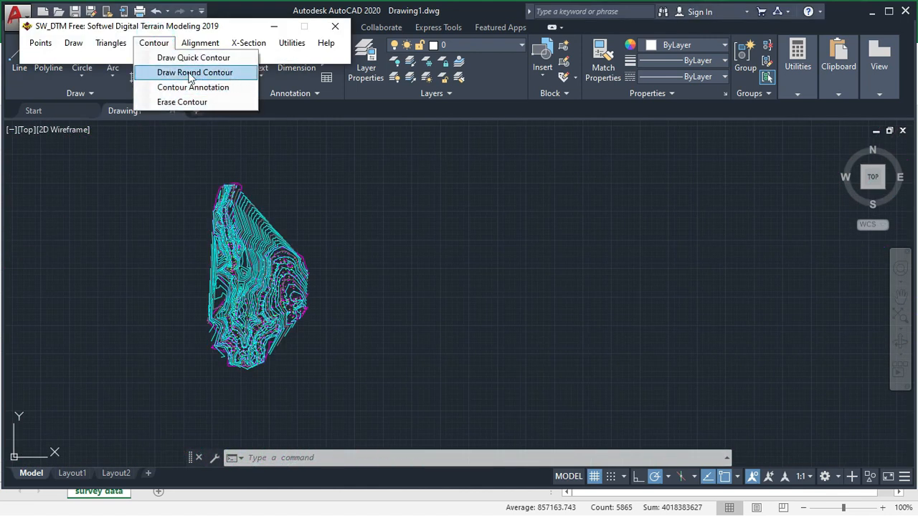
pyautogui.moveTo(180, 101)
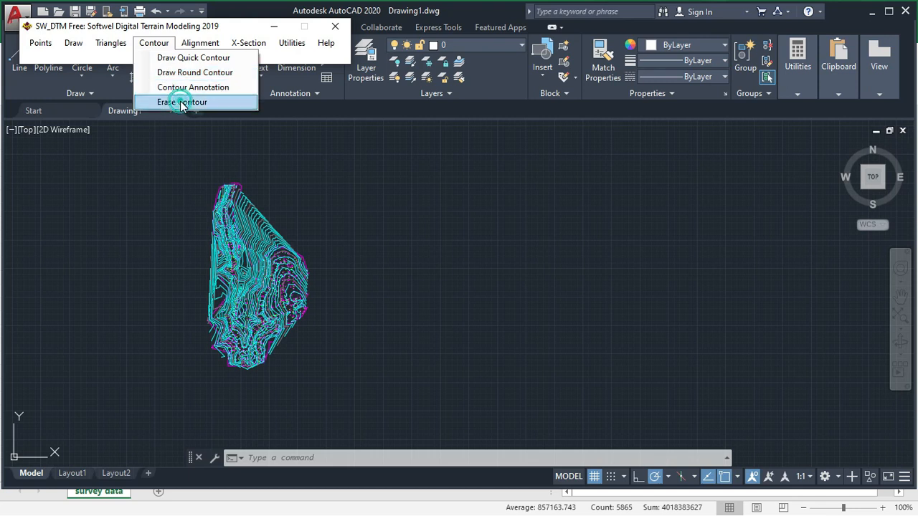
pyautogui.click(181, 102)
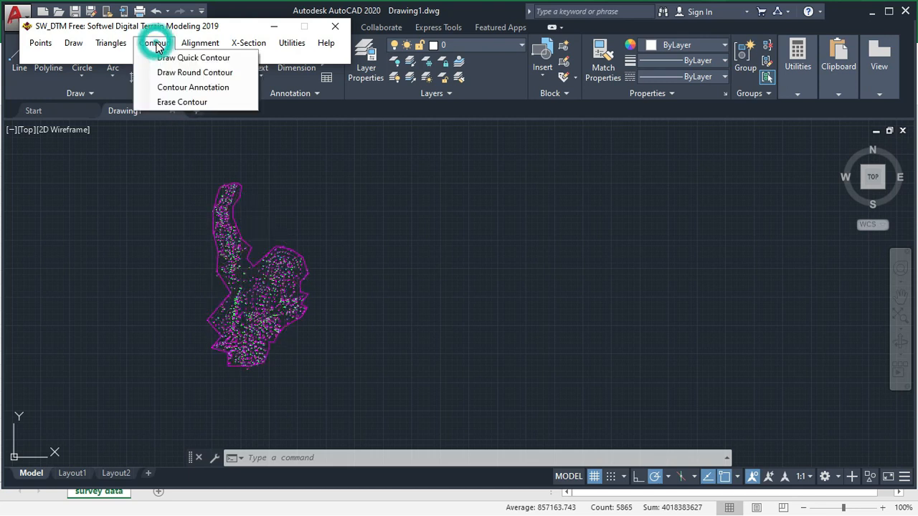
pyautogui.click(193, 57)
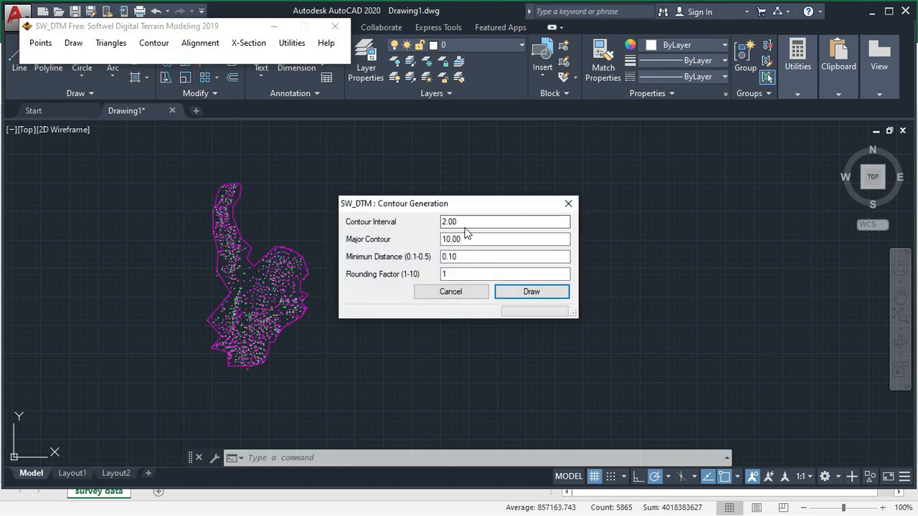
pyautogui.moveTo(387, 269)
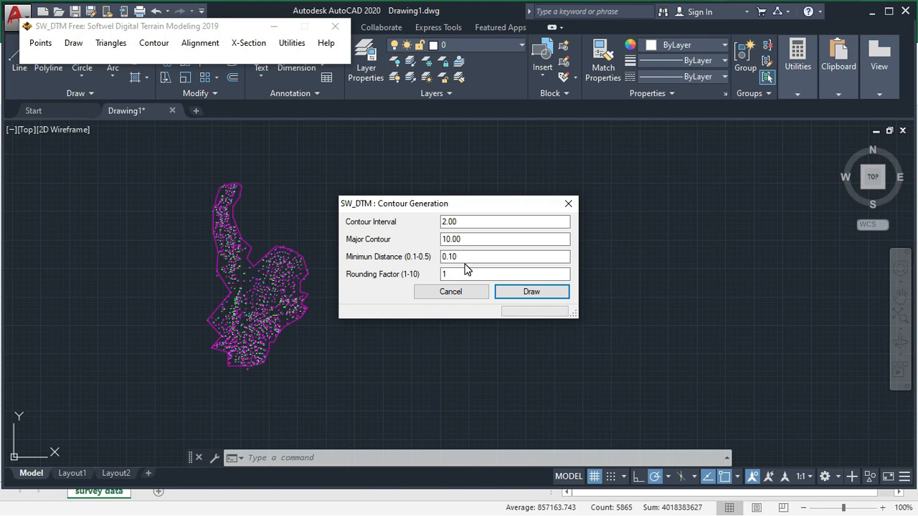
pyautogui.moveTo(482, 268)
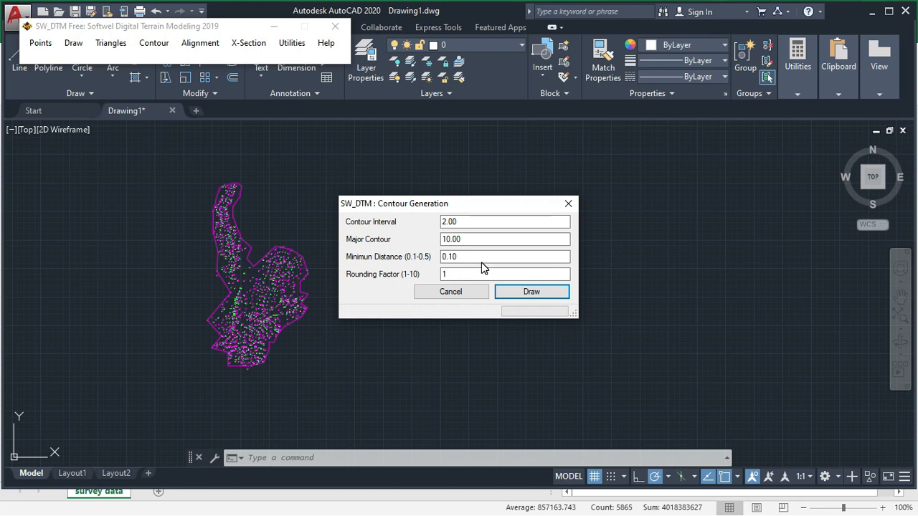
pyautogui.click(530, 291)
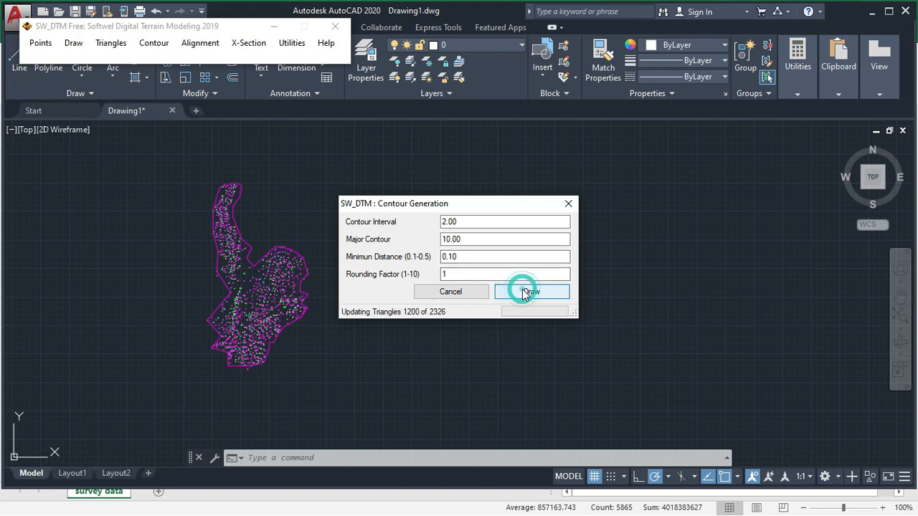
# - Label the rounded contours with elevations using Contour Annotation
pyautogui.click(530, 292)
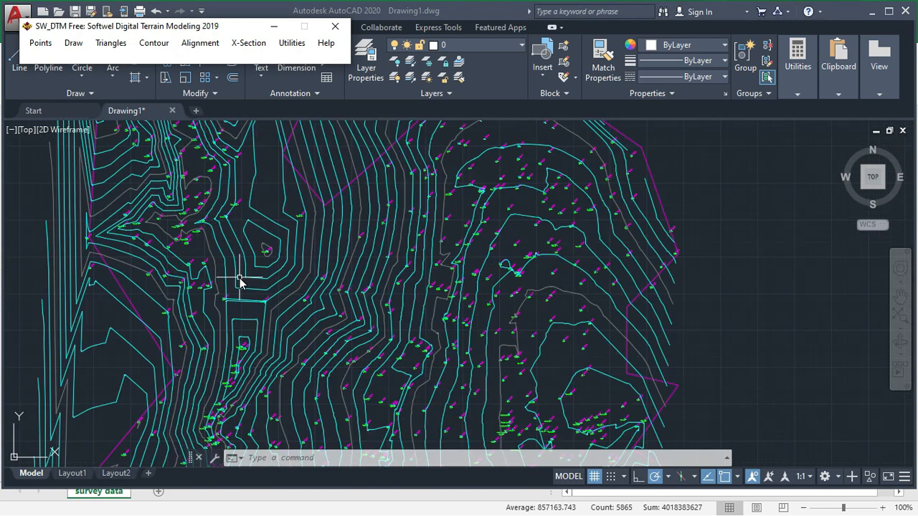
pyautogui.moveTo(385, 304)
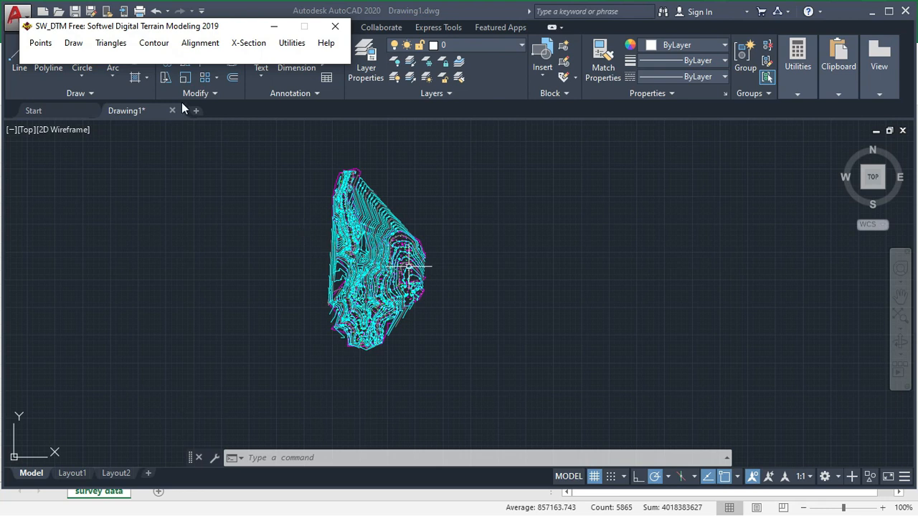
pyautogui.click(154, 43)
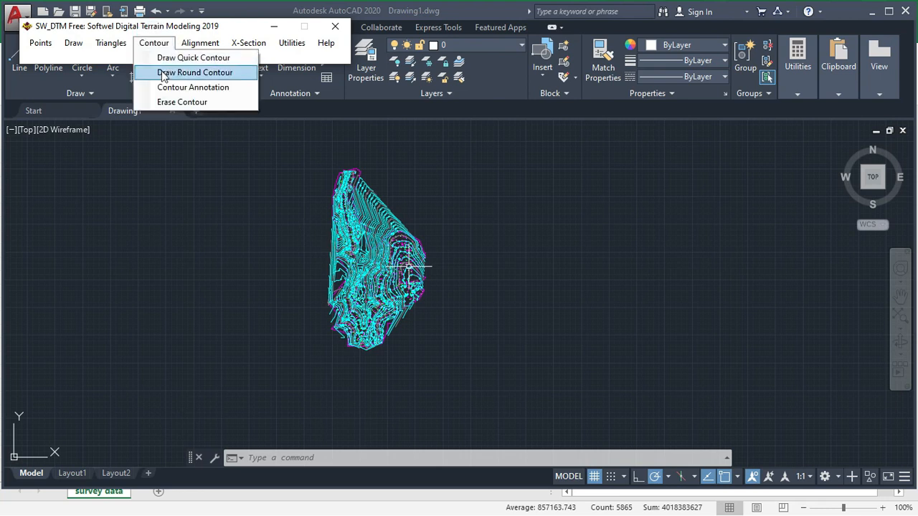
pyautogui.moveTo(203, 92)
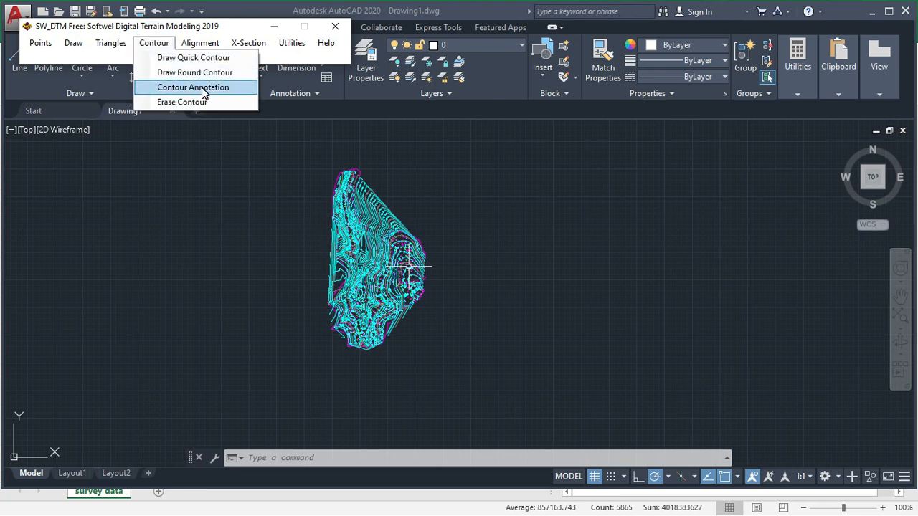
pyautogui.click(192, 88)
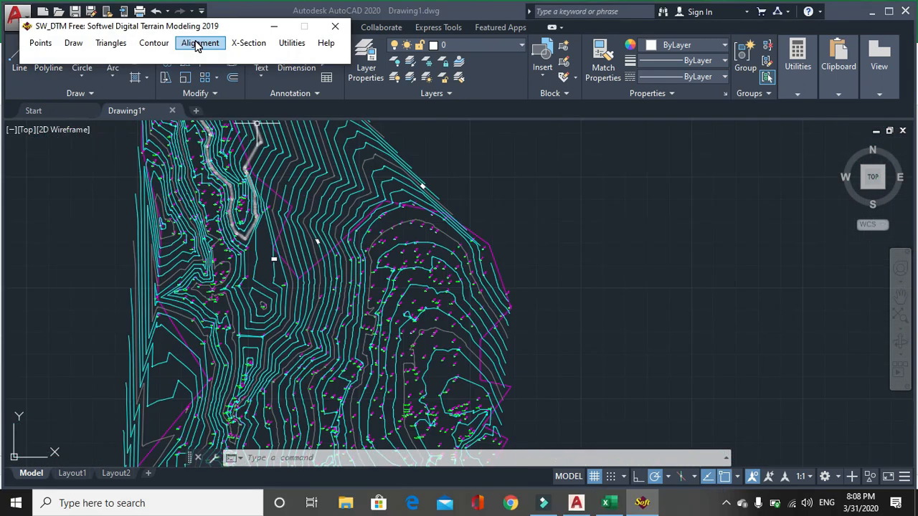
# - Draw the road alignment as a PLINE across the contours and end the command with Cancel
pyautogui.click(201, 43)
pyautogui.write('pl')
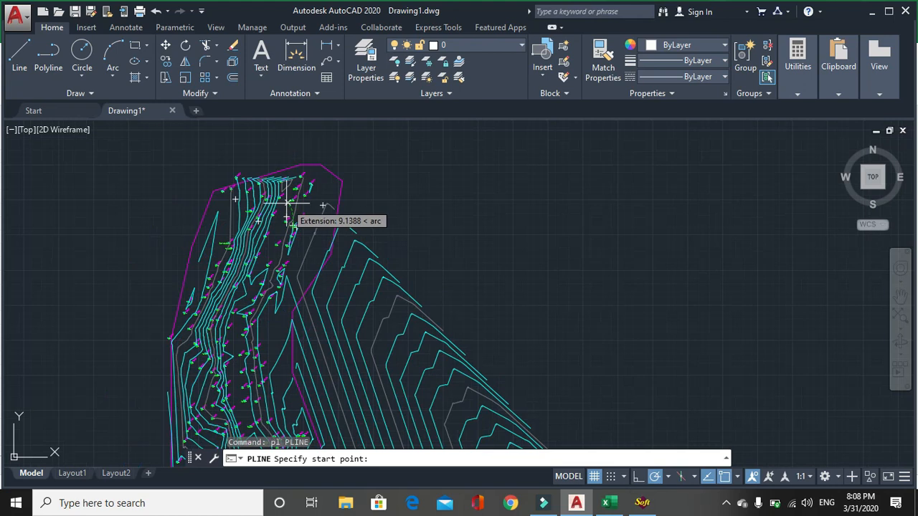
pyautogui.click(292, 179)
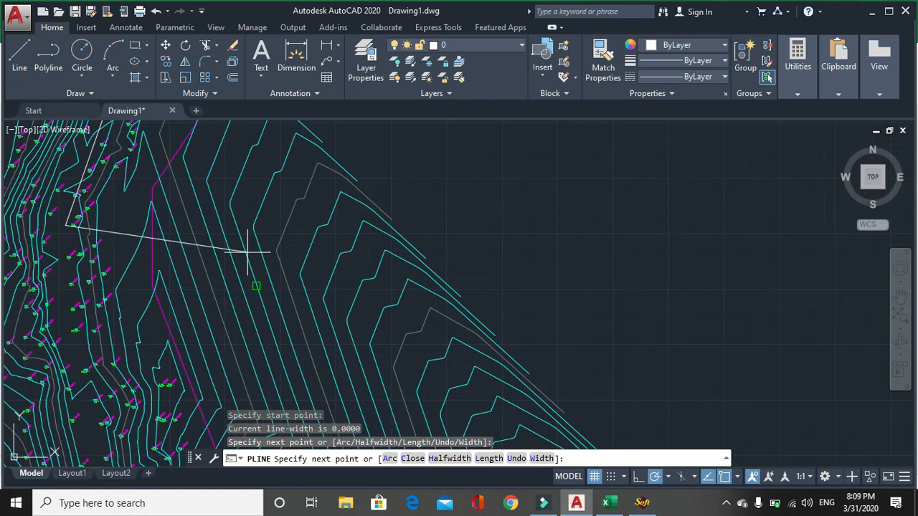
pyautogui.click(88, 390)
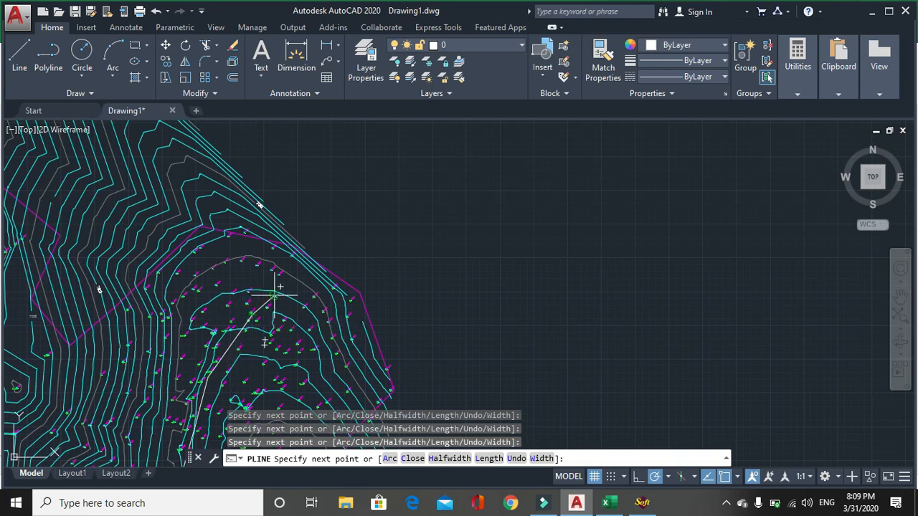
pyautogui.moveTo(279, 287)
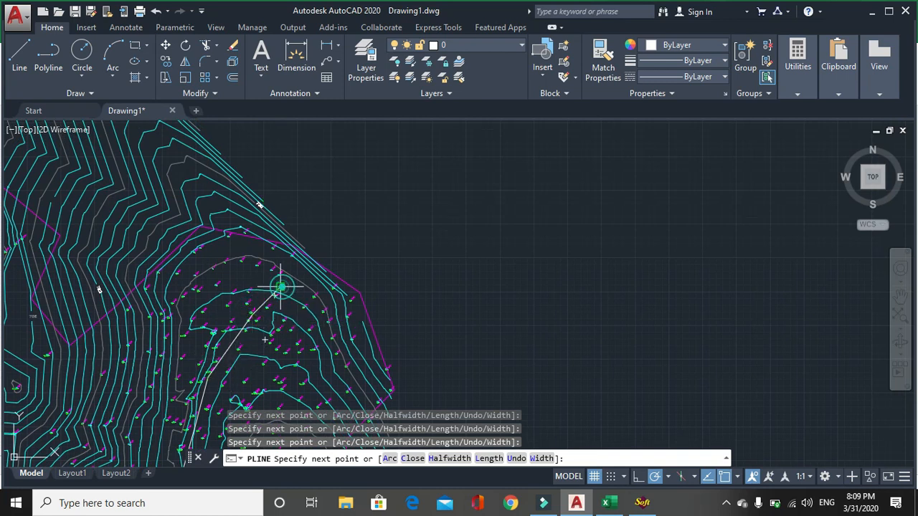
pyautogui.rightClick(275, 286)
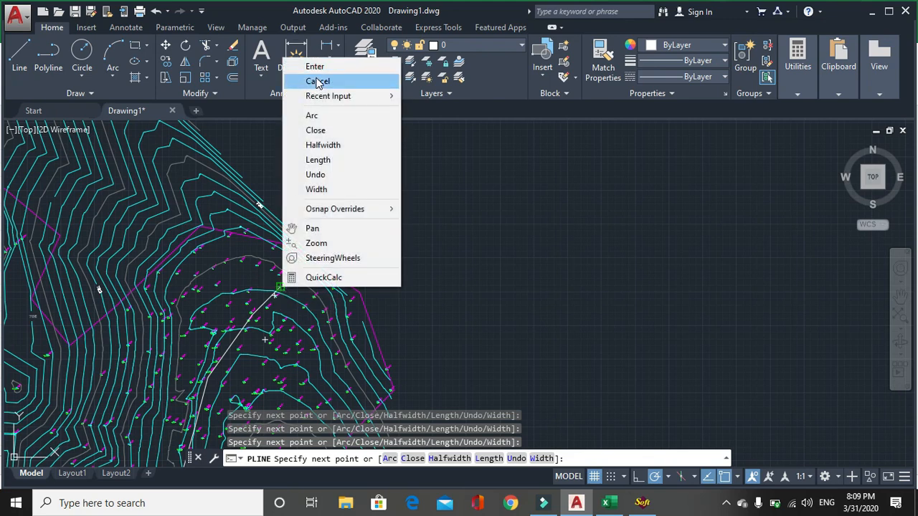
pyautogui.click(317, 81)
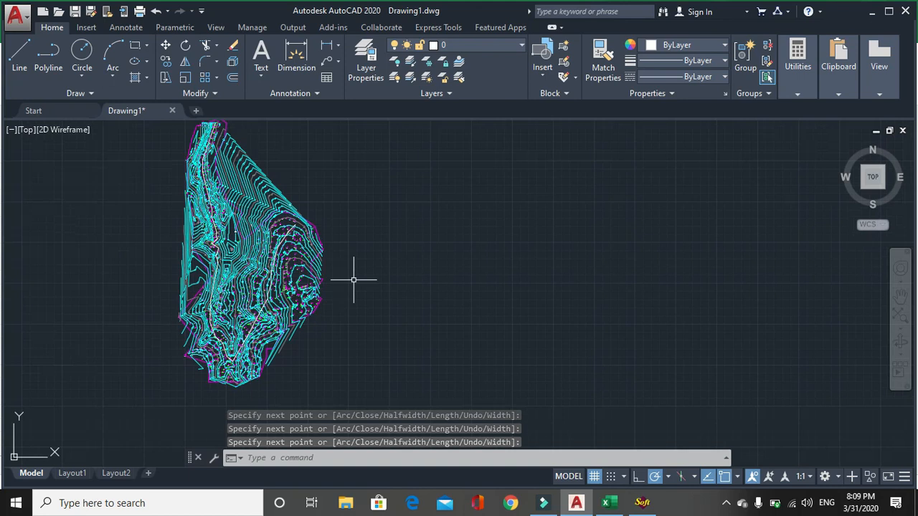
# - In Sections By DTM choose L-Profile and X-Section, tick Write Chainage, keep Left/Right 15
pyautogui.click(642, 502)
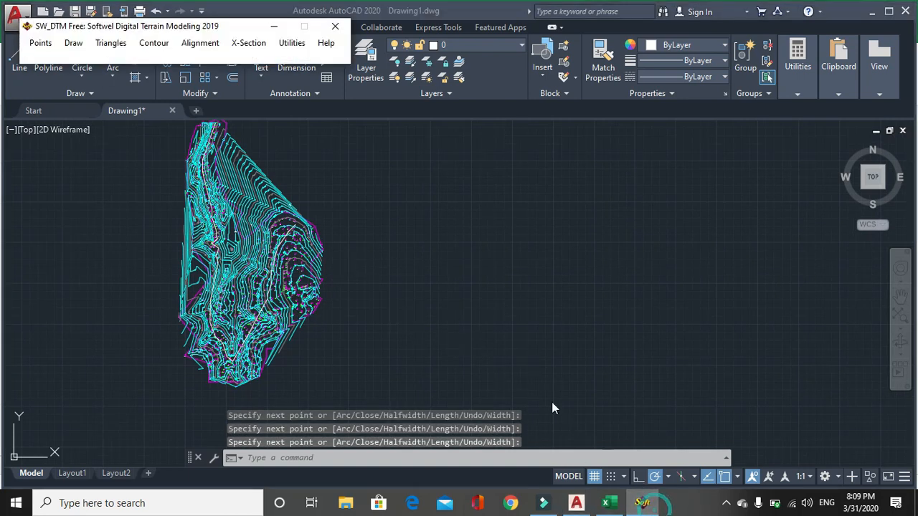
pyautogui.click(248, 43)
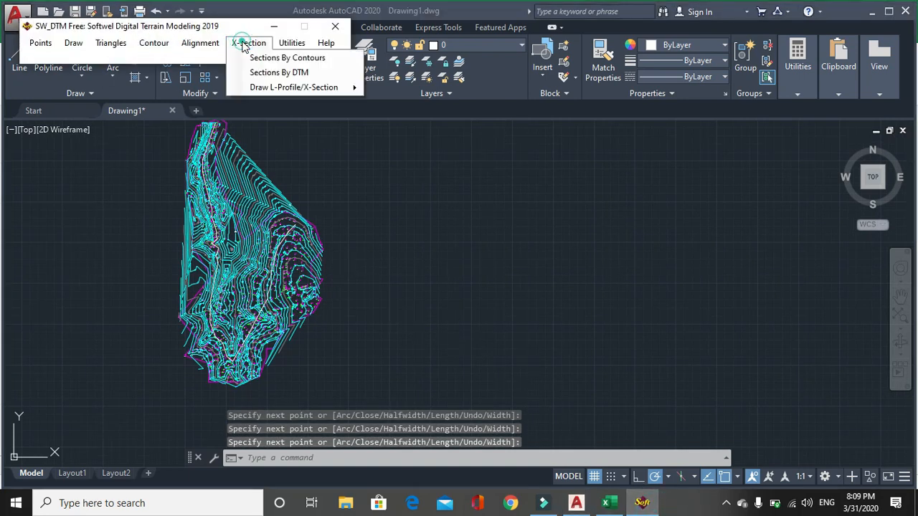
pyautogui.moveTo(278, 72)
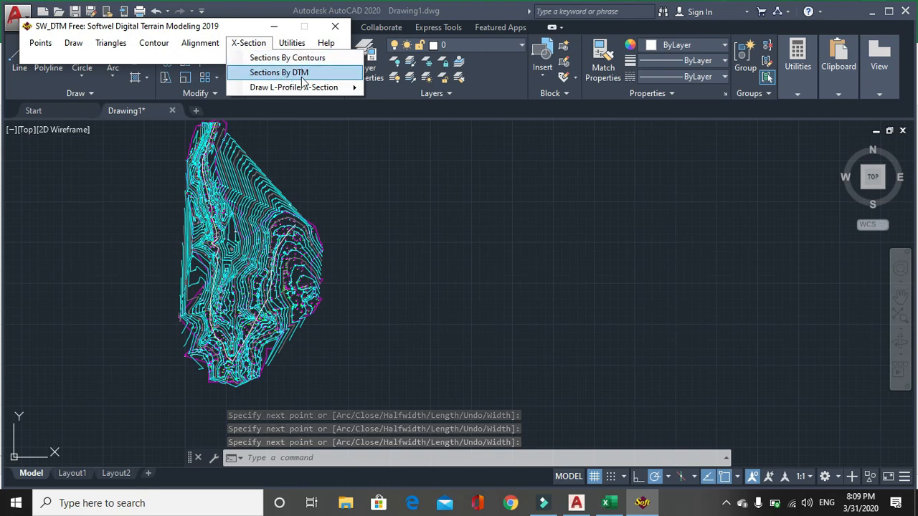
pyautogui.click(278, 71)
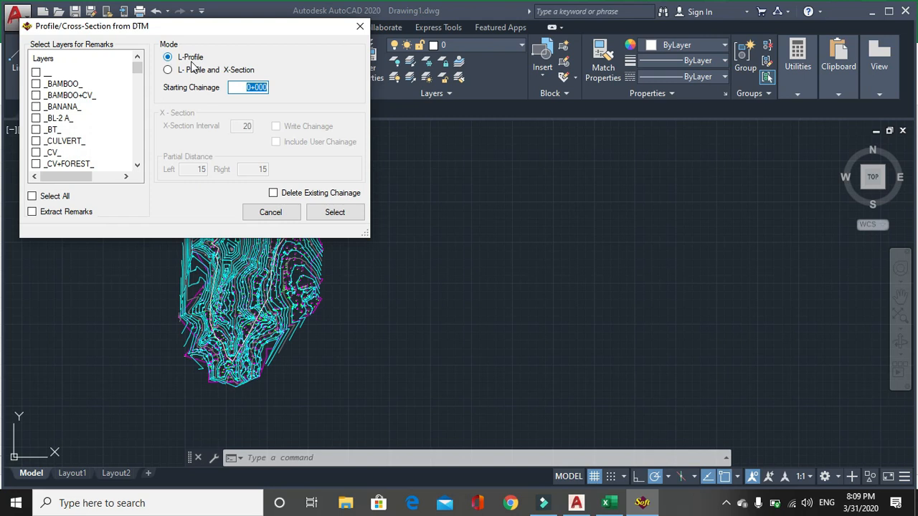
pyautogui.moveTo(192, 77)
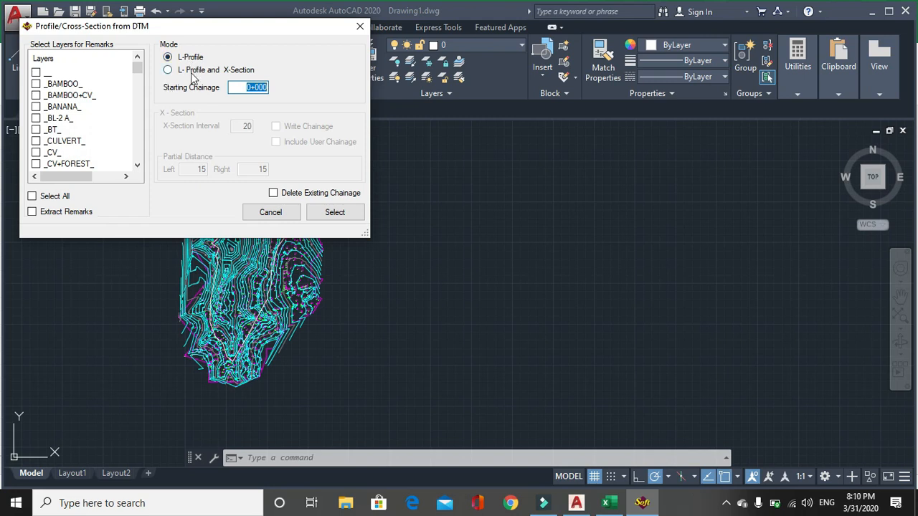
pyautogui.click(168, 69)
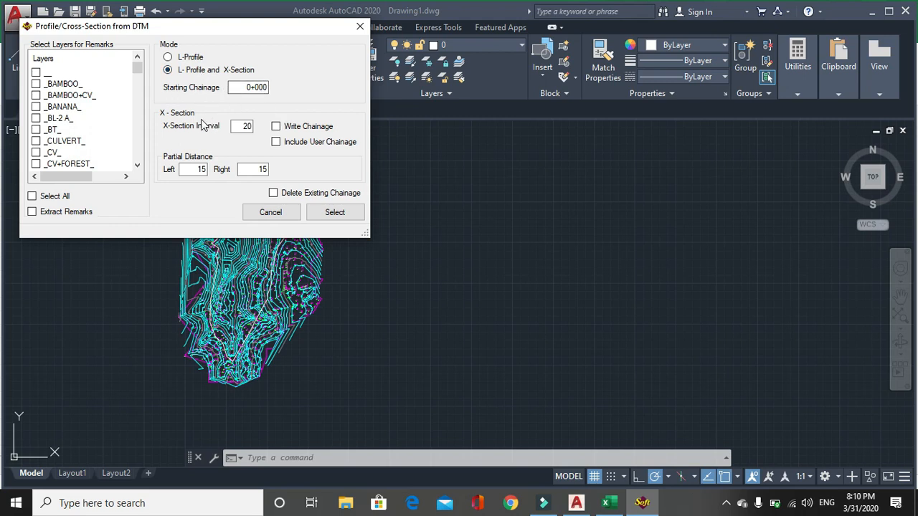
pyautogui.moveTo(260, 135)
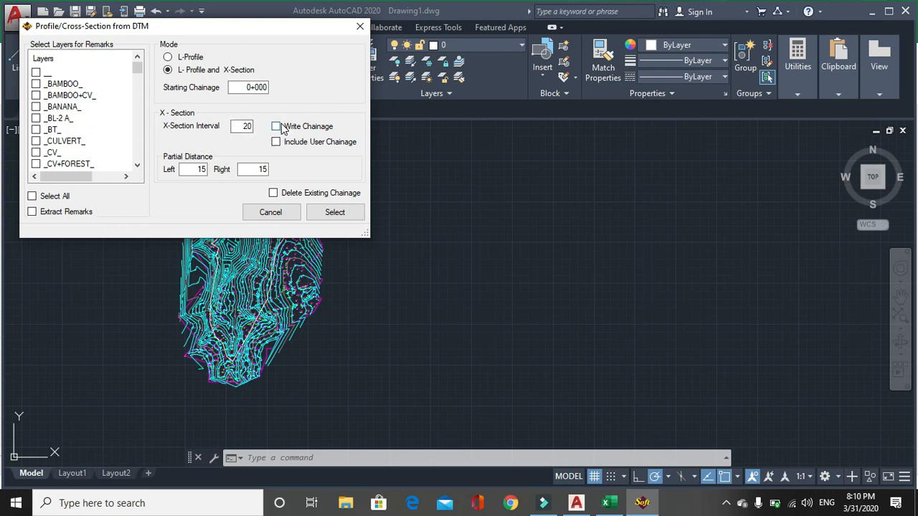
pyautogui.click(276, 127)
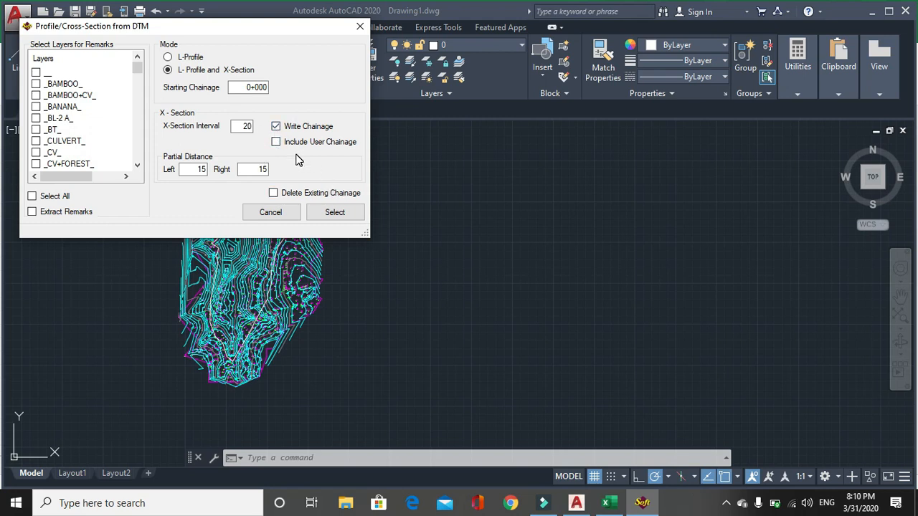
pyautogui.click(194, 169)
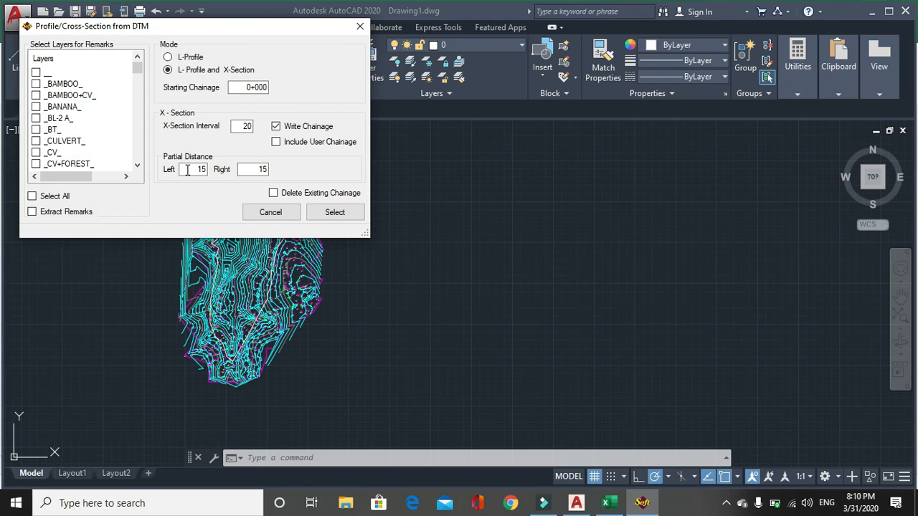
pyautogui.moveTo(336, 212)
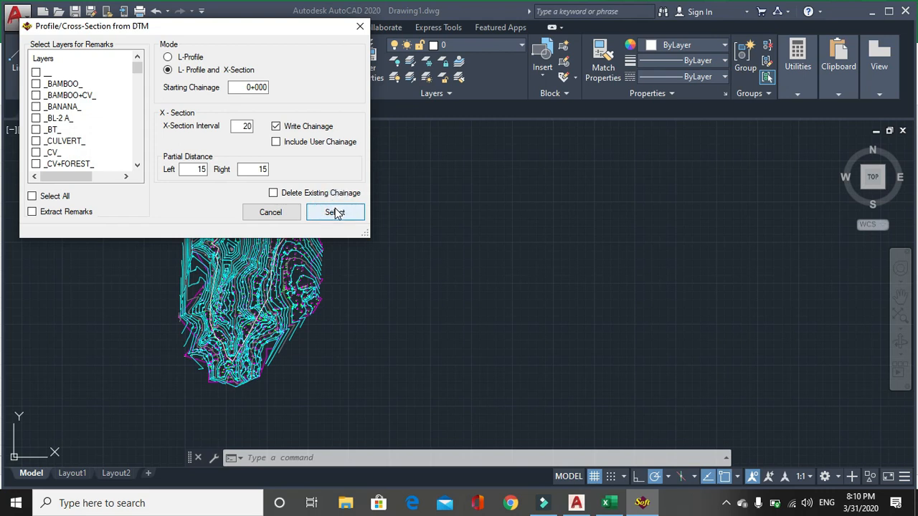
# - Save the section data as data1.csv and pick the 620.718-long alignment to mark cross-section lines
pyautogui.click(336, 212)
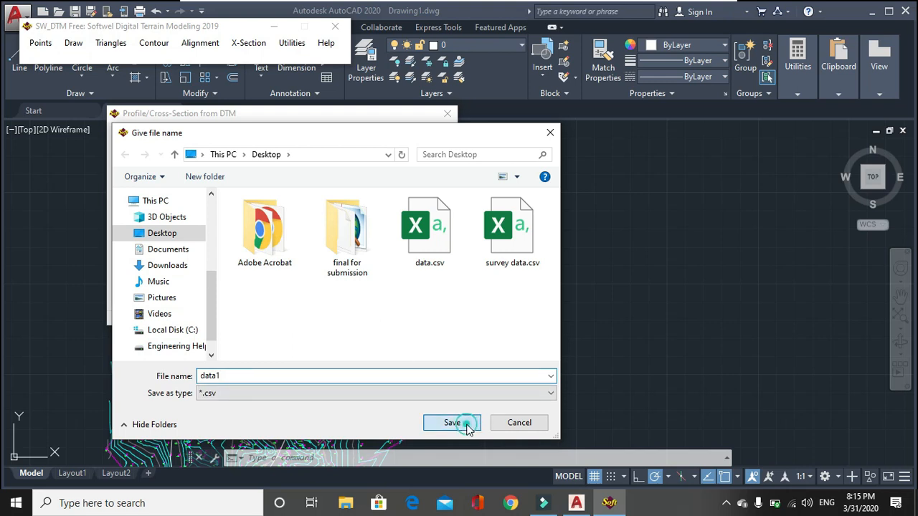
pyautogui.click(451, 422)
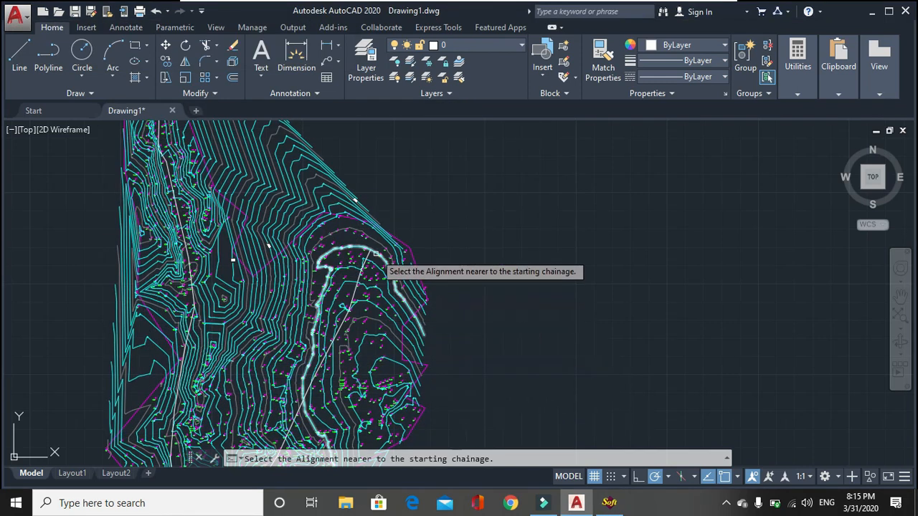
pyautogui.click(373, 256)
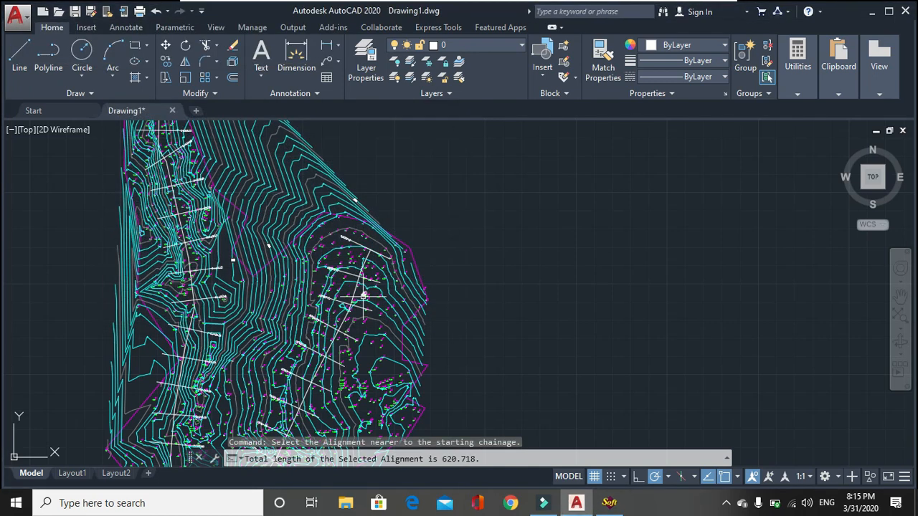
pyautogui.moveTo(428, 261)
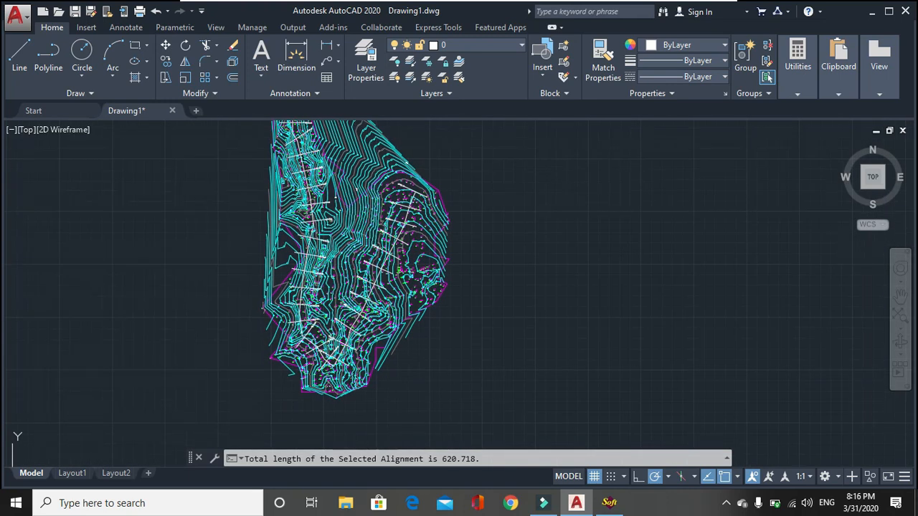
pyautogui.scroll(-3)
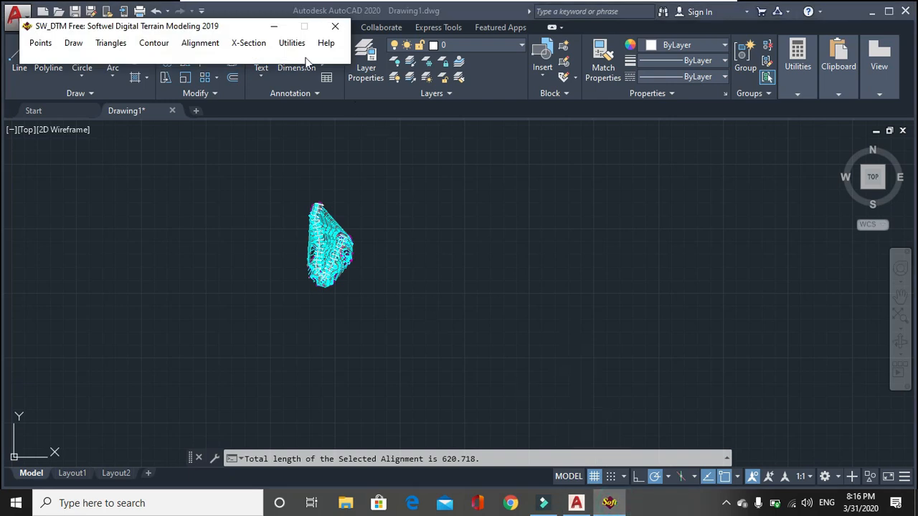
# - In Draw L-Profile keep the default file and paper size ALL, then execute to draw the profile sheet
pyautogui.click(248, 43)
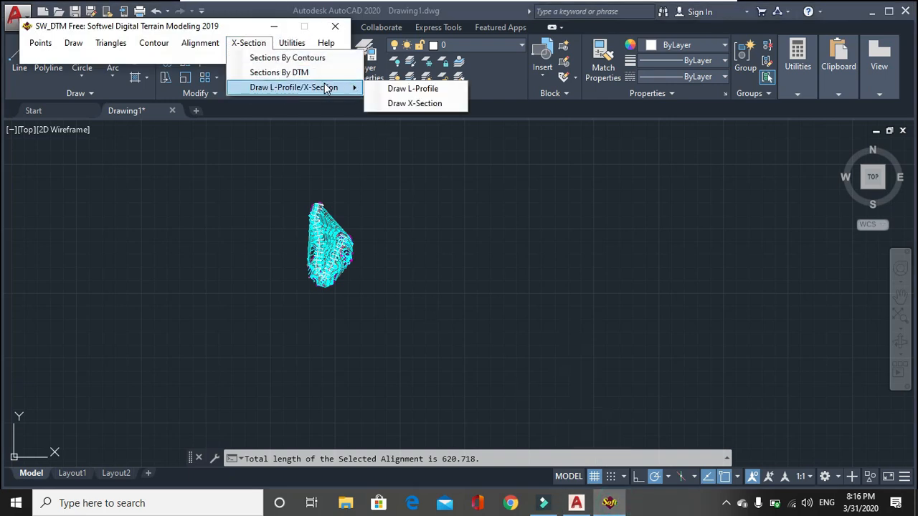
pyautogui.moveTo(413, 89)
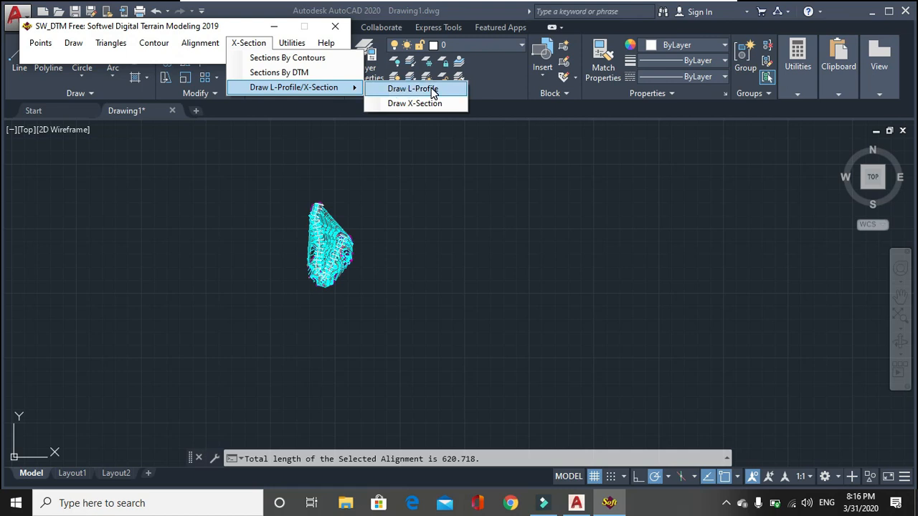
pyautogui.click(413, 88)
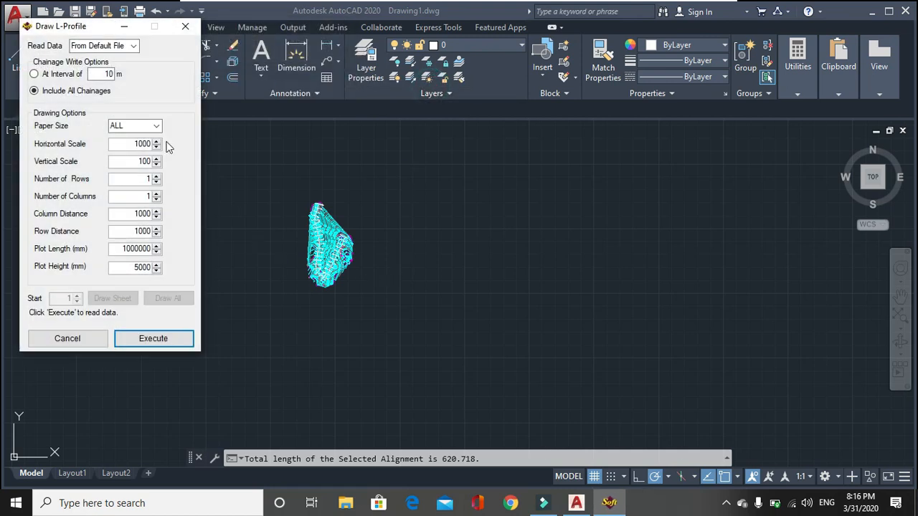
pyautogui.moveTo(72, 123)
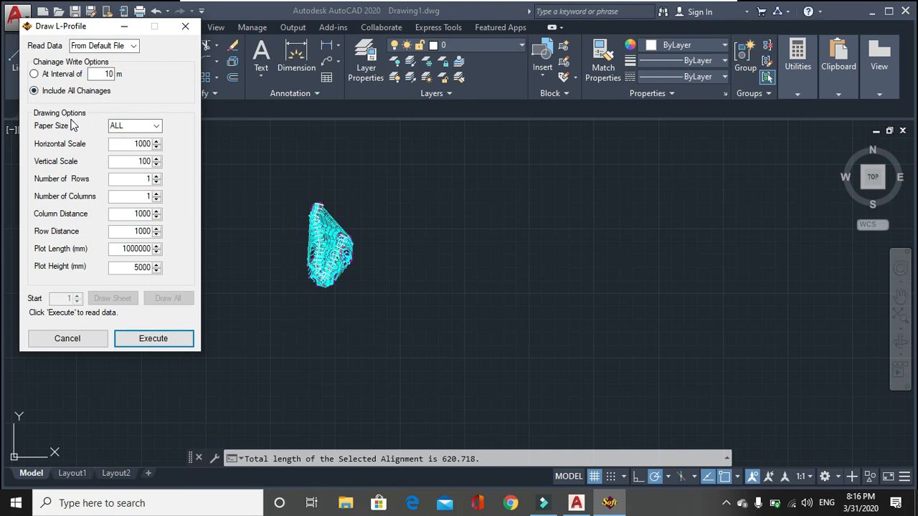
pyautogui.click(155, 126)
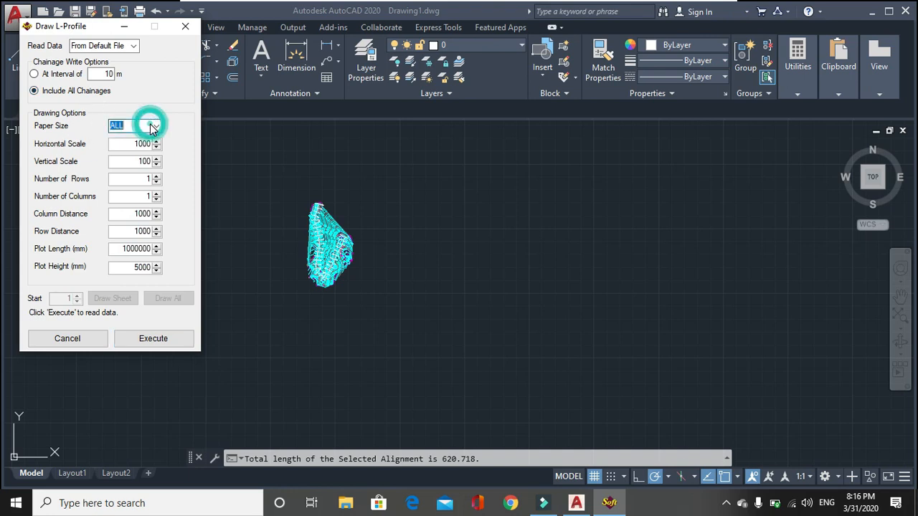
pyautogui.click(155, 126)
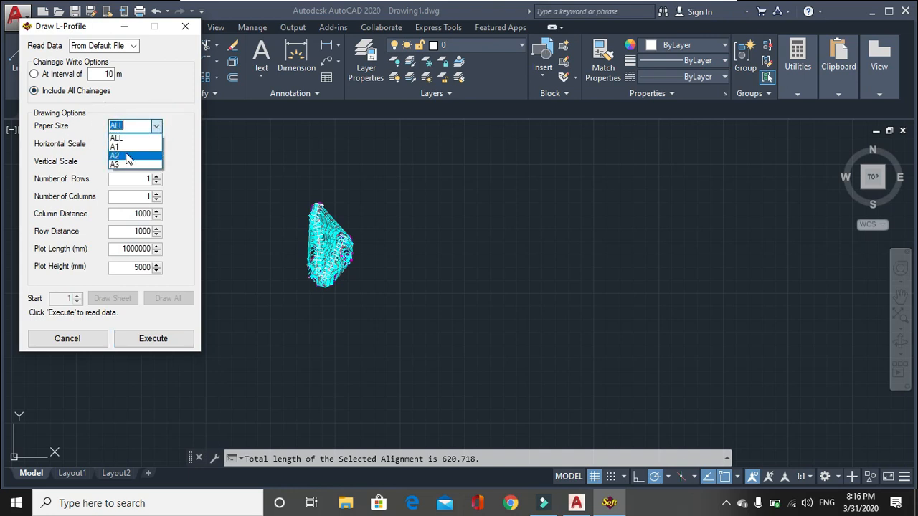
pyautogui.click(116, 137)
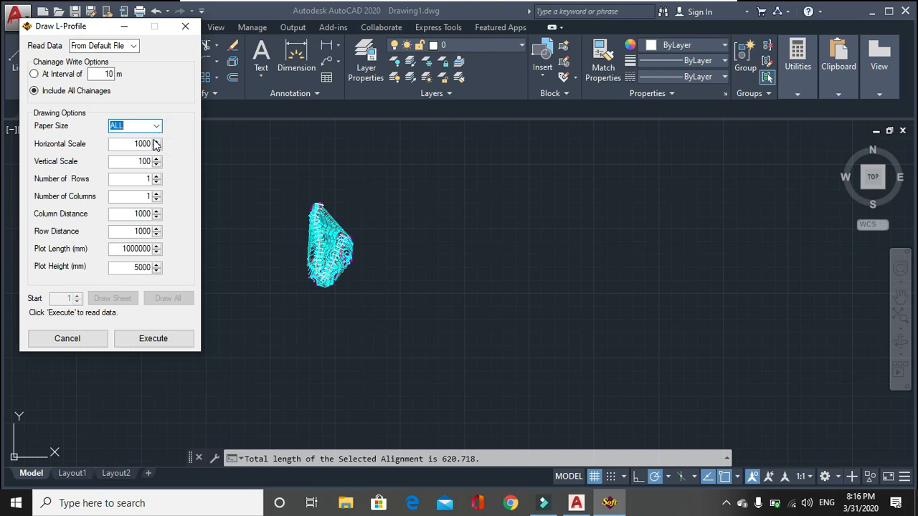
pyautogui.moveTo(152, 150)
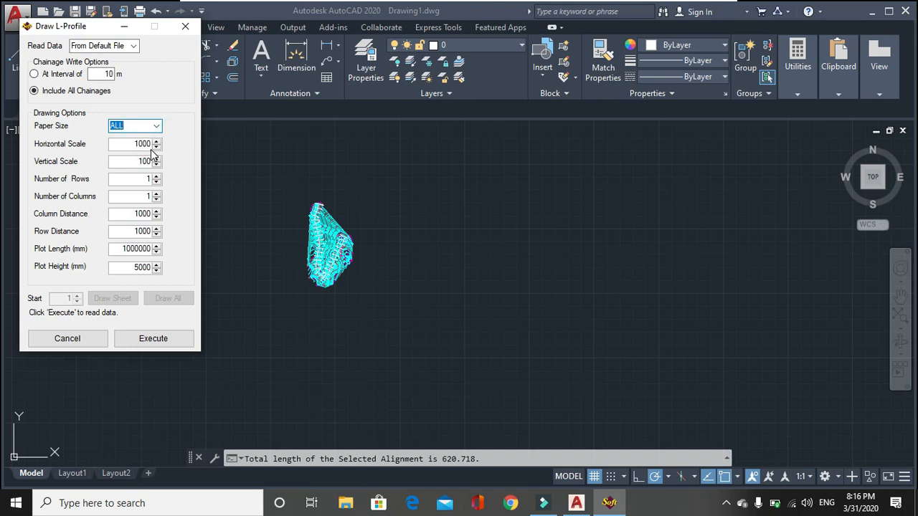
pyautogui.moveTo(175, 156)
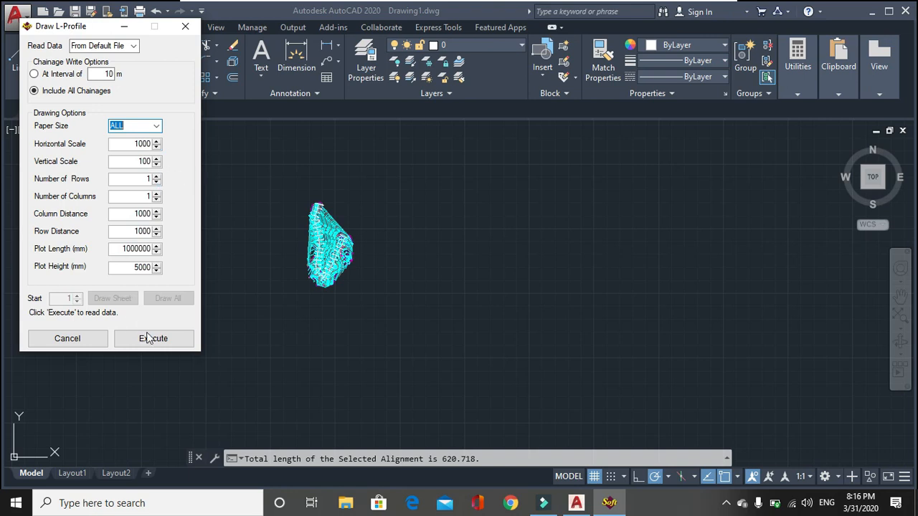
pyautogui.click(153, 339)
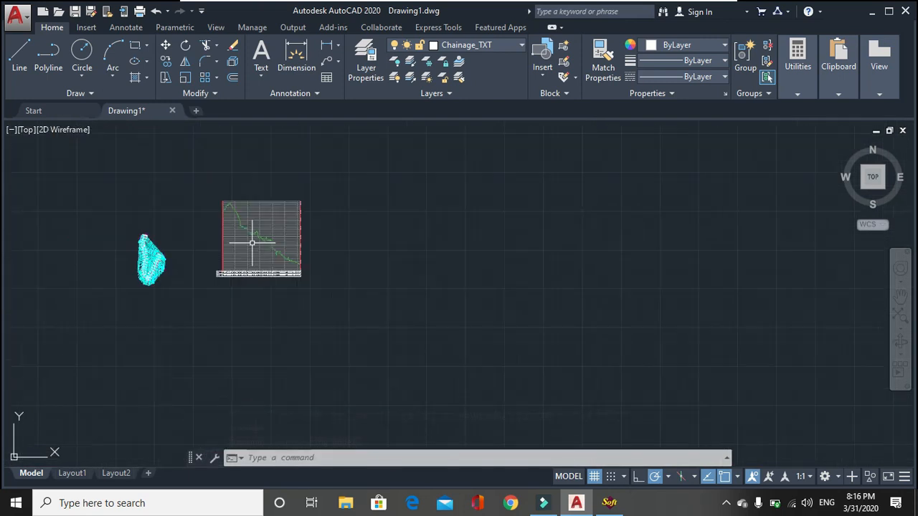
pyautogui.moveTo(677, 440)
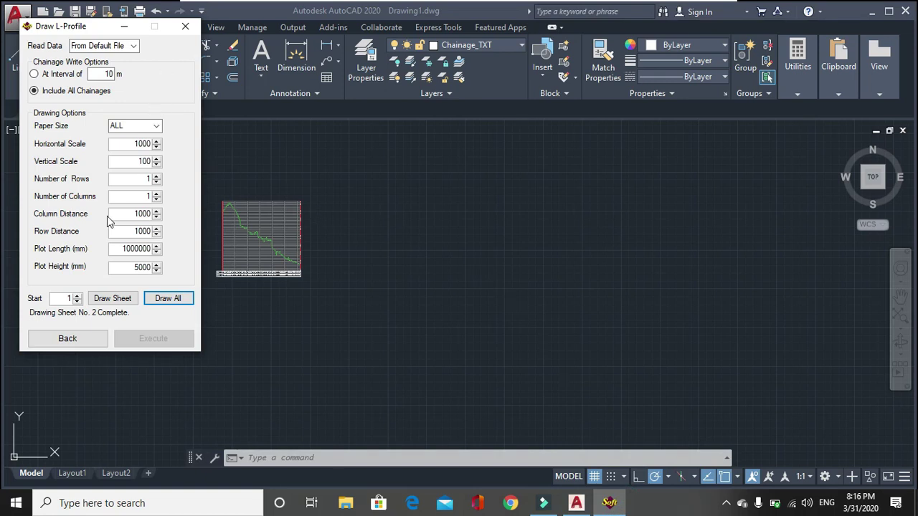
# - Switch to Draw X-Section, read the section data (33 found) and draw all cross-section sheets
pyautogui.click(67, 338)
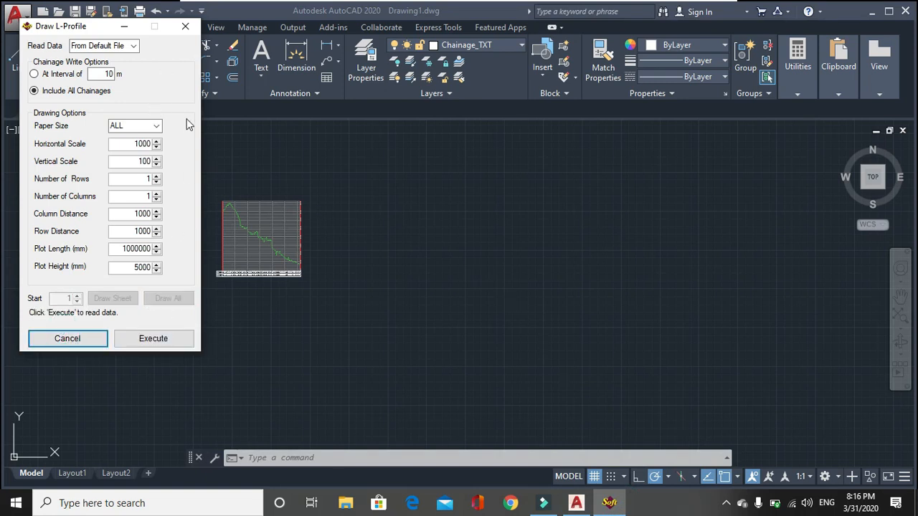
pyautogui.click(152, 338)
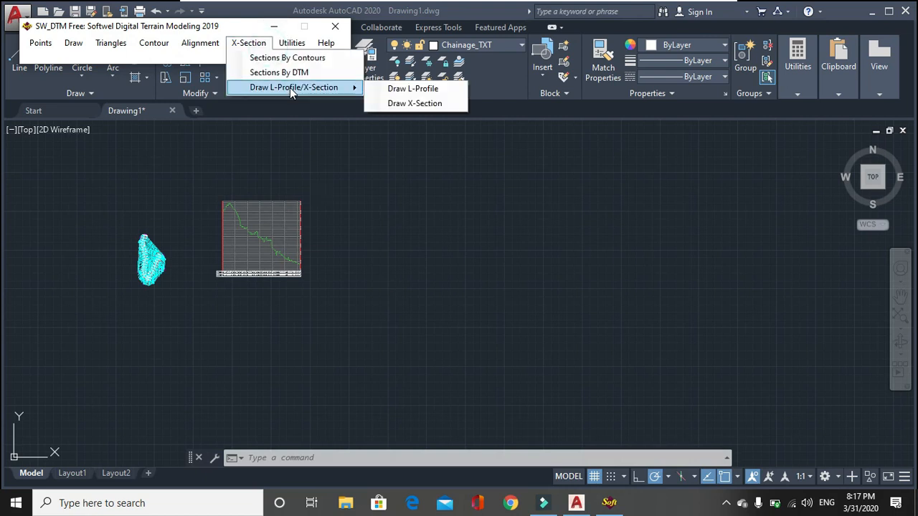
pyautogui.click(415, 103)
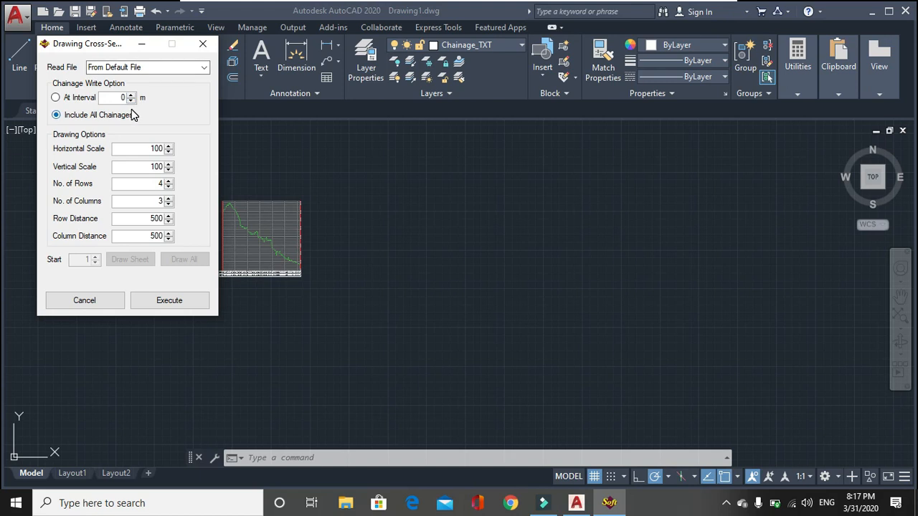
pyautogui.moveTo(72, 142)
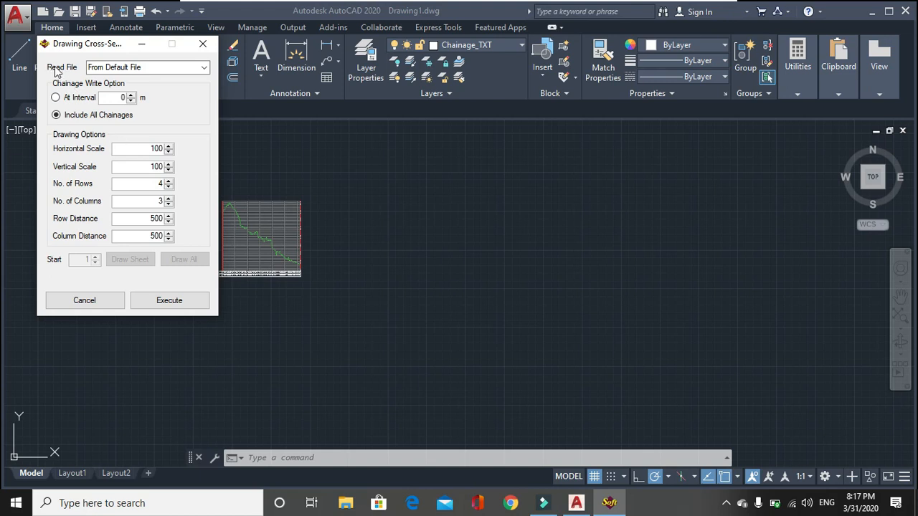
pyautogui.click(204, 67)
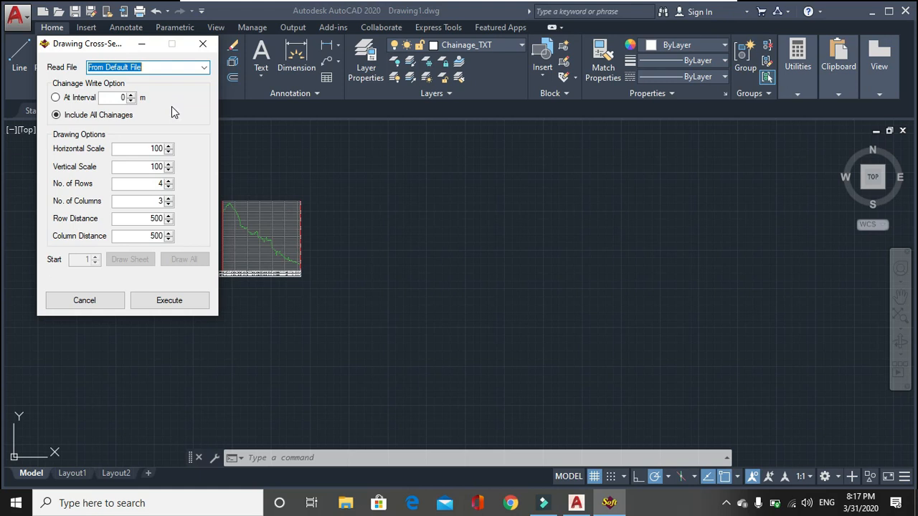
pyautogui.click(170, 300)
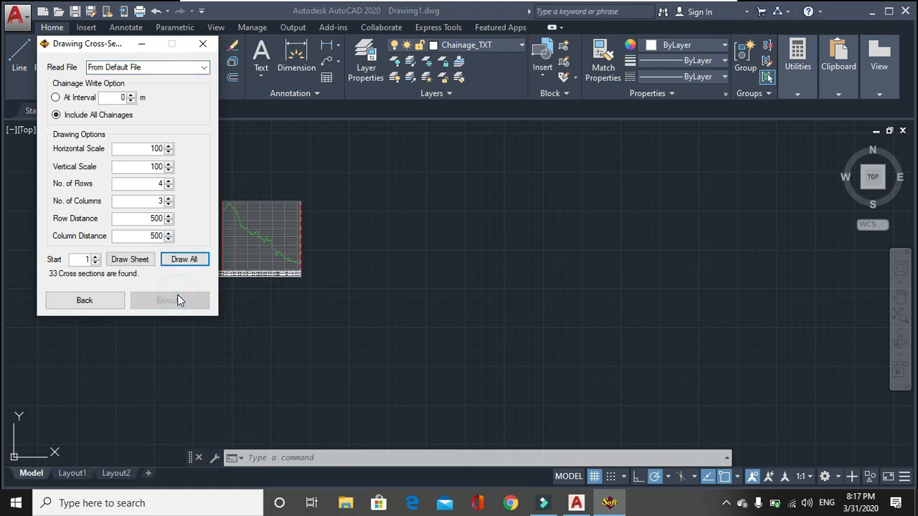
pyautogui.moveTo(218, 178)
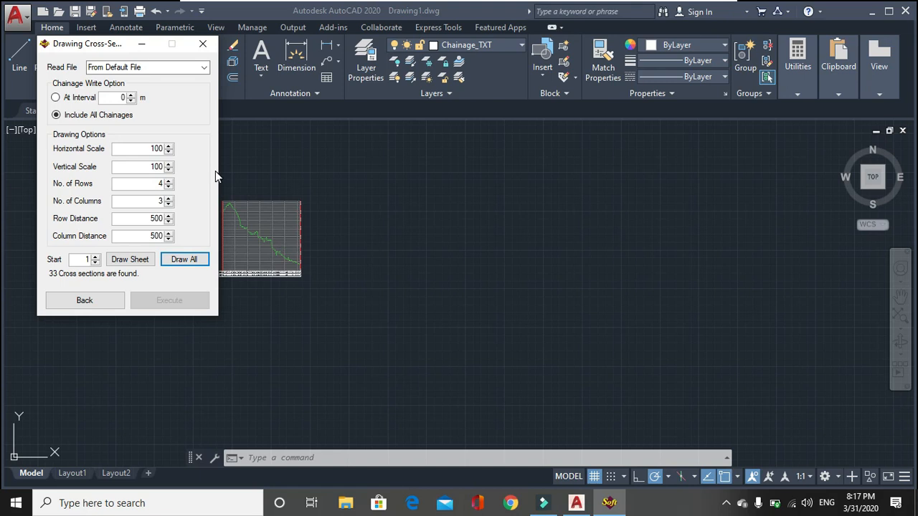
pyautogui.moveTo(75, 286)
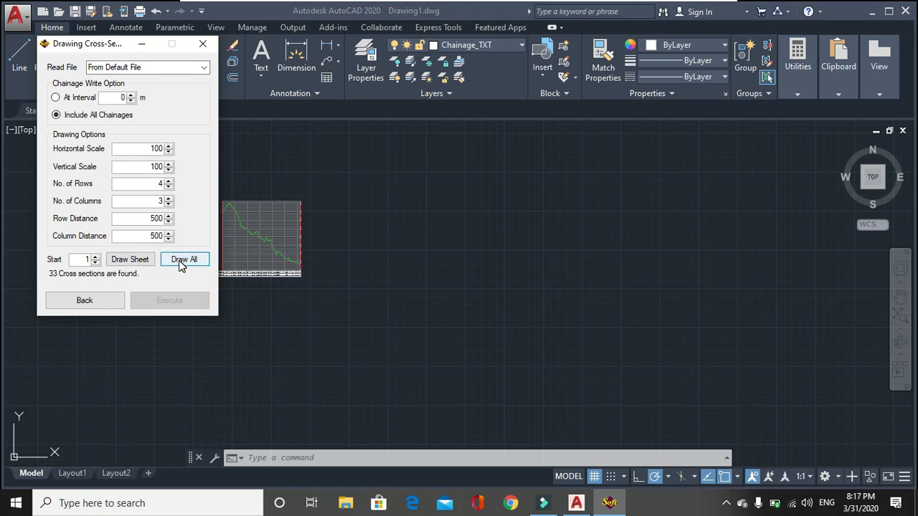
pyautogui.click(184, 258)
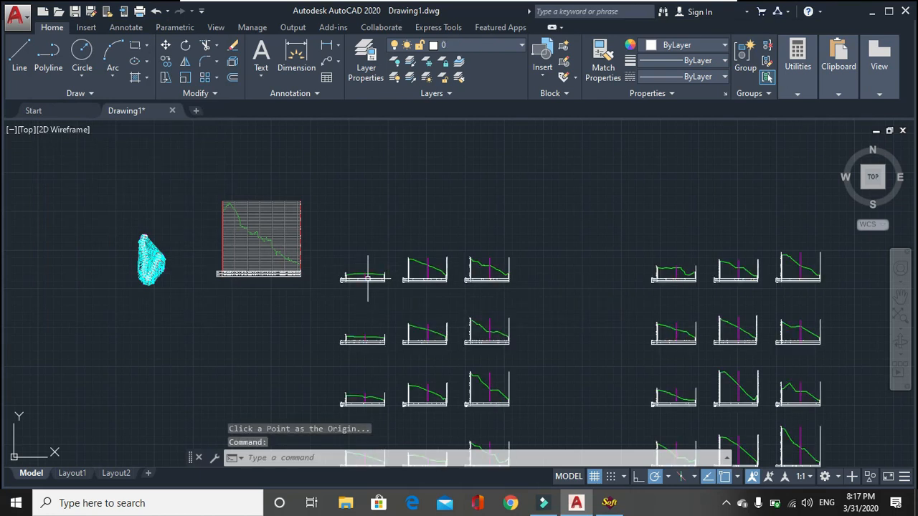
# - Pick the origin point to the right of the profile for the cross-section grid
pyautogui.click(184, 258)
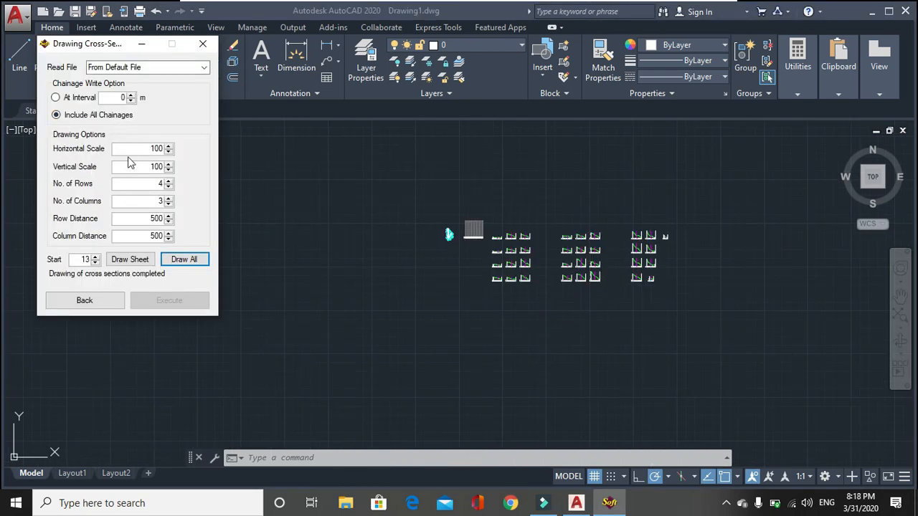
pyautogui.moveTo(94, 178)
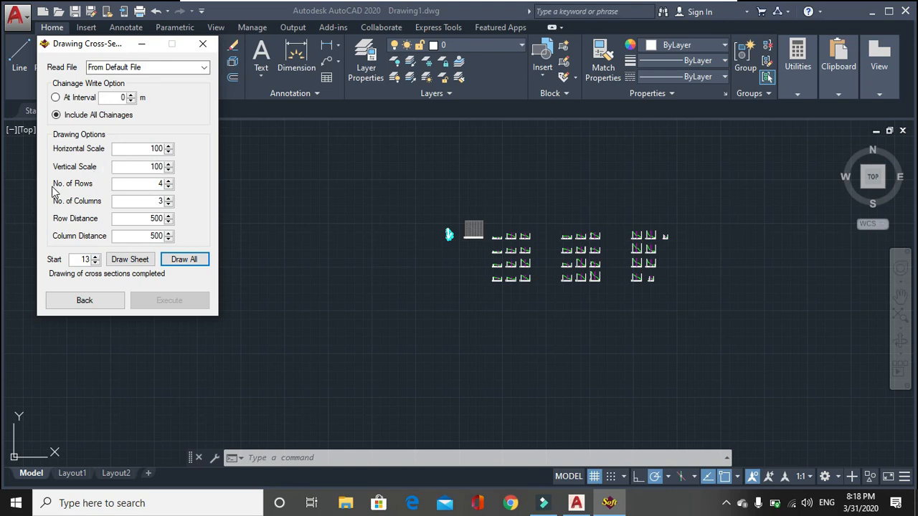
pyautogui.moveTo(132, 167)
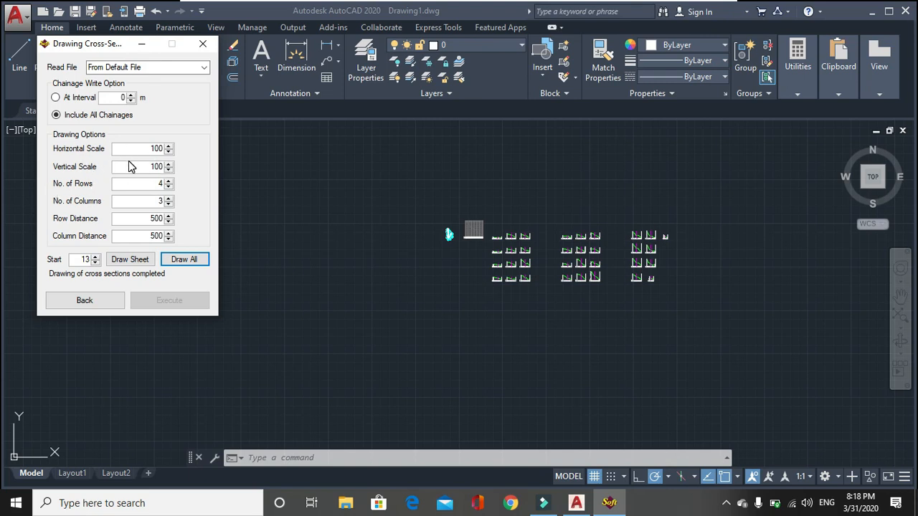
pyautogui.moveTo(103, 208)
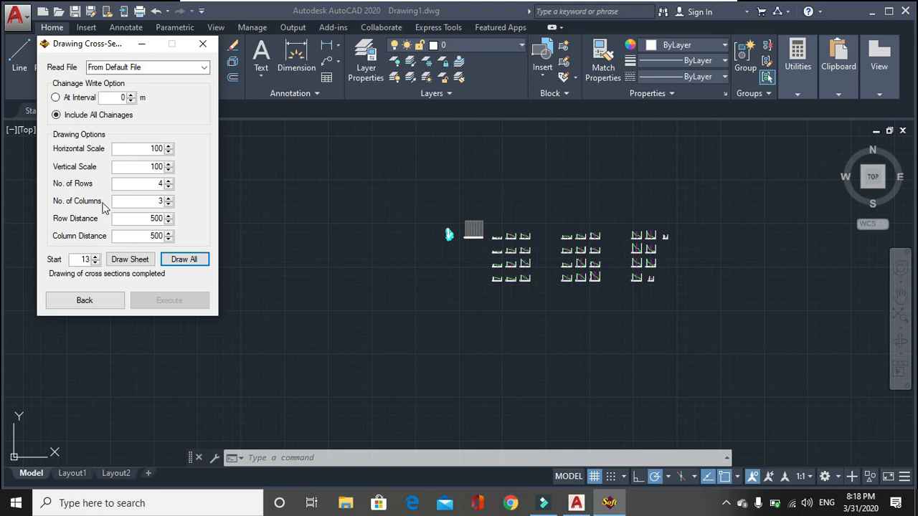
pyautogui.moveTo(152, 221)
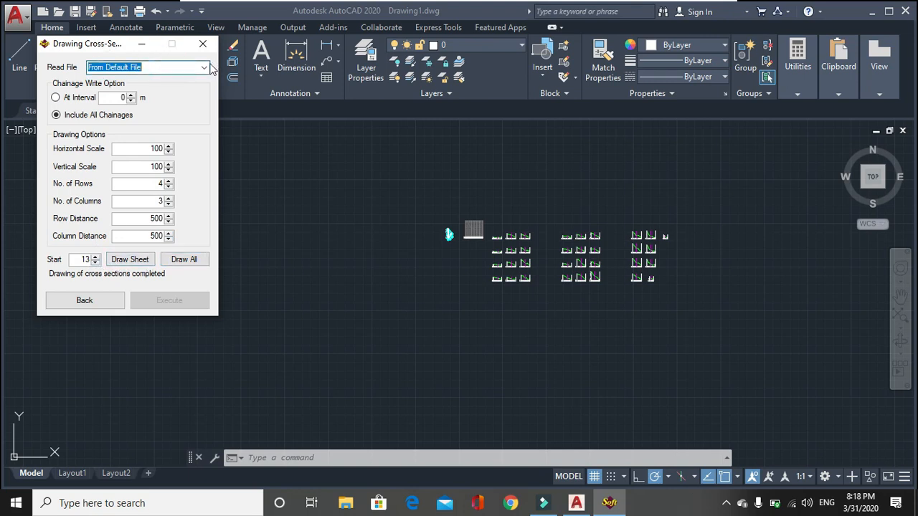
# - Try the Read File data sources (Excel, external file) and close the Drawing Cross-Section dialog
pyautogui.click(204, 68)
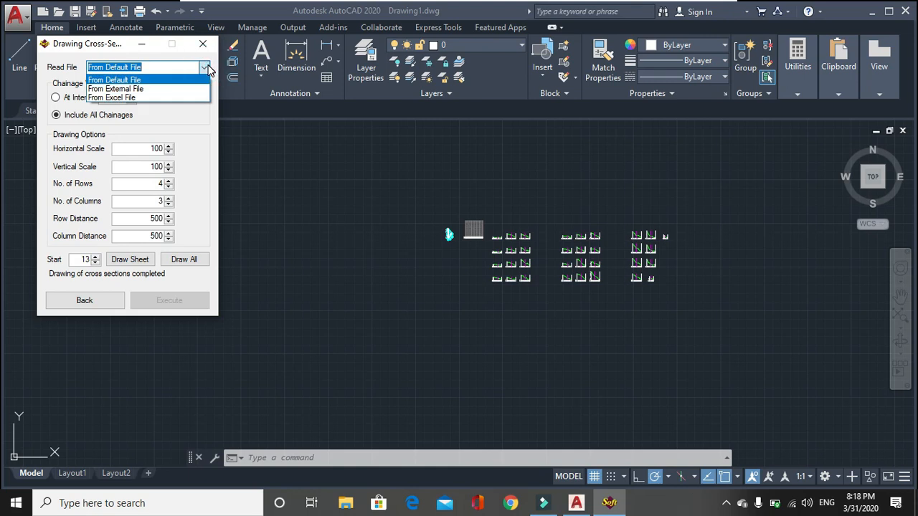
pyautogui.moveTo(112, 98)
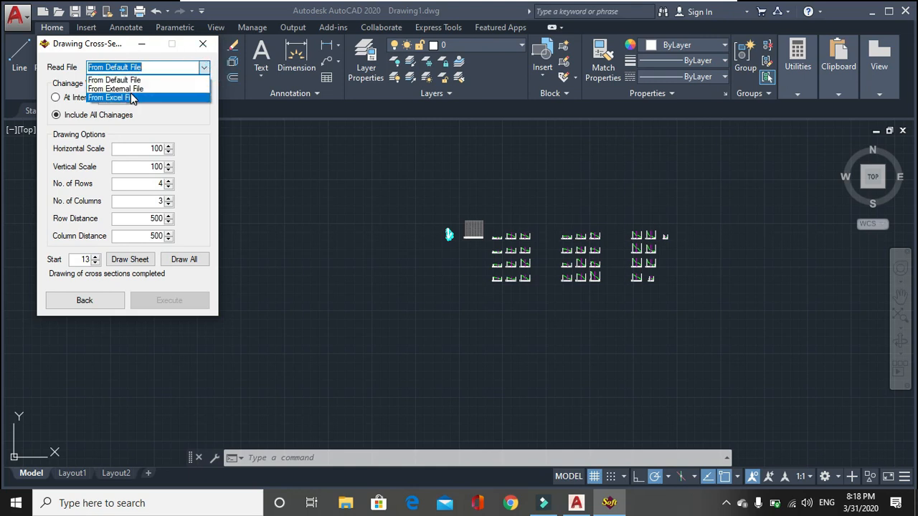
pyautogui.click(109, 98)
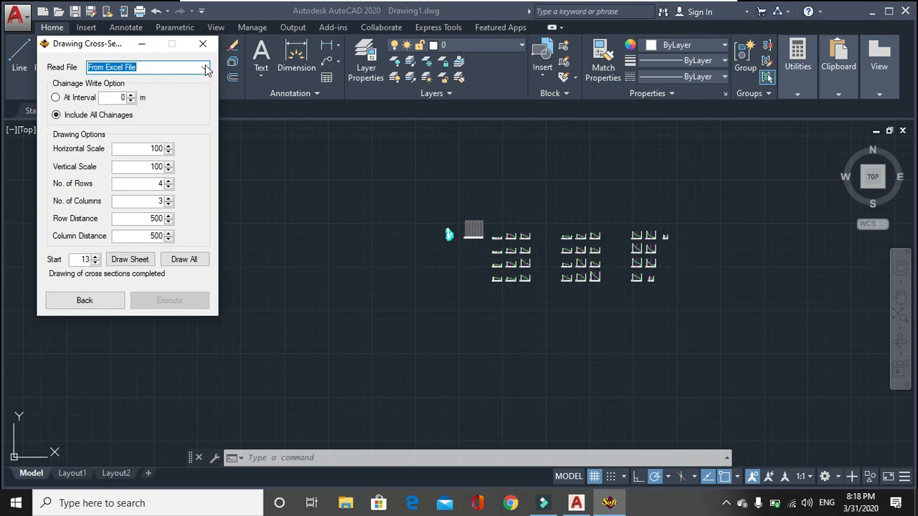
pyautogui.click(203, 68)
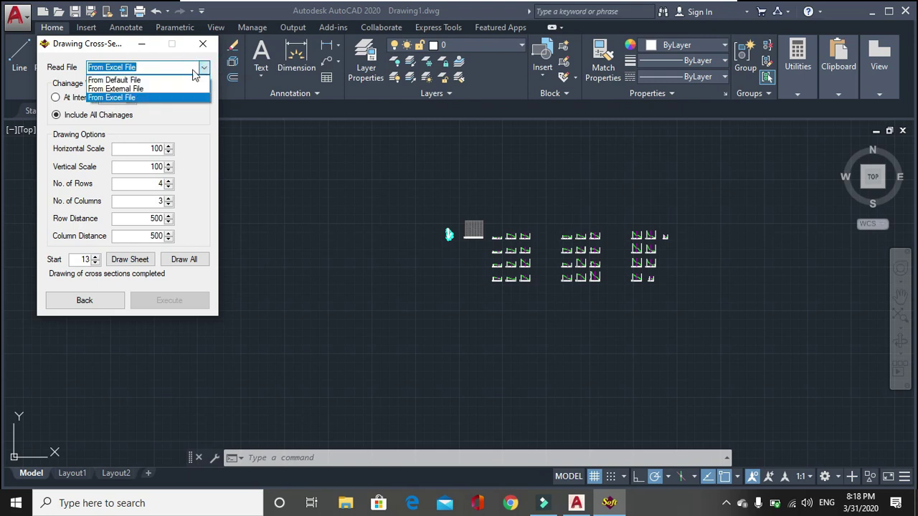
pyautogui.click(115, 89)
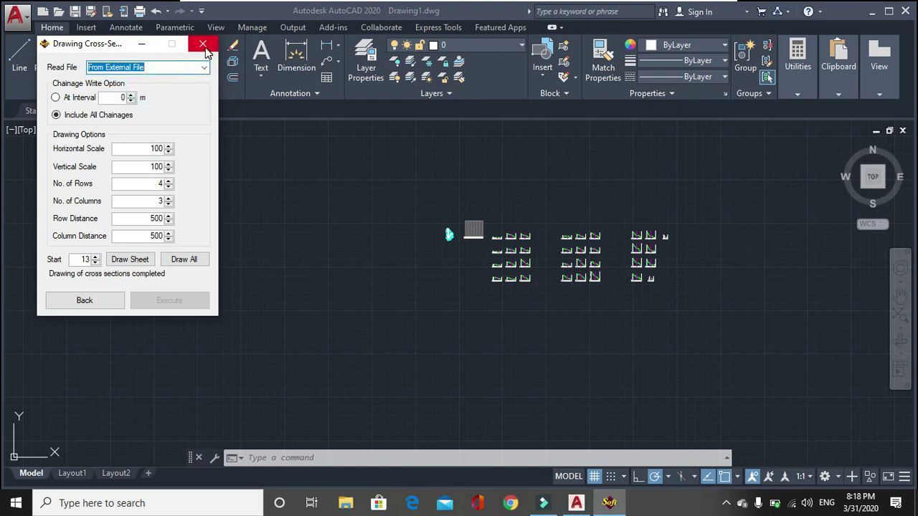
pyautogui.click(510, 501)
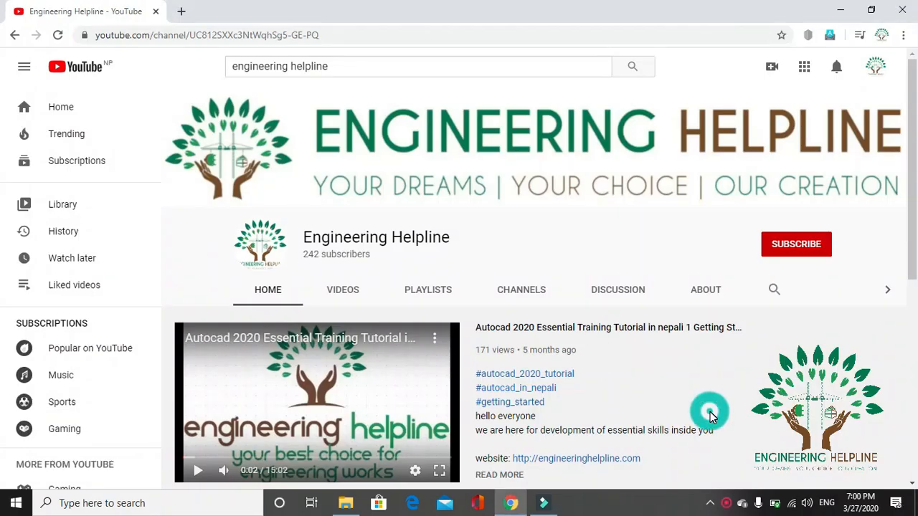
pyautogui.moveTo(782, 251)
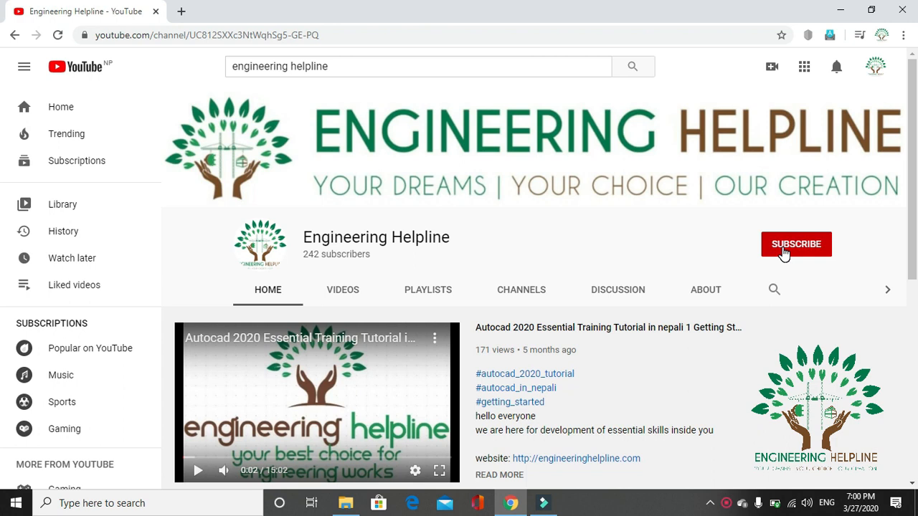
# - Subscribe to the Engineering Helpline channel and show its notification options
pyautogui.click(794, 244)
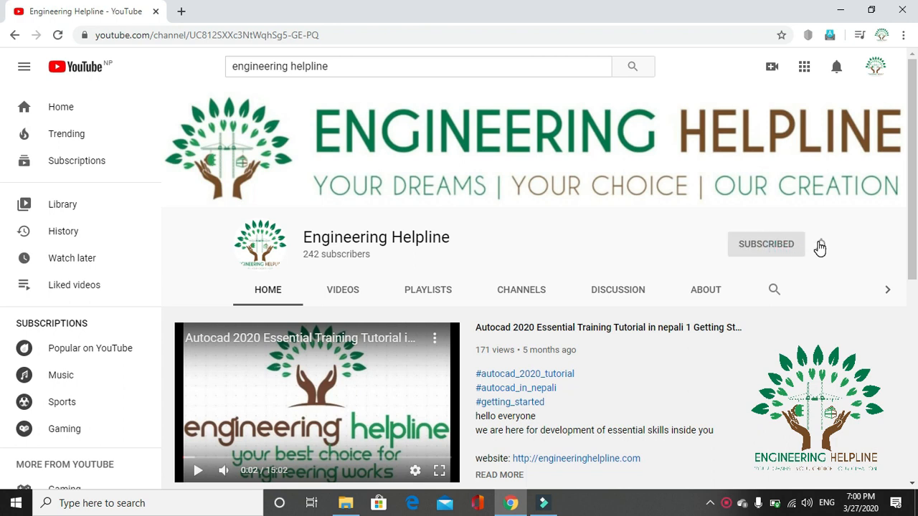
pyautogui.click(820, 244)
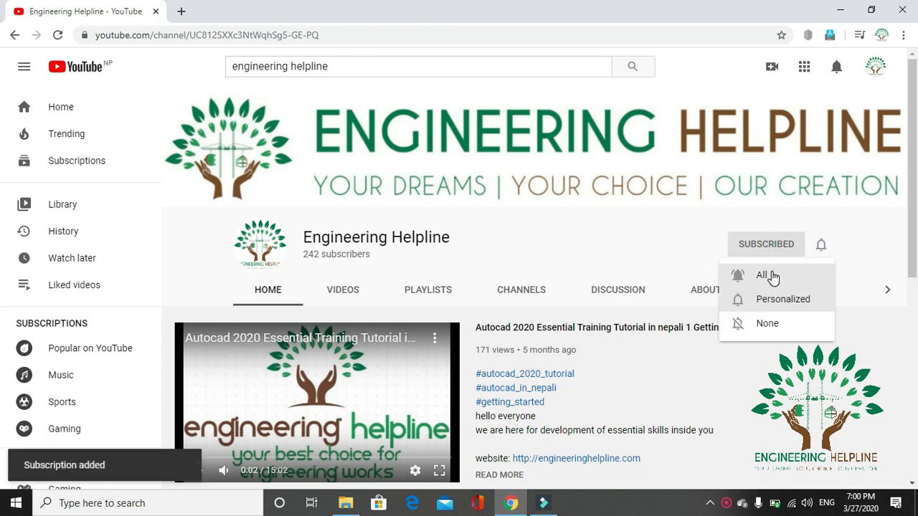